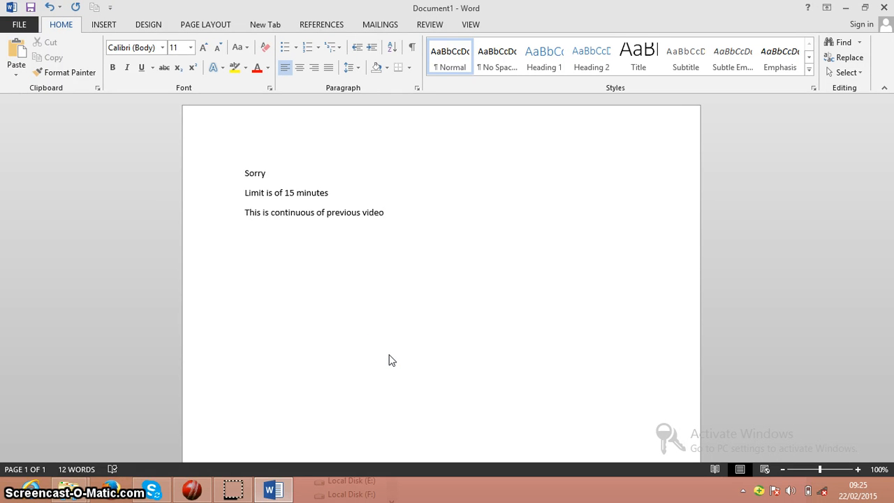
Step: Reach the Page Border settings of the Borders and Shading dialog from the Borders menu
{"action": "left_click", "coordinate": [382, 212]}
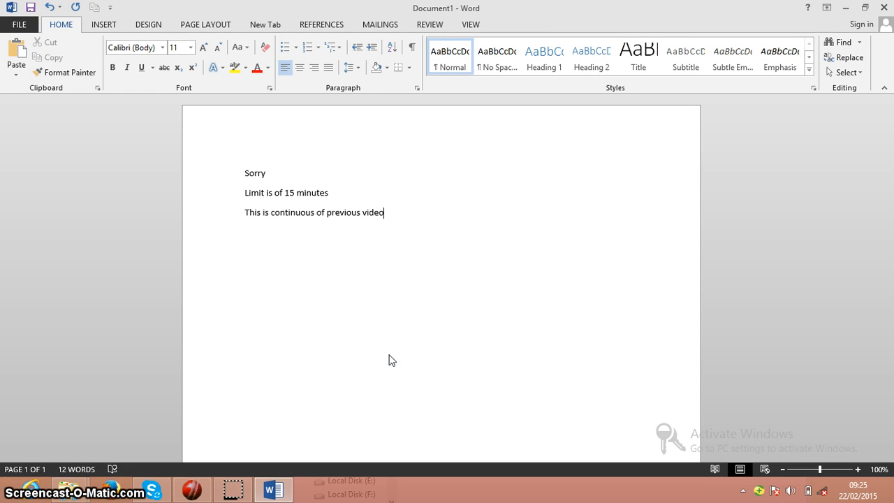
{"action": "mouse_move", "coordinate": [312, 231]}
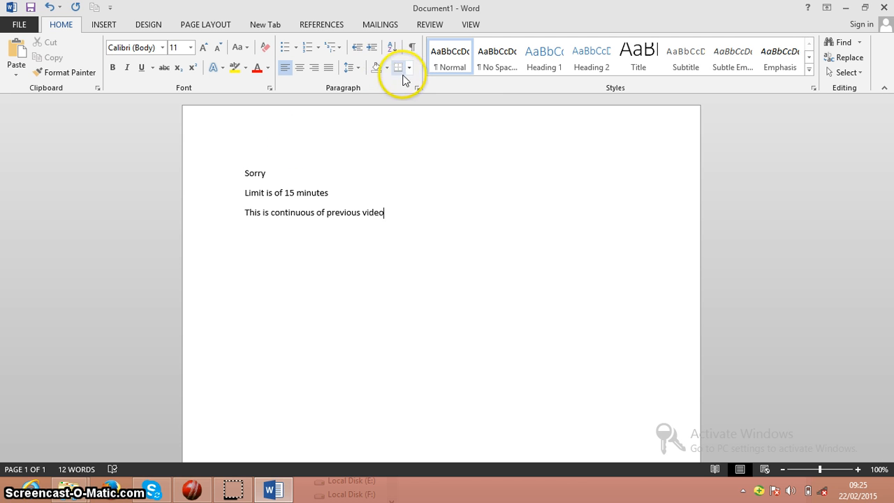
{"action": "left_click", "coordinate": [410, 67]}
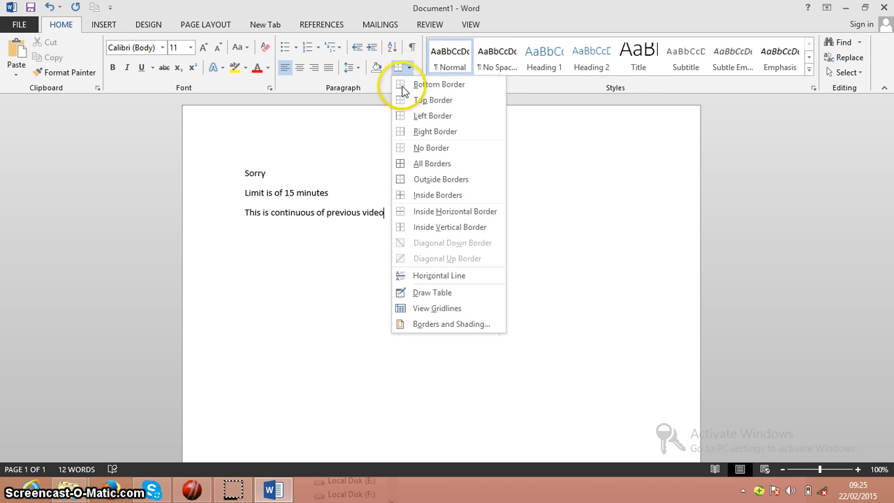
{"action": "left_click", "coordinate": [451, 324]}
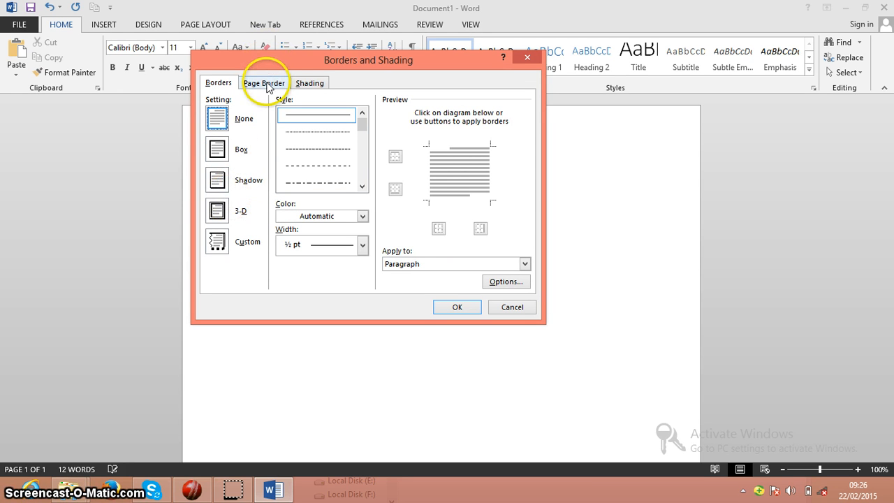
{"action": "left_click", "coordinate": [264, 83]}
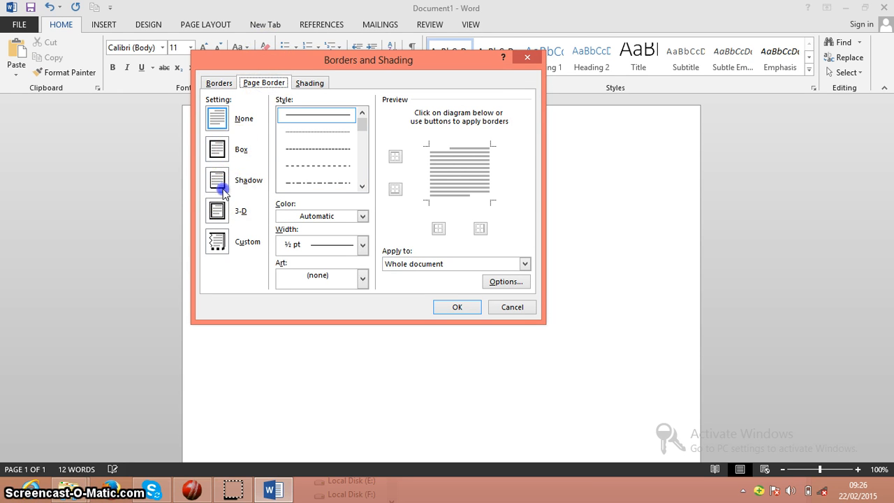
Step: Choose a 3-D, dashed, orange page border 3 pt wide for the whole document
{"action": "left_click", "coordinate": [216, 210]}
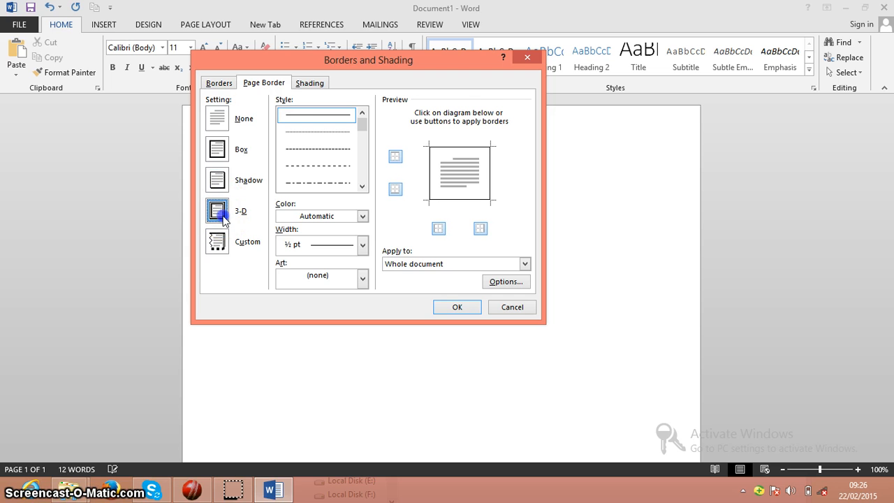
{"action": "left_click", "coordinate": [316, 148]}
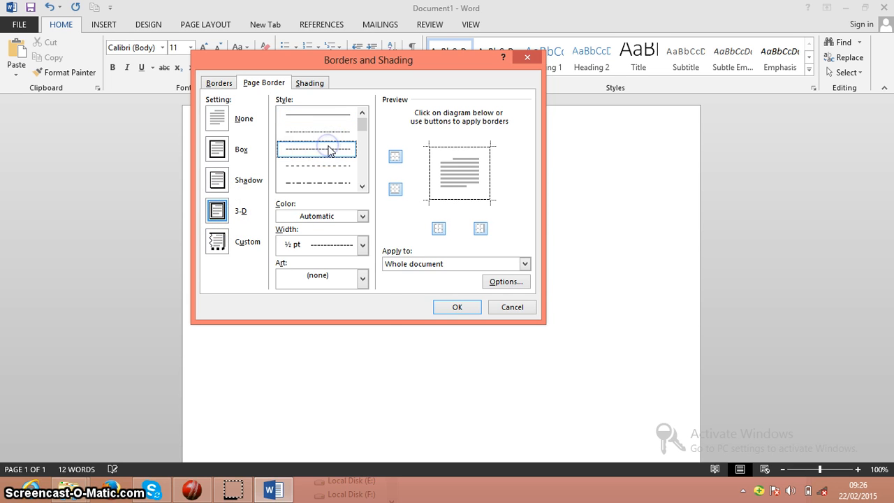
{"action": "left_click", "coordinate": [364, 215]}
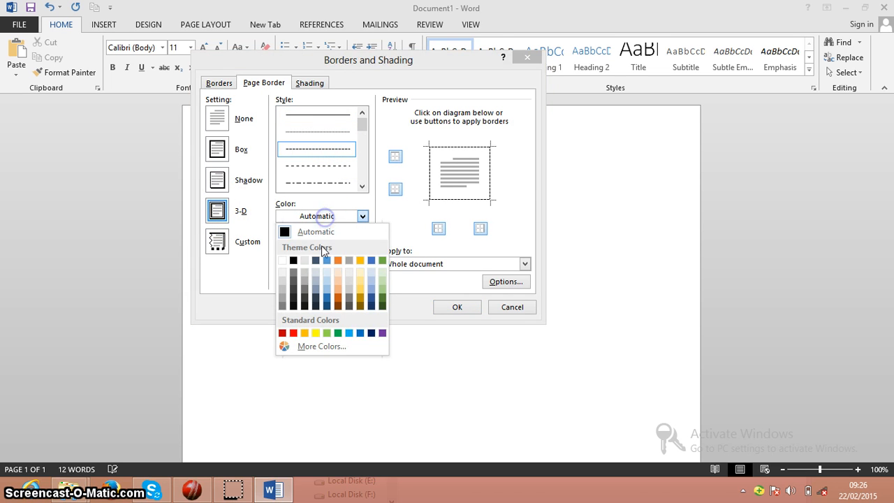
{"action": "left_click", "coordinate": [338, 260]}
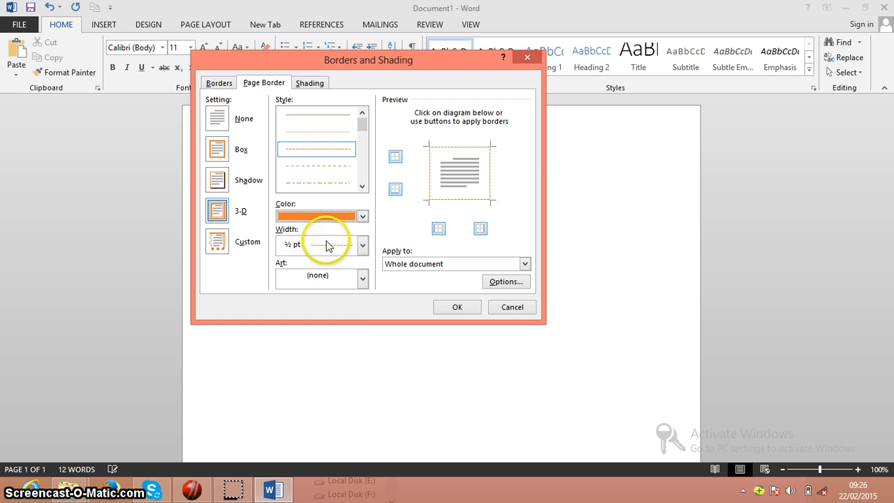
{"action": "left_click", "coordinate": [363, 245]}
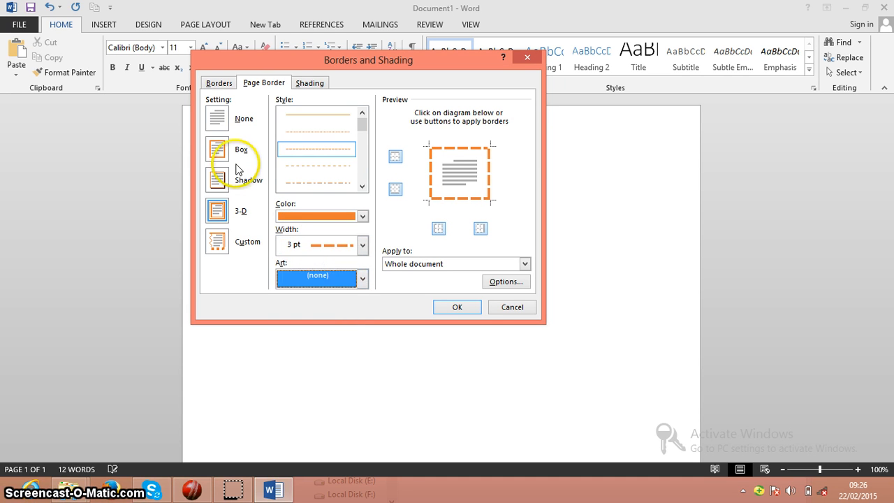
Step: Browse the paragraph Borders settings, trying a Shadow border, before moving to Shading
{"action": "left_click", "coordinate": [220, 82]}
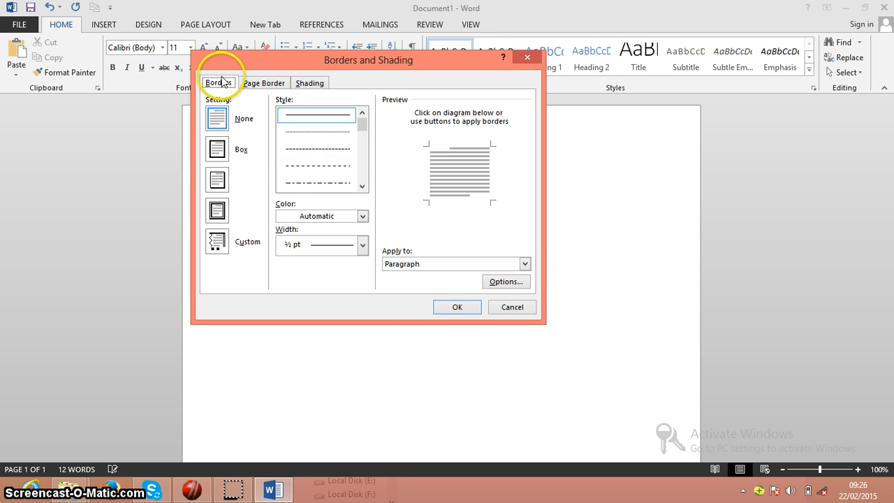
{"action": "left_click", "coordinate": [364, 215]}
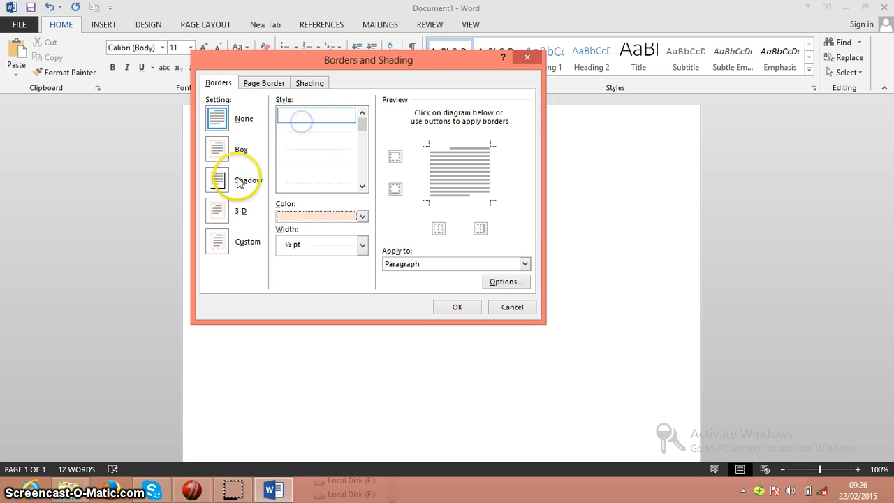
{"action": "left_click", "coordinate": [216, 179]}
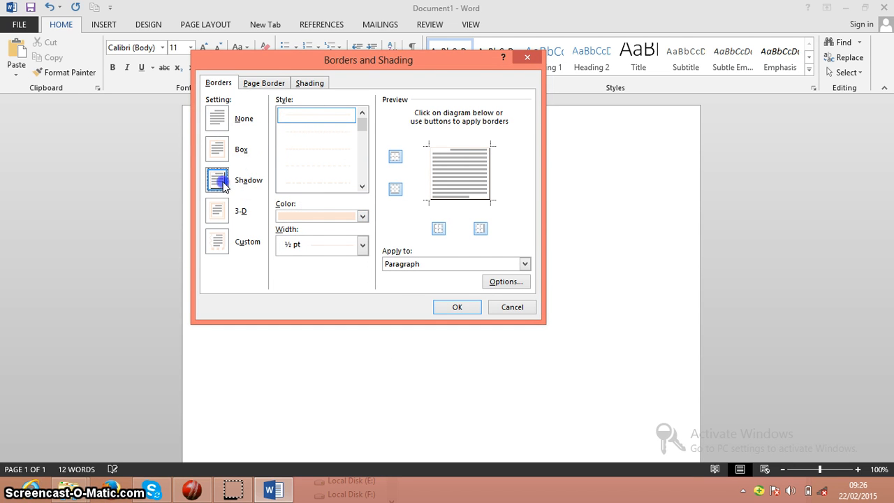
{"action": "left_click", "coordinate": [264, 83]}
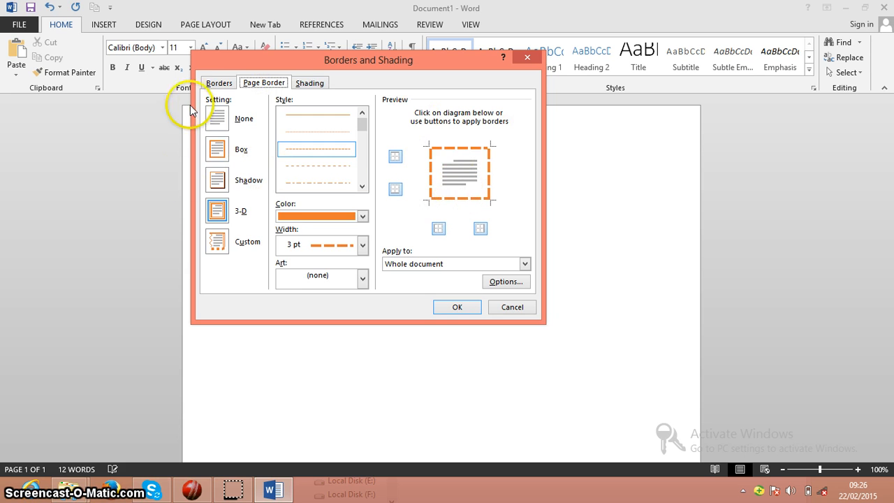
{"action": "left_click", "coordinate": [218, 83]}
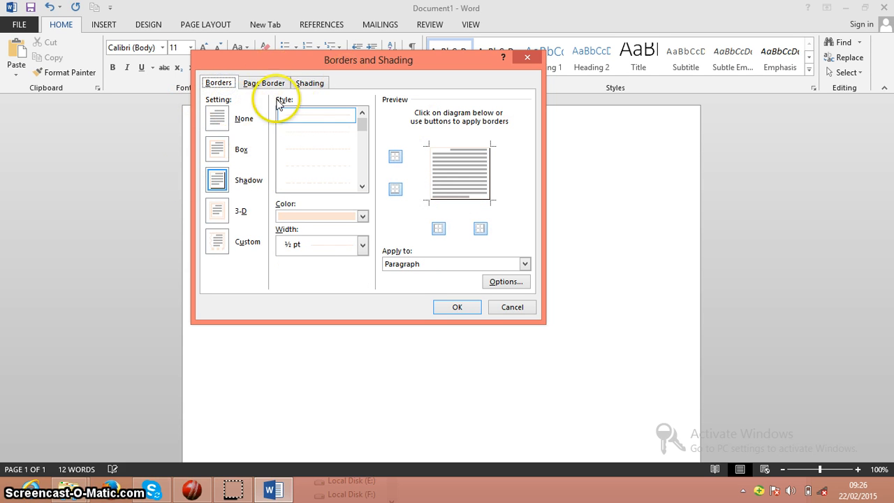
{"action": "left_click", "coordinate": [310, 82]}
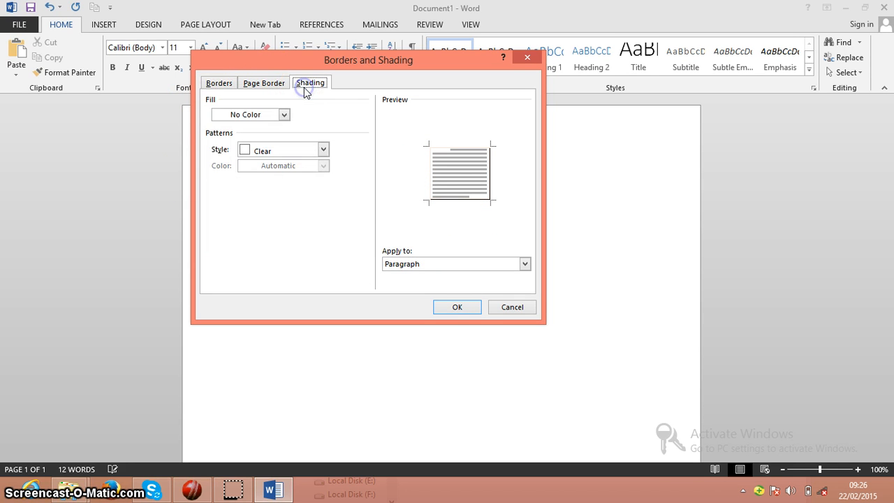
Step: Set the paragraph shading to a blue fill with the Clear pattern style
{"action": "left_click", "coordinate": [250, 114]}
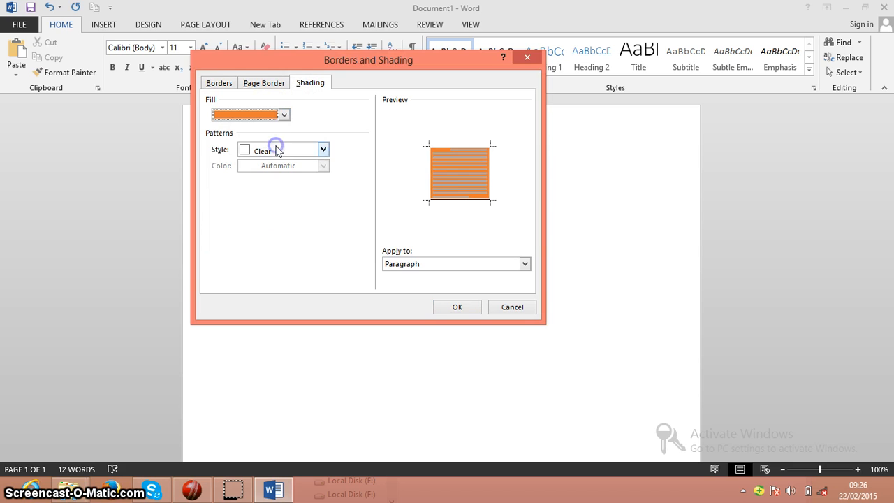
{"action": "left_click", "coordinate": [284, 115]}
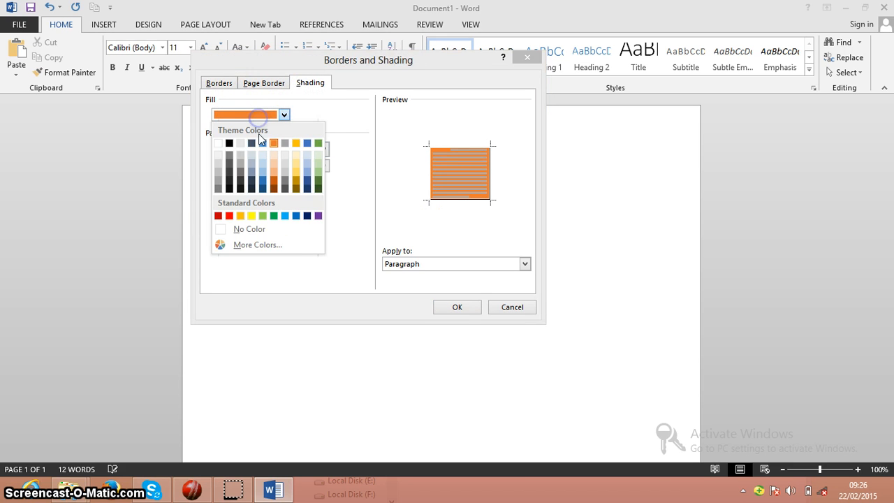
{"action": "left_click", "coordinate": [285, 143]}
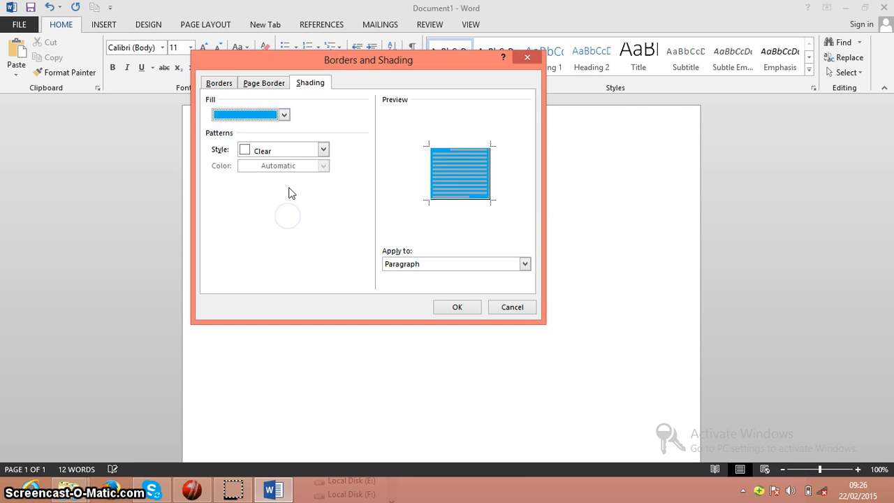
{"action": "left_click", "coordinate": [323, 148]}
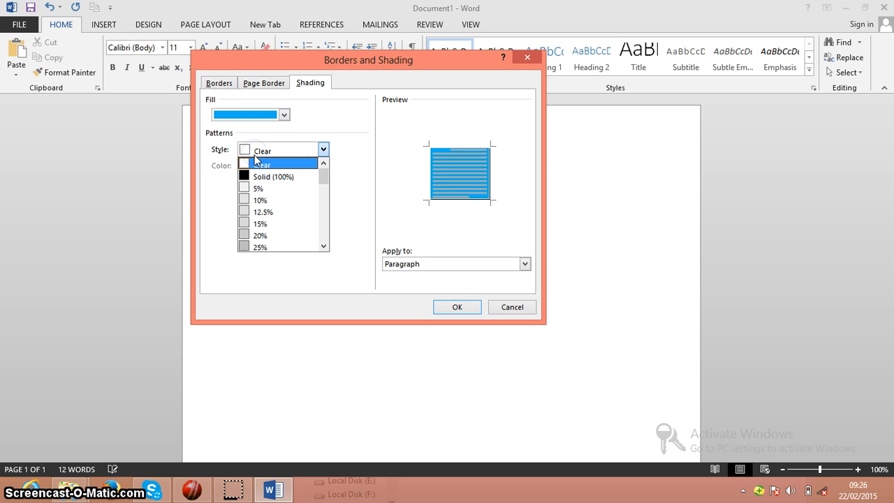
{"action": "left_click", "coordinate": [261, 151]}
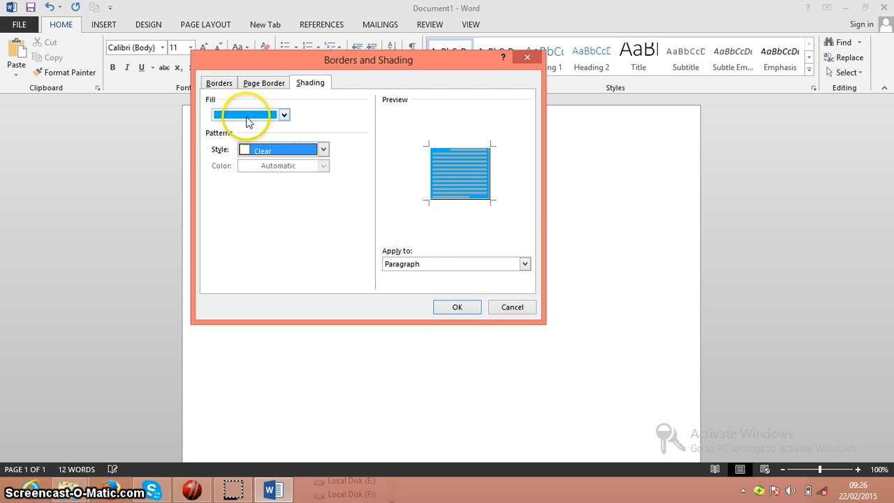
{"action": "left_click", "coordinate": [218, 83]}
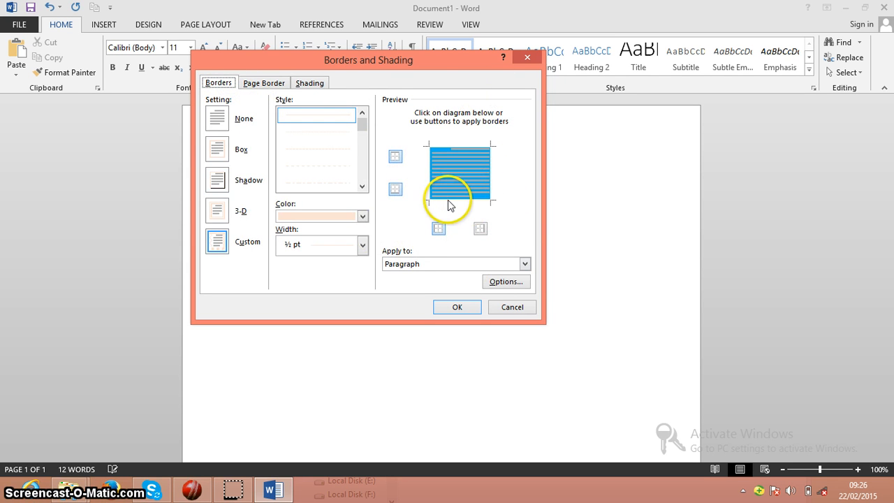
{"action": "mouse_move", "coordinate": [356, 152]}
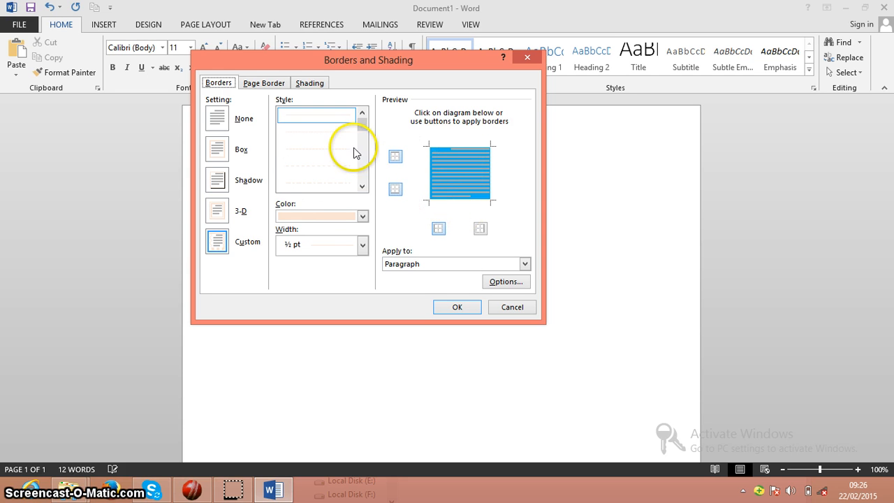
Step: Apply the orange dashed page border and blue paragraph shading to the document
{"action": "left_click", "coordinate": [457, 307]}
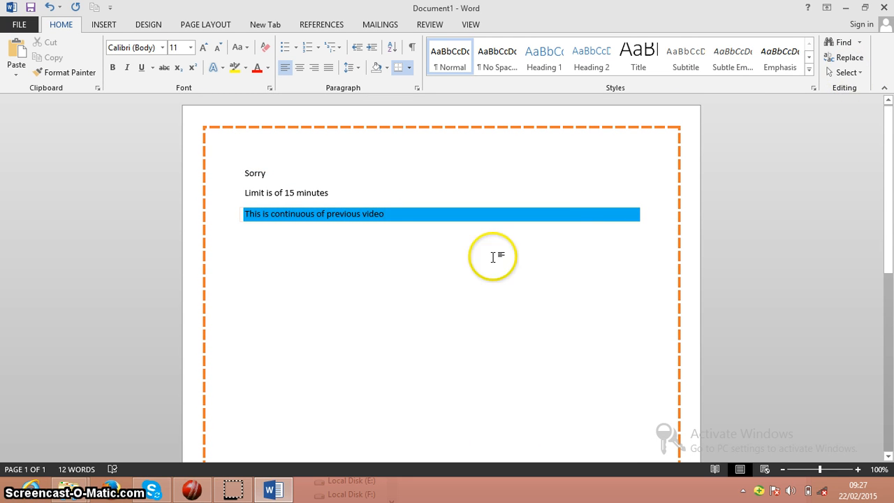
{"action": "mouse_move", "coordinate": [364, 293]}
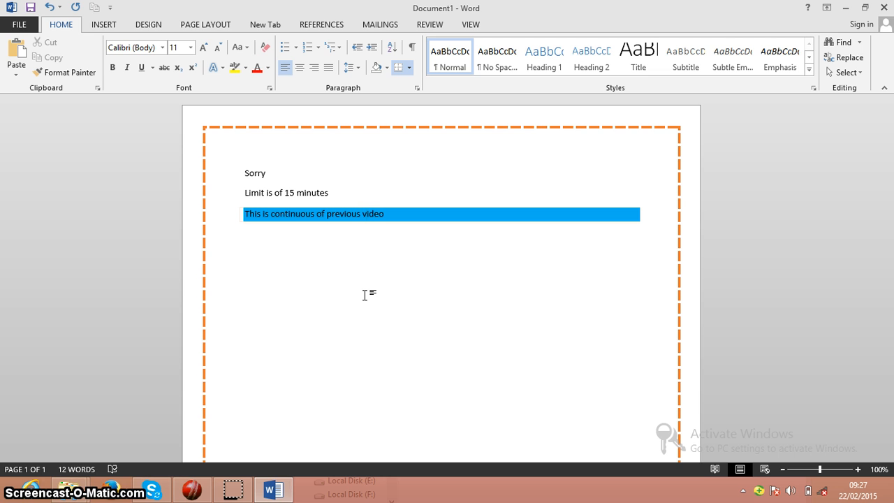
{"action": "key", "text": "alt"}
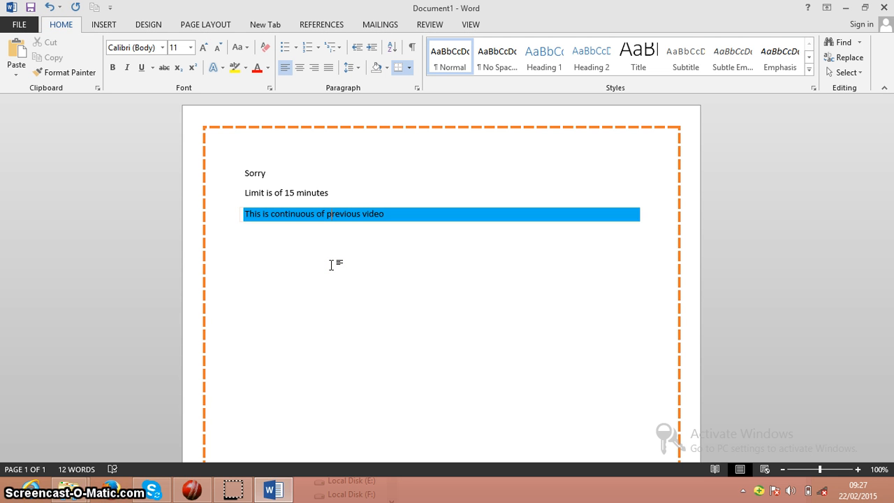
{"action": "mouse_move", "coordinate": [380, 25]}
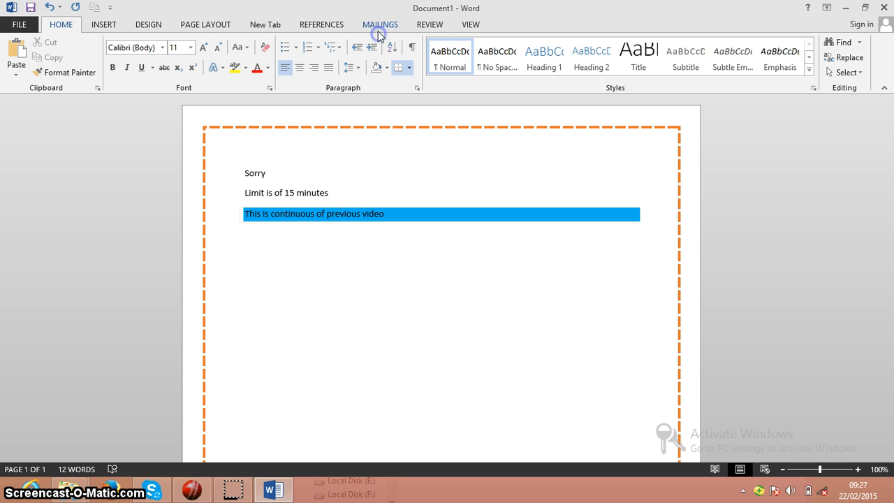
Step: Launch the Step-by-Step Mail Merge Wizard from the Mailings commands
{"action": "left_click", "coordinate": [380, 25]}
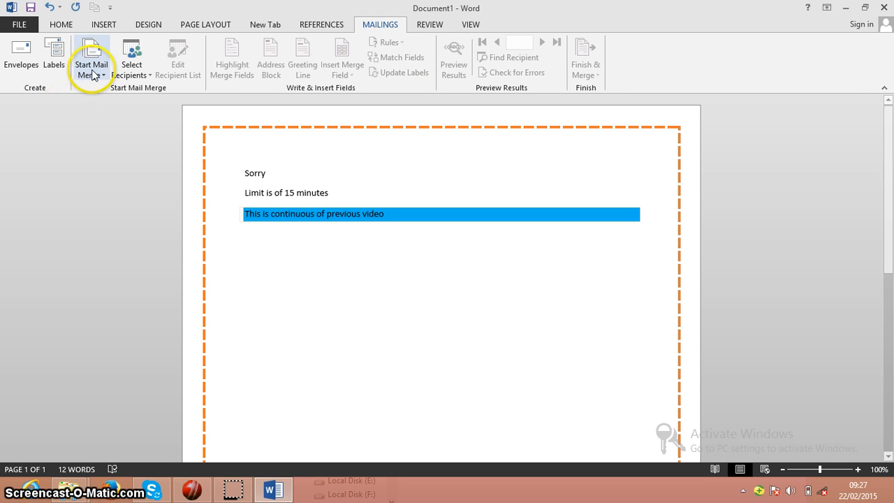
{"action": "left_click", "coordinate": [92, 57]}
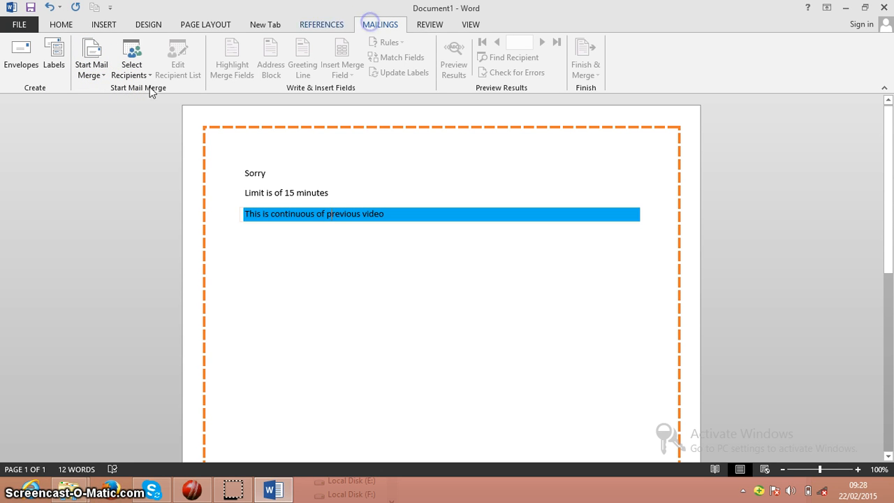
{"action": "left_click", "coordinate": [92, 59]}
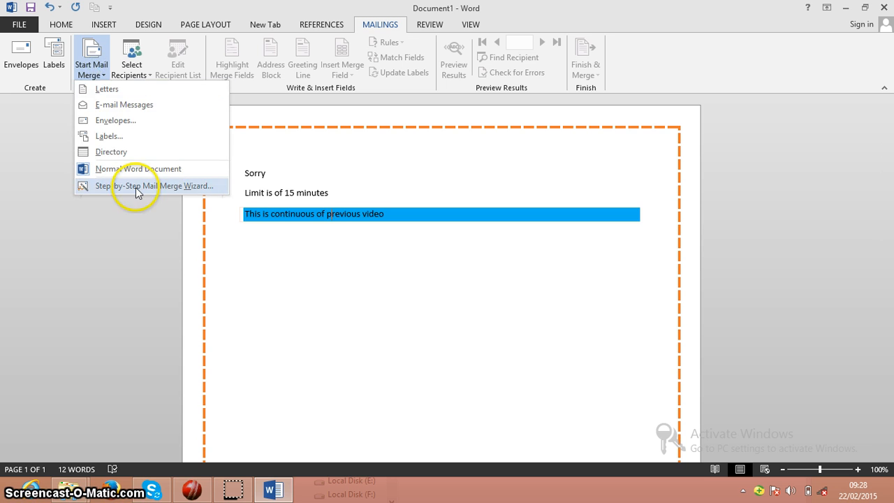
{"action": "left_click", "coordinate": [147, 186]}
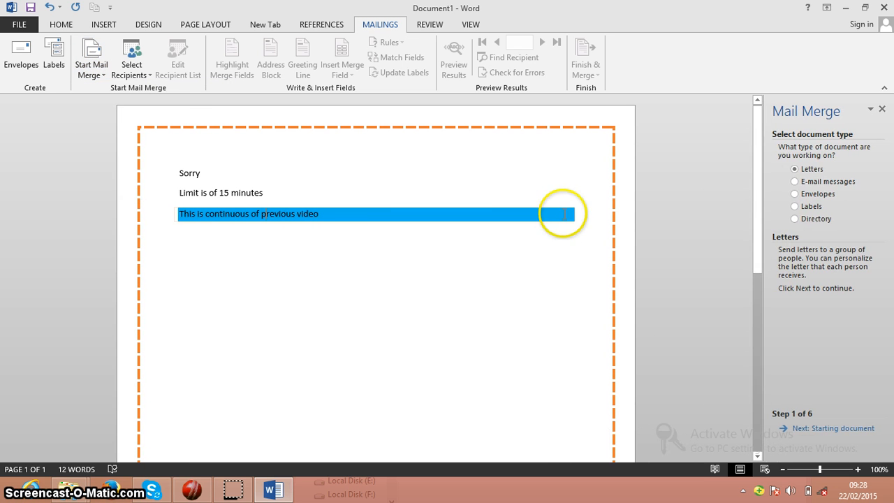
{"action": "mouse_move", "coordinate": [823, 132]}
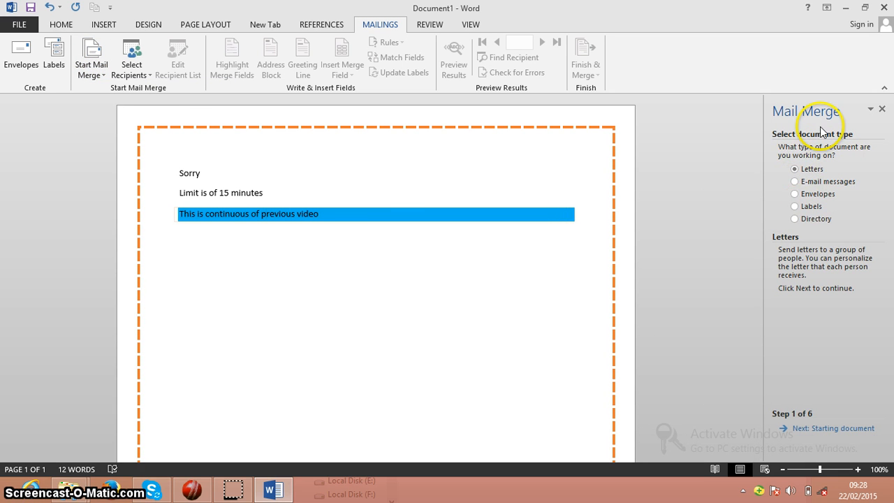
{"action": "mouse_move", "coordinate": [835, 427]}
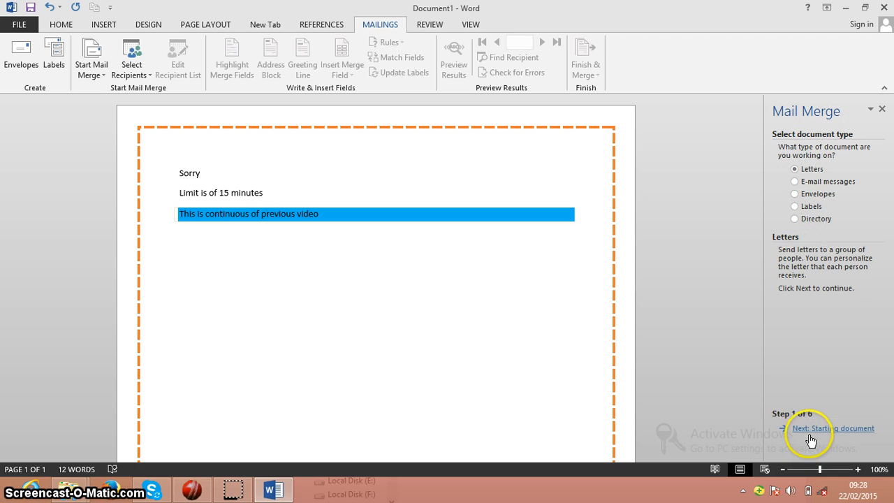
Step: Advance the wizard past letters and current document to the Select recipients step
{"action": "left_click", "coordinate": [834, 427]}
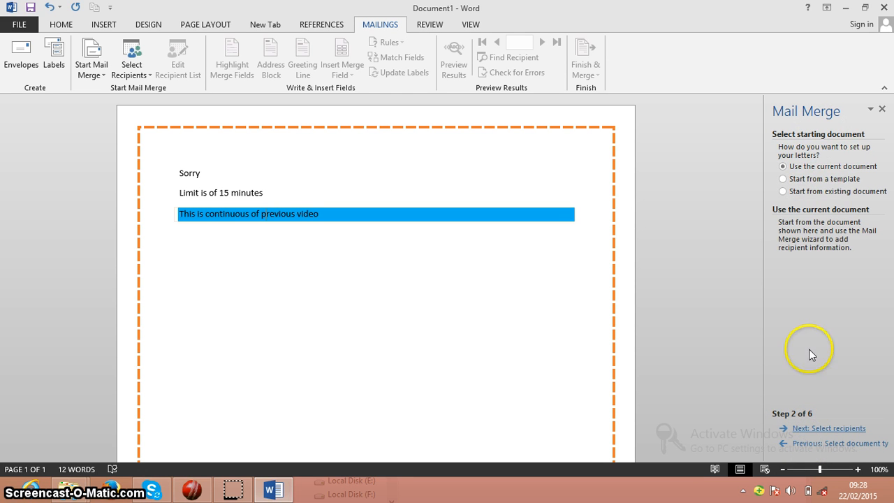
{"action": "mouse_move", "coordinate": [883, 152]}
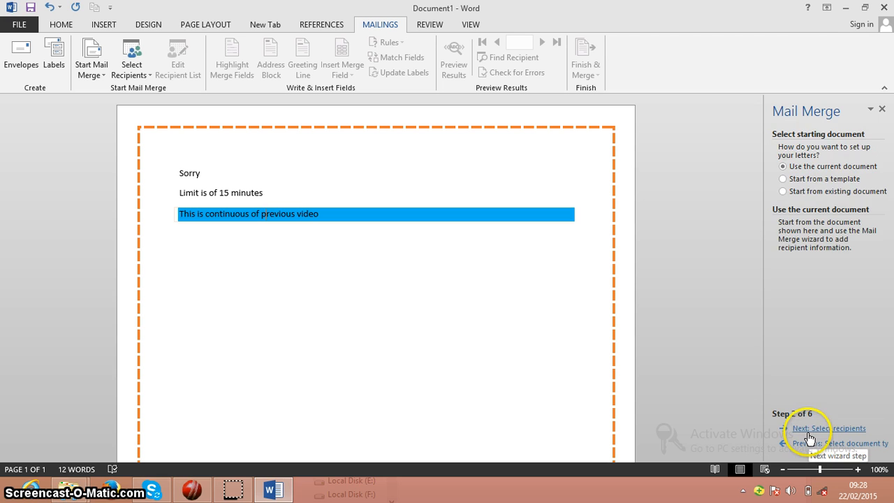
{"action": "left_click", "coordinate": [830, 428]}
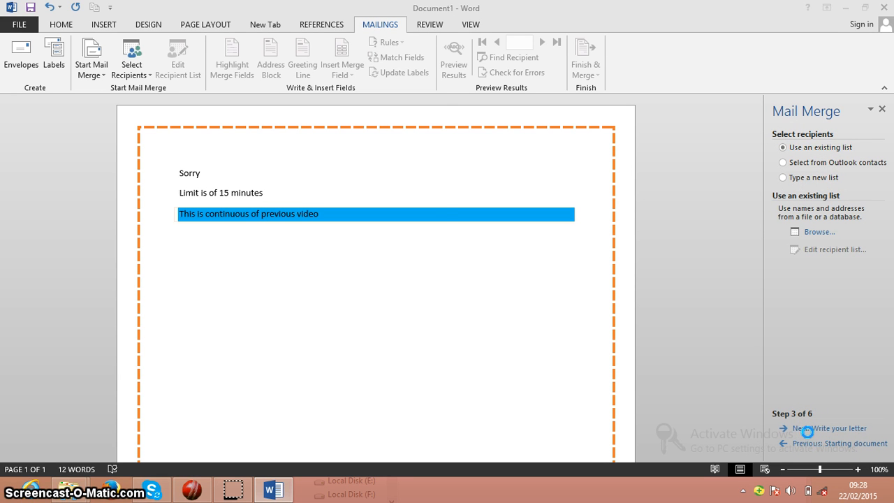
{"action": "left_click", "coordinate": [819, 231]}
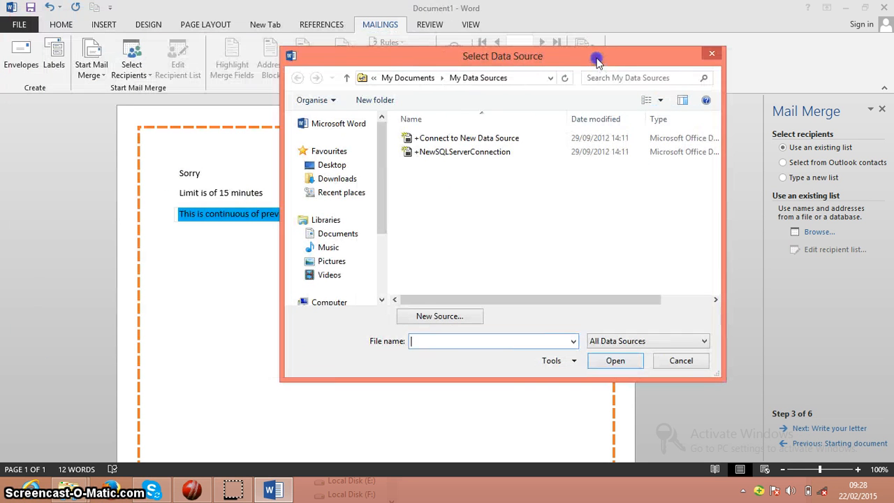
{"action": "left_click", "coordinate": [463, 151]}
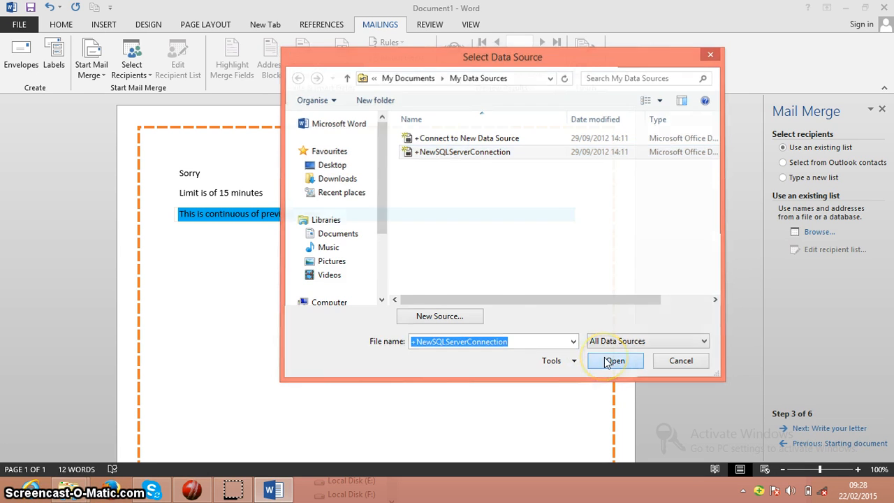
{"action": "left_click", "coordinate": [615, 360]}
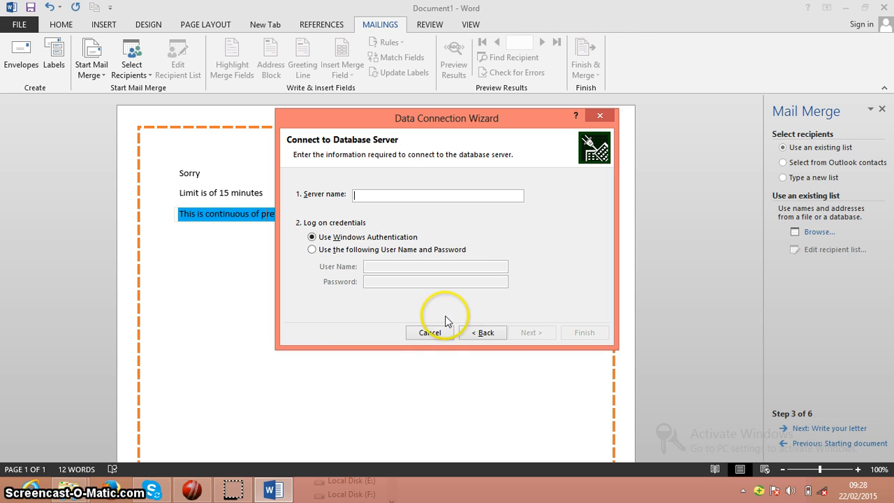
{"action": "mouse_move", "coordinate": [431, 332]}
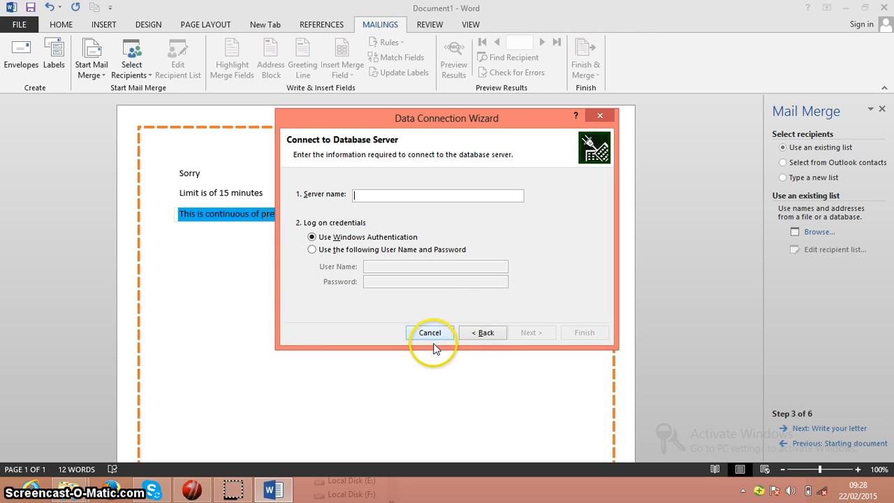
{"action": "left_click", "coordinate": [430, 332]}
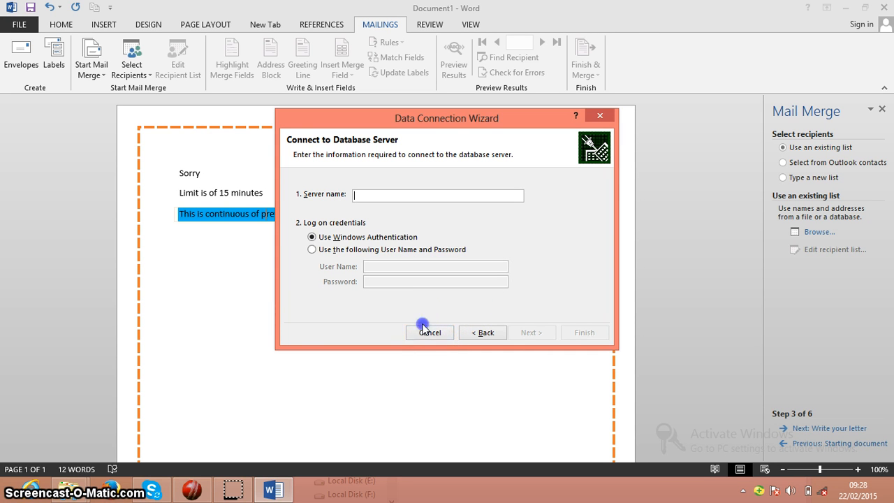
{"action": "left_click", "coordinate": [429, 333]}
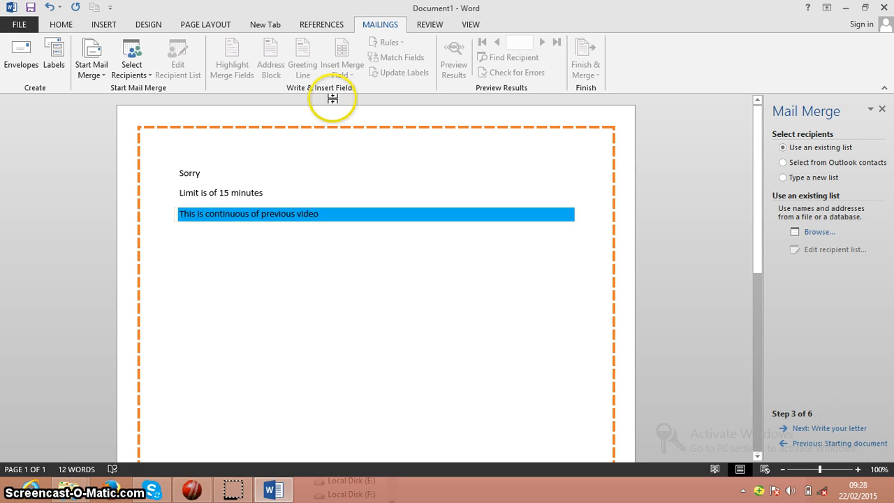
{"action": "mouse_move", "coordinate": [53, 57]}
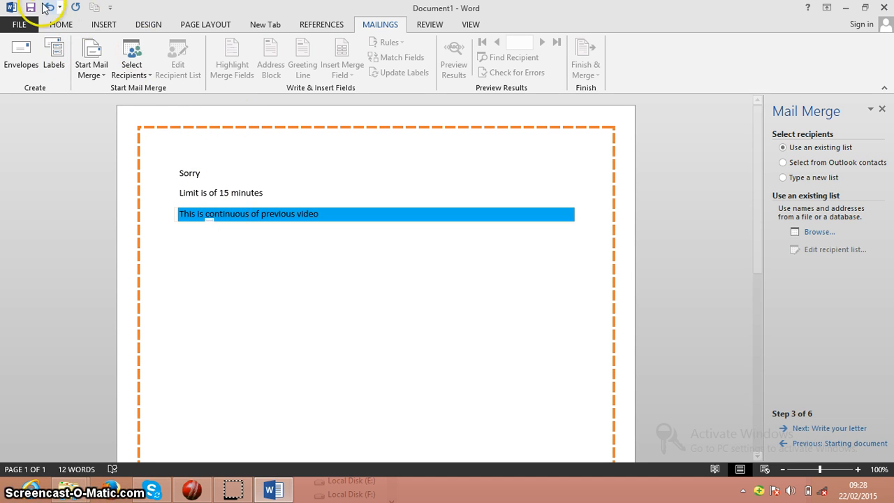
{"action": "mouse_move", "coordinate": [131, 58]}
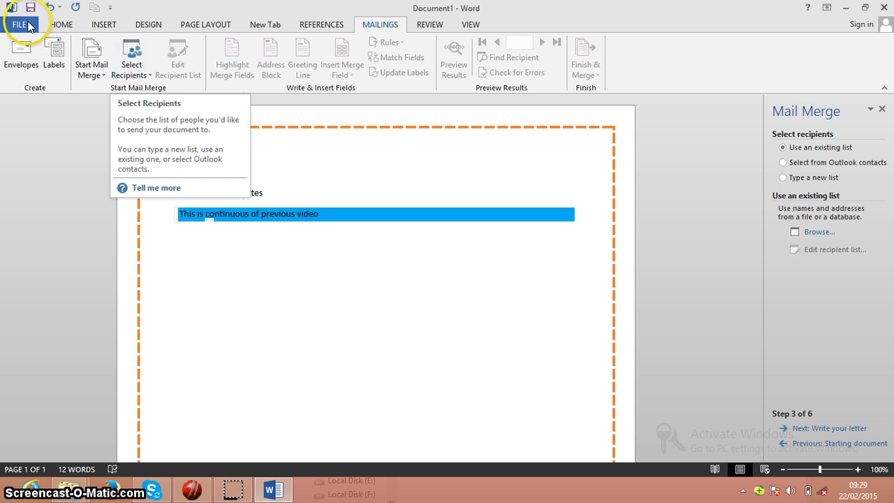
Step: Show File > Print with the copy count raised to 2
{"action": "left_click", "coordinate": [19, 24]}
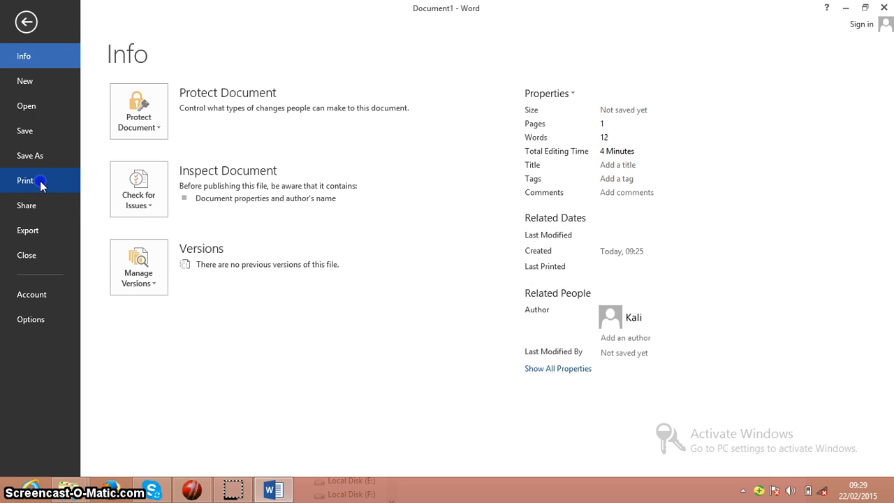
{"action": "left_click", "coordinate": [25, 180]}
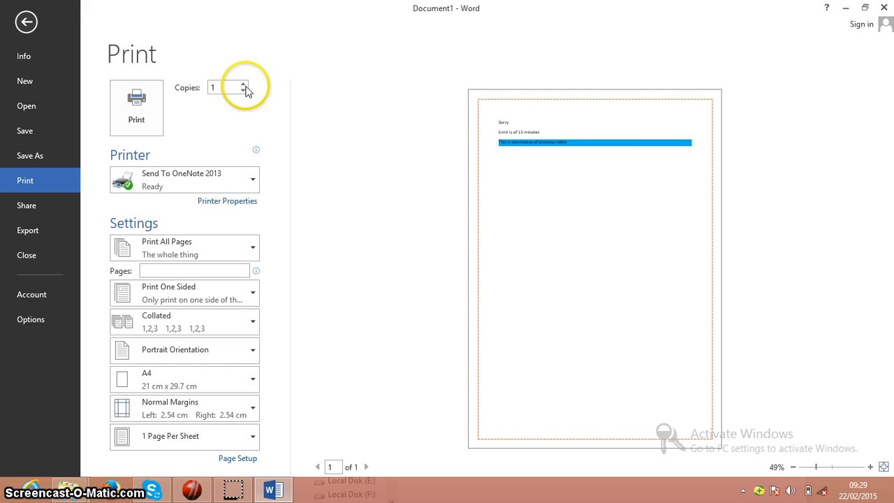
{"action": "left_click", "coordinate": [243, 84]}
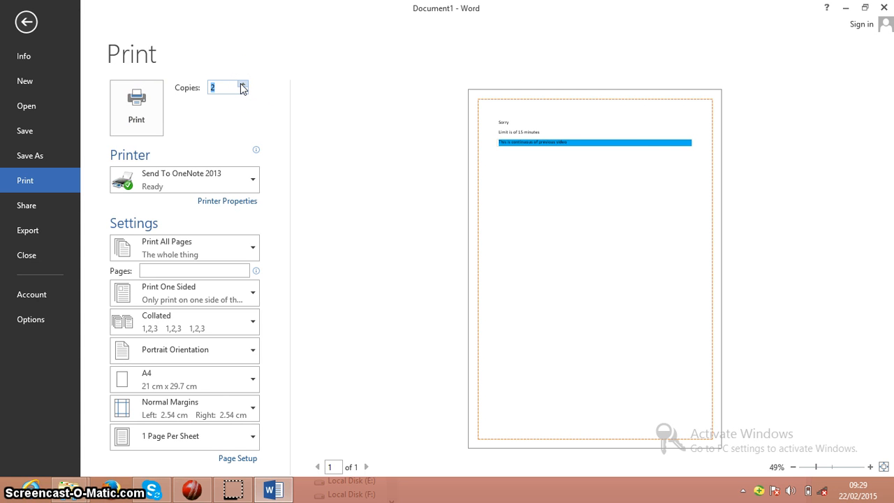
{"action": "left_click", "coordinate": [24, 55]}
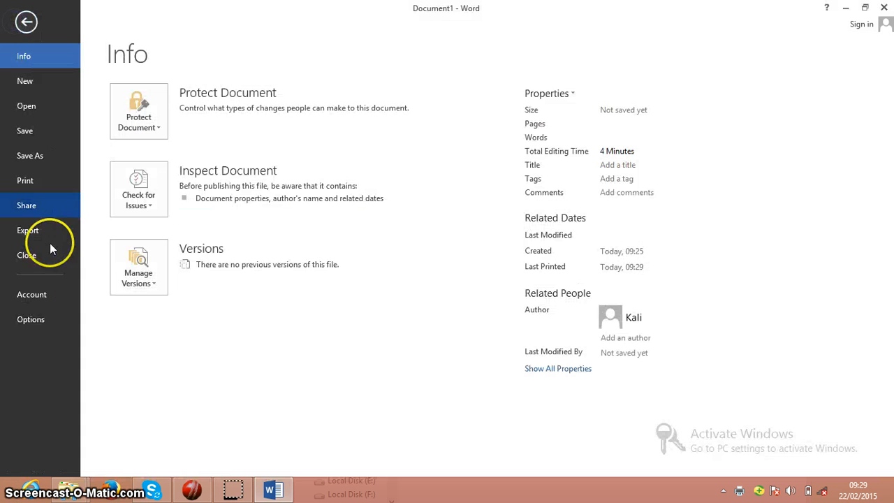
{"action": "left_click", "coordinate": [25, 181]}
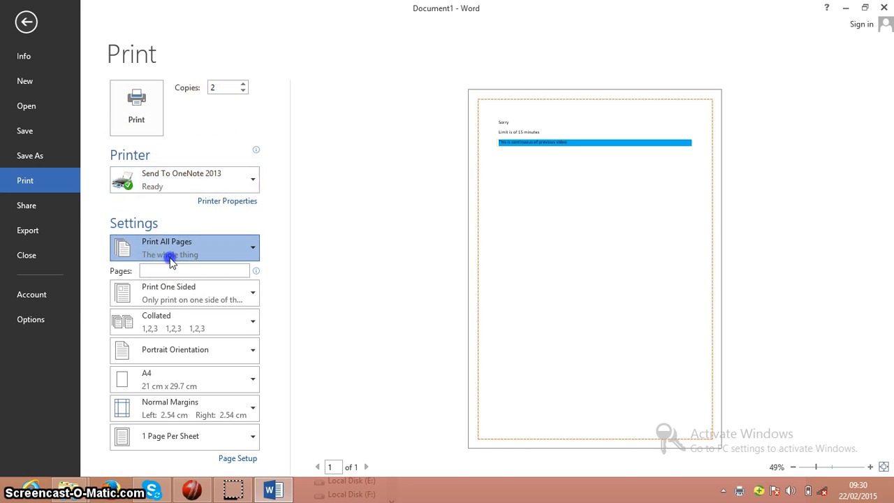
Step: Set landscape orientation, keeping one-sided printing, A4 paper and 1 Page Per Sheet
{"action": "left_click", "coordinate": [184, 247]}
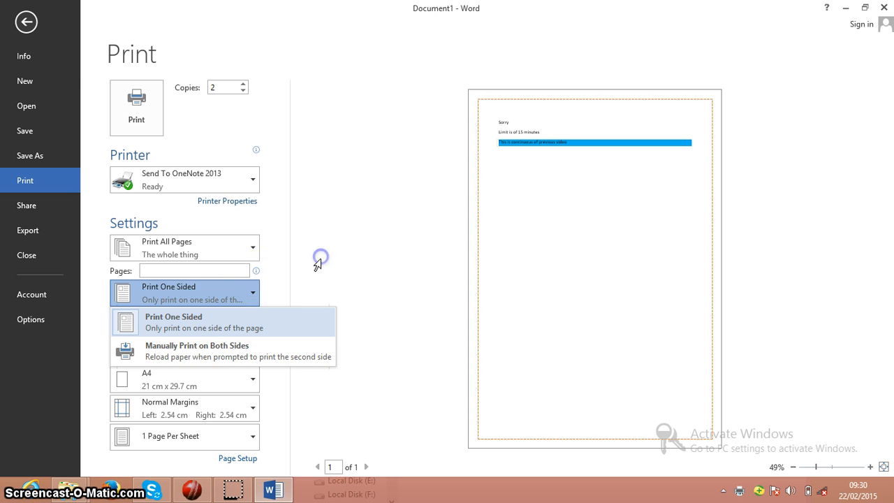
{"action": "left_click", "coordinate": [188, 349]}
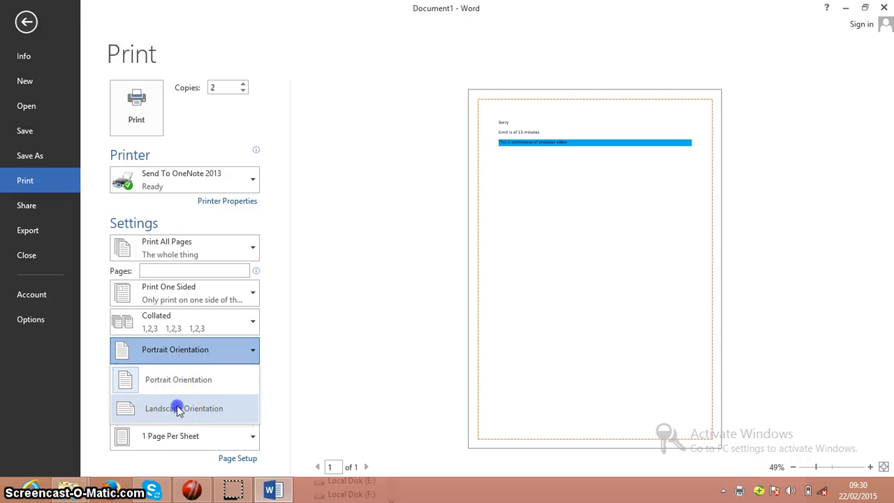
{"action": "left_click", "coordinate": [184, 408]}
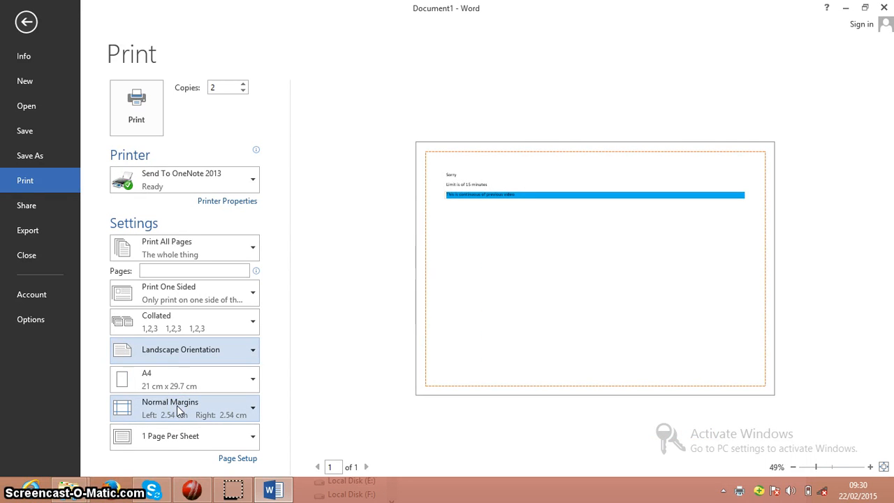
{"action": "left_click", "coordinate": [184, 380]}
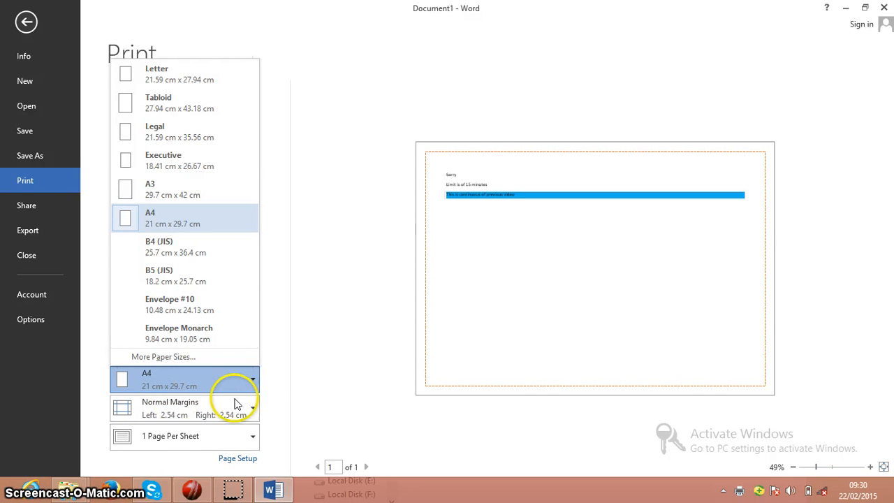
{"action": "left_click", "coordinate": [240, 383]}
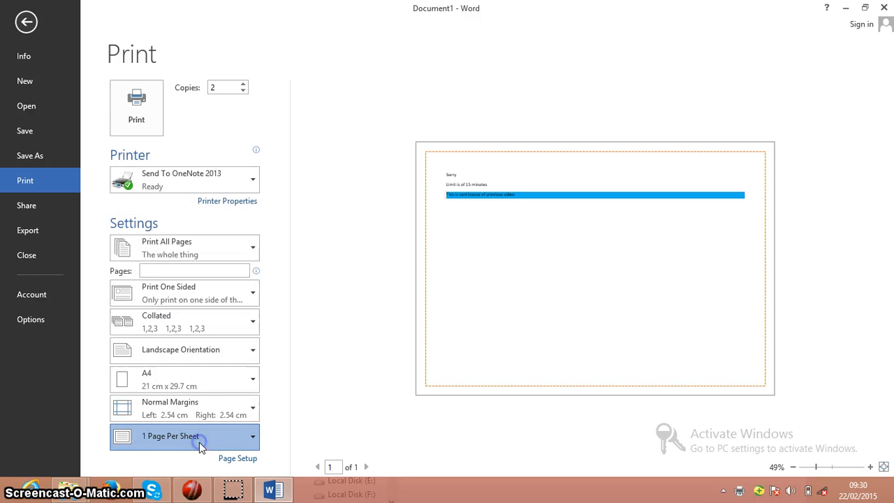
{"action": "left_click", "coordinate": [200, 436]}
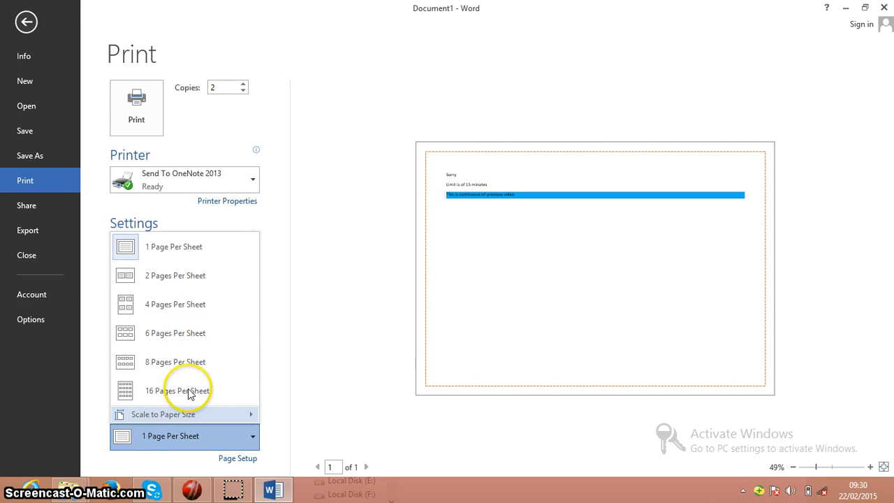
{"action": "mouse_move", "coordinate": [176, 391]}
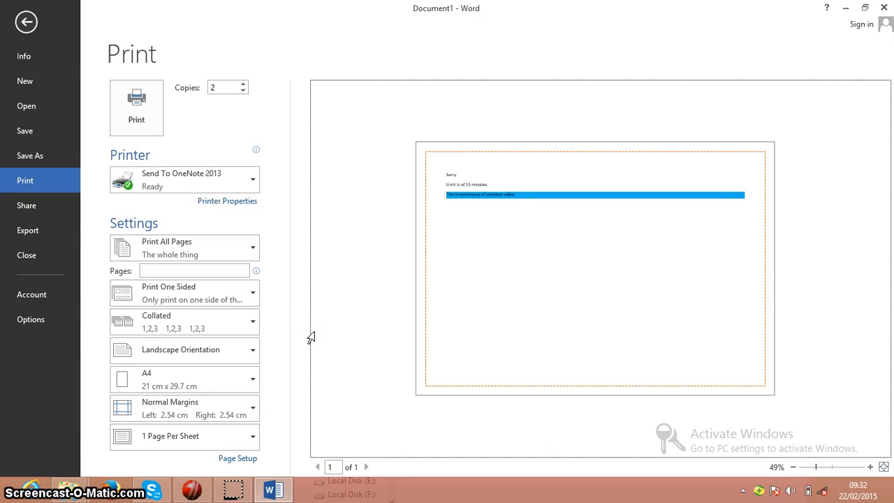
{"action": "left_click", "coordinate": [870, 467]}
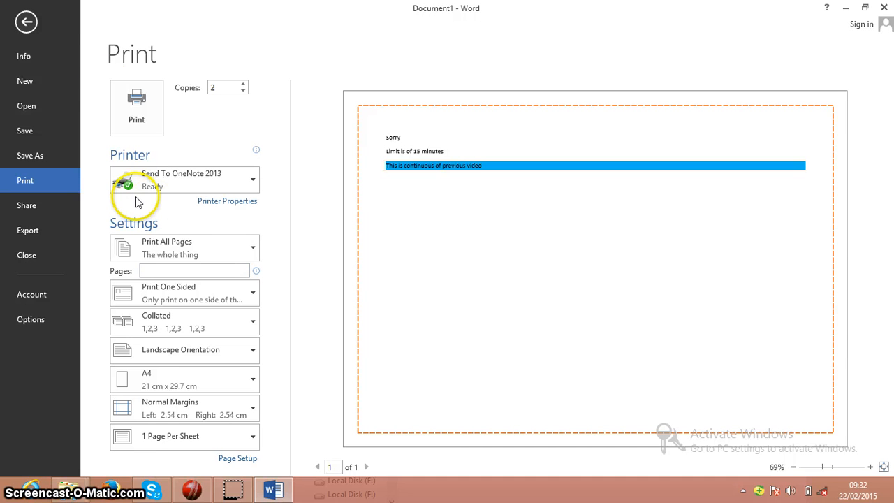
{"action": "mouse_move", "coordinate": [28, 14]}
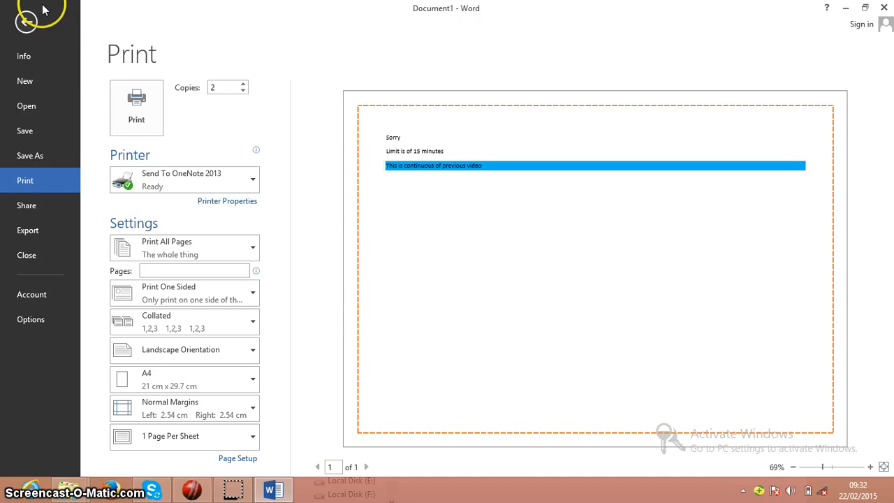
Step: Leave Save As for the document and show the Page Layout commands
{"action": "left_click", "coordinate": [28, 13]}
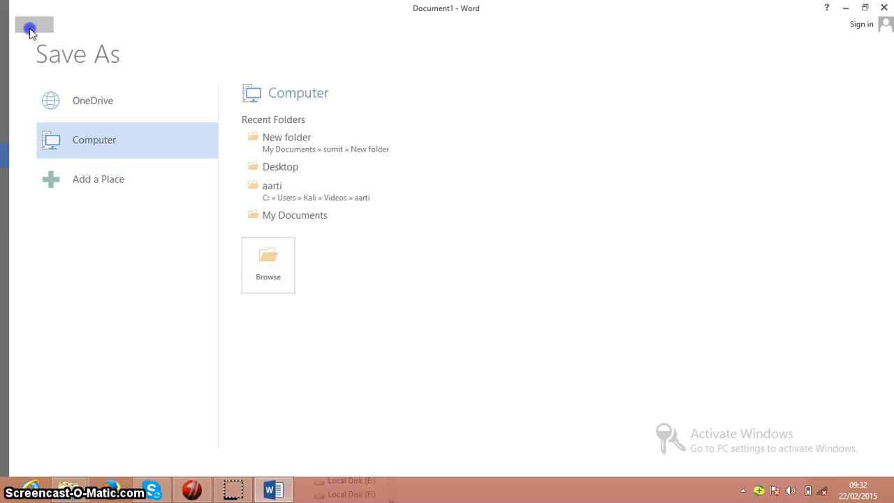
{"action": "left_click", "coordinate": [31, 25]}
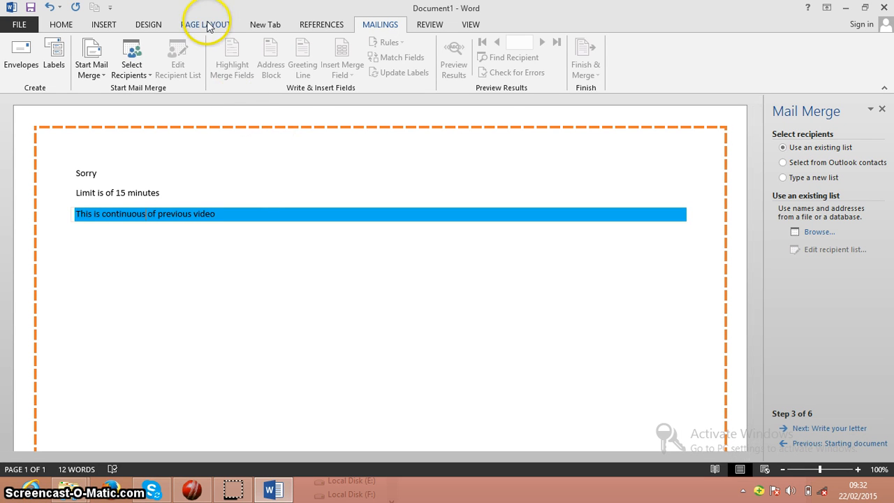
{"action": "left_click", "coordinate": [205, 25]}
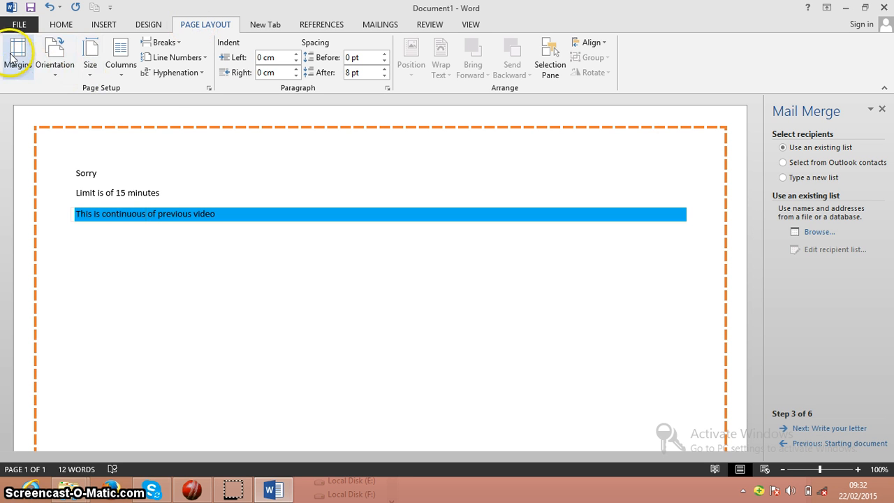
Step: Browse the Margins and Orientation presets and set the page Columns
{"action": "left_click", "coordinate": [17, 57]}
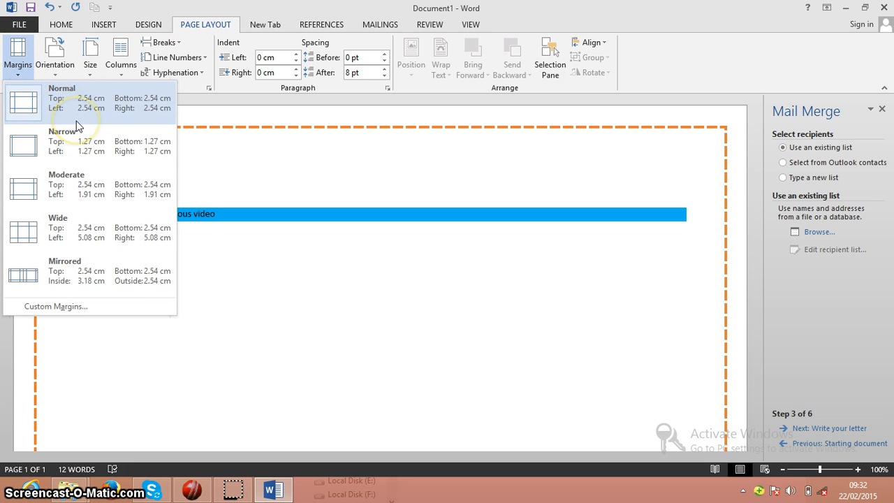
{"action": "mouse_move", "coordinate": [77, 126]}
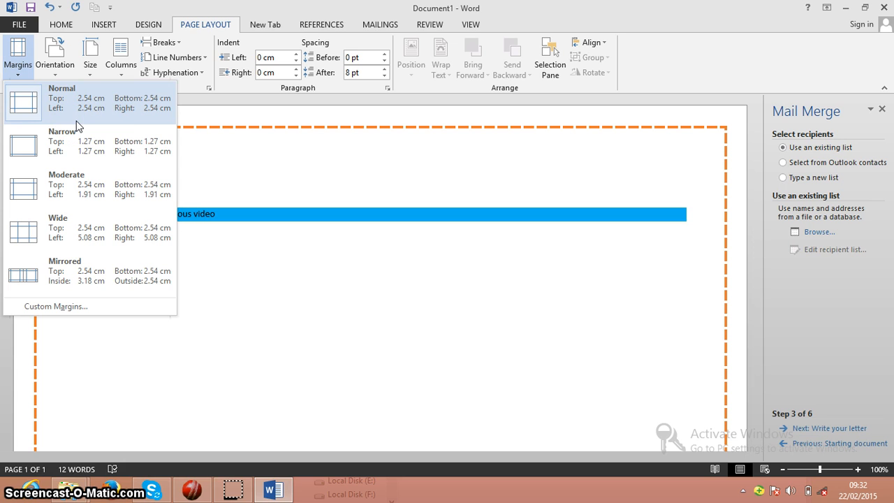
{"action": "mouse_move", "coordinate": [53, 70]}
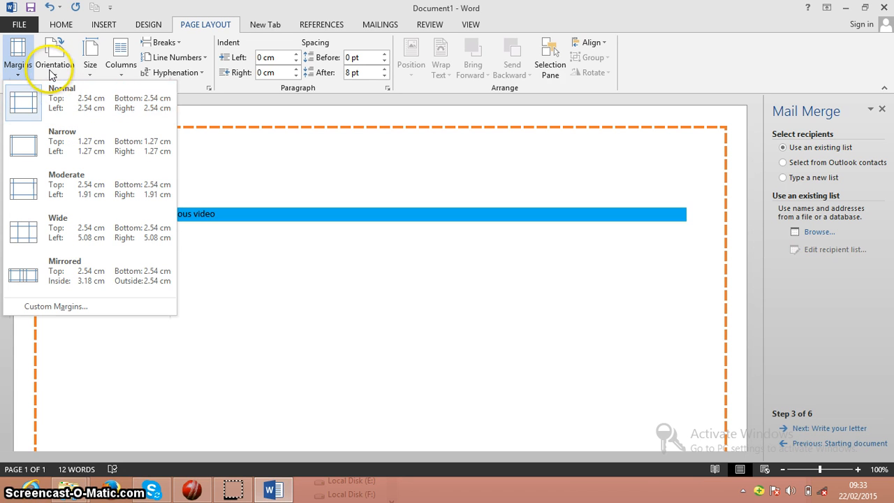
{"action": "left_click", "coordinate": [54, 56]}
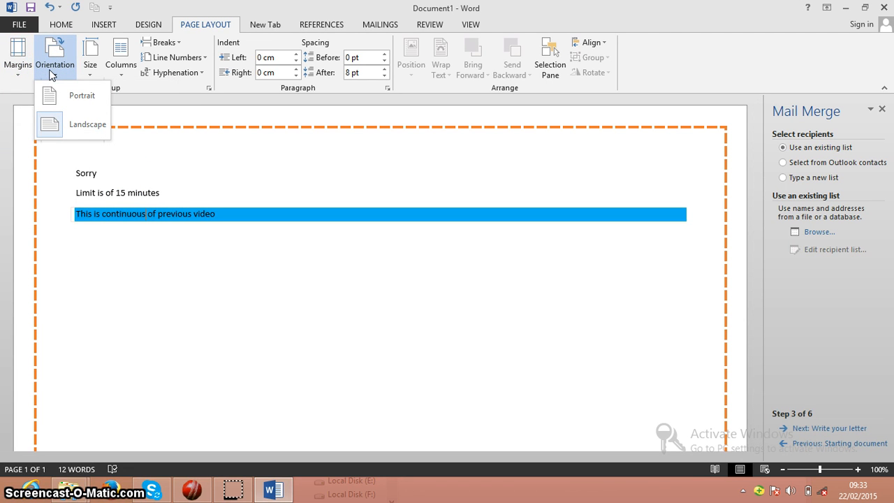
{"action": "mouse_move", "coordinate": [126, 50]}
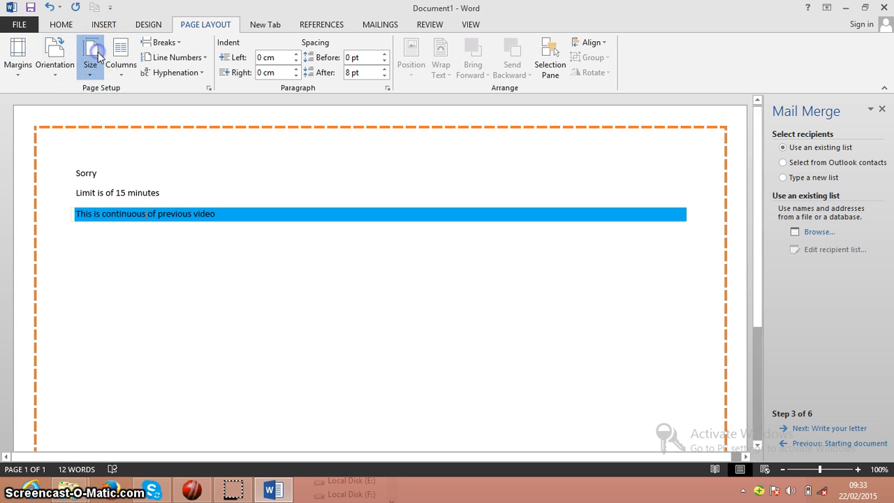
{"action": "left_click", "coordinate": [120, 58]}
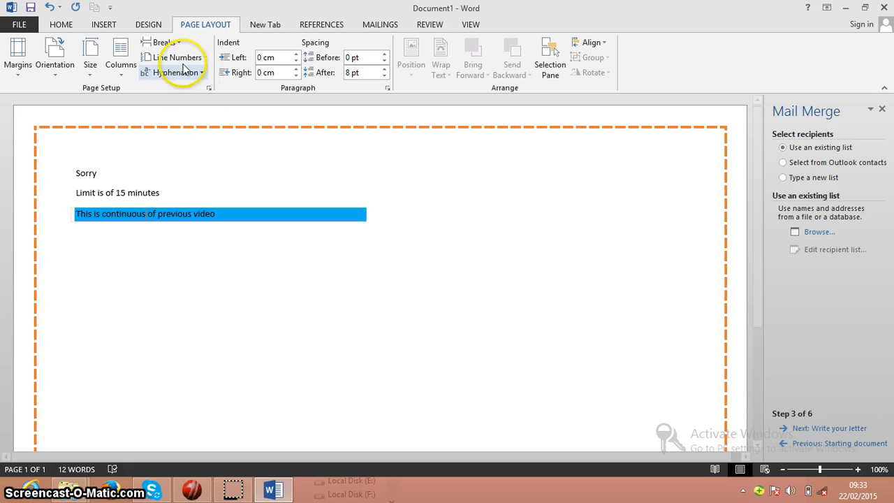
Step: Insert a page break so 'of previous video' starts on a second page
{"action": "left_click", "coordinate": [161, 41]}
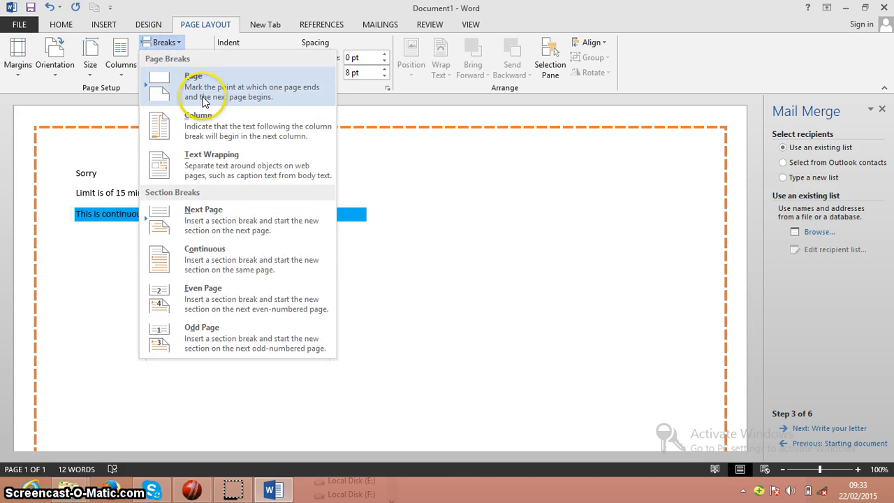
{"action": "left_click", "coordinate": [193, 87]}
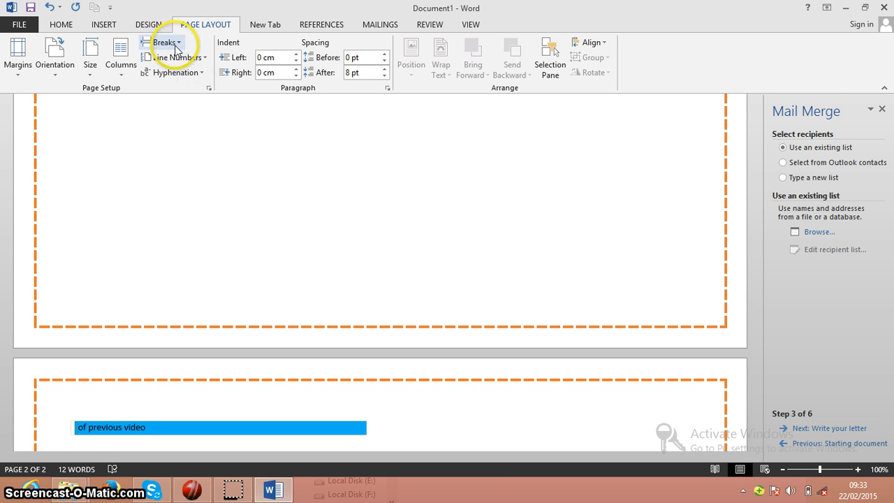
{"action": "left_click", "coordinate": [175, 57]}
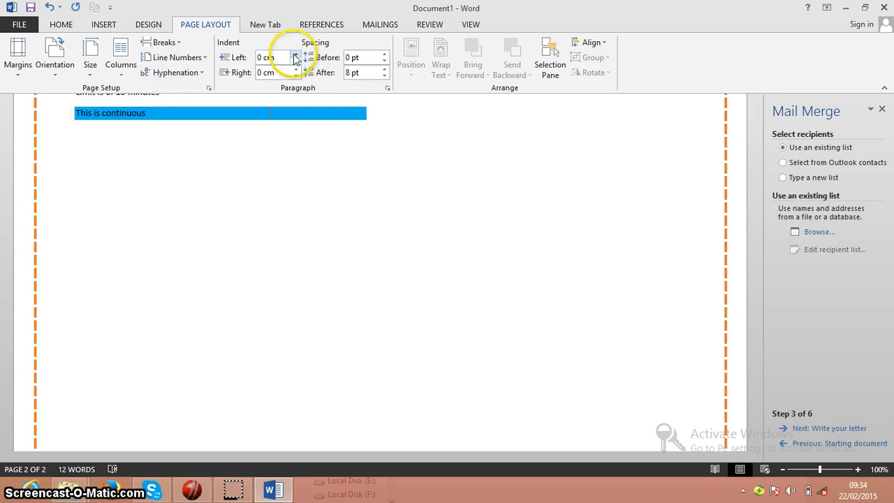
Step: Indent the 'This is continuous' paragraph 1.6 cm left and 1.7 cm right
{"action": "left_click", "coordinate": [297, 54]}
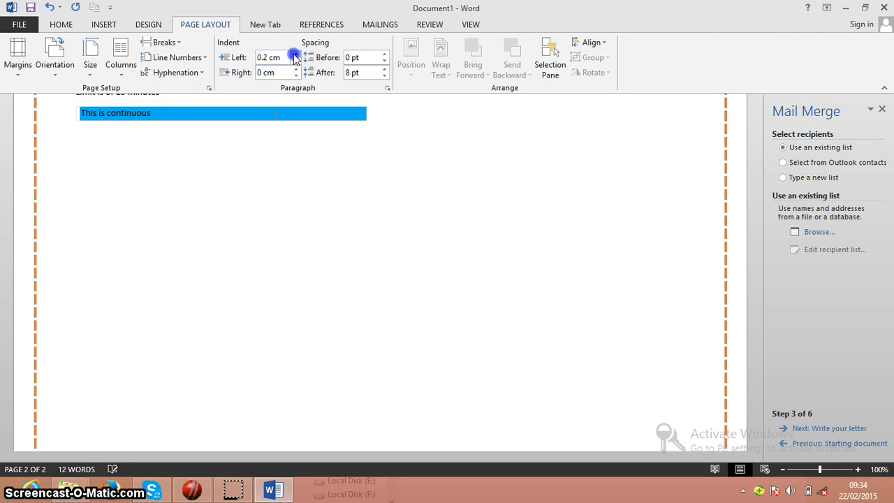
{"action": "left_click", "coordinate": [294, 54]}
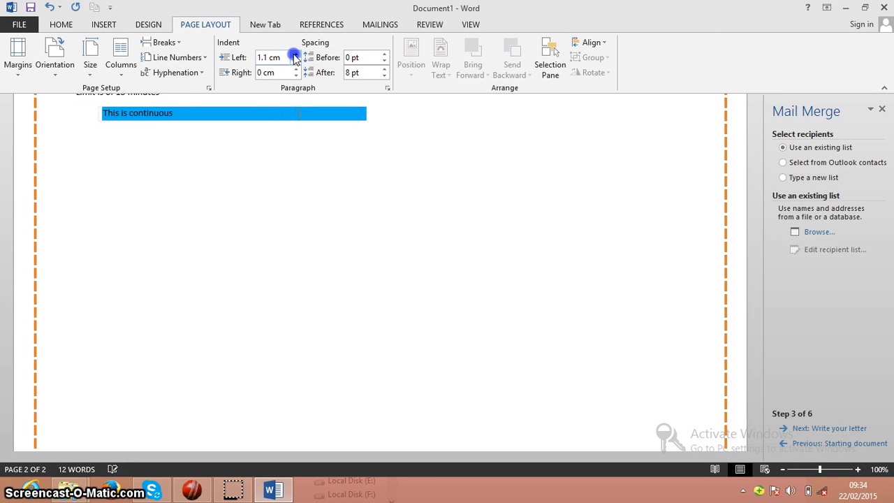
{"action": "left_click", "coordinate": [292, 53]}
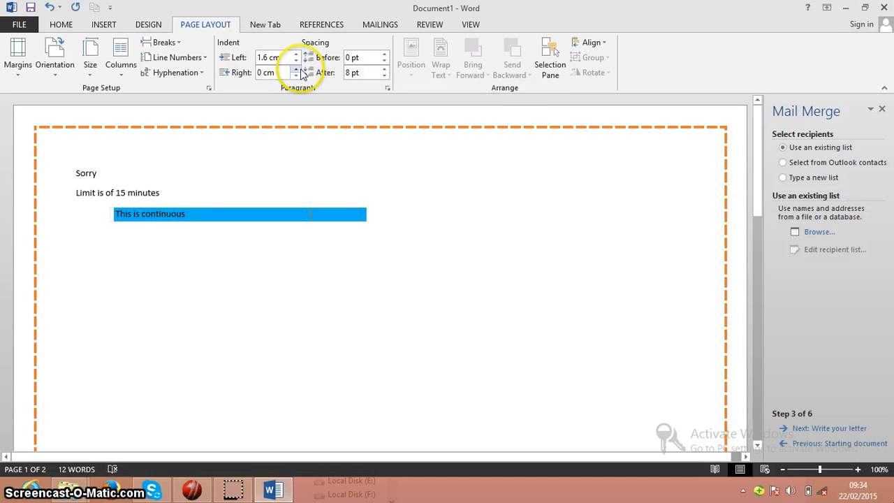
{"action": "left_click", "coordinate": [296, 70]}
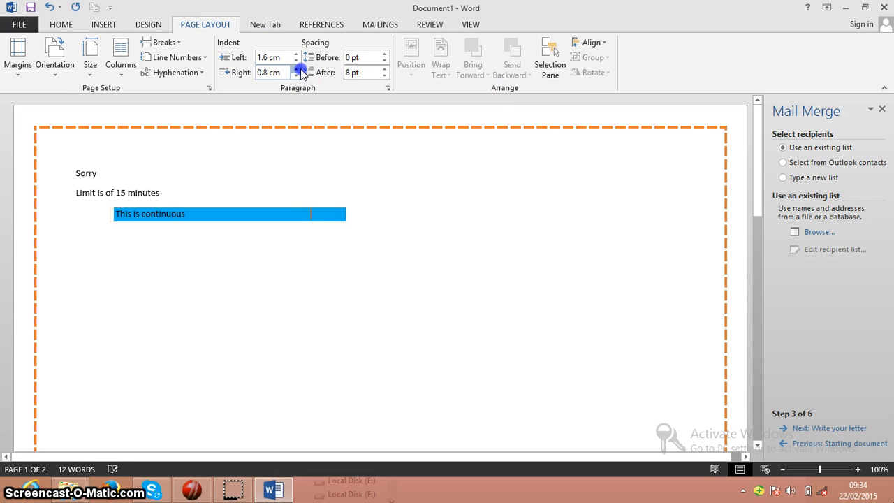
{"action": "left_click", "coordinate": [296, 69]}
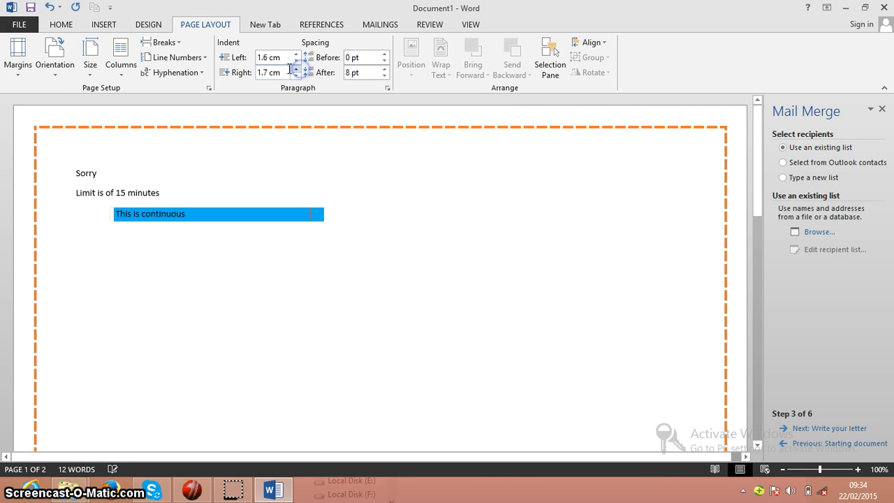
{"action": "left_click", "coordinate": [294, 54]}
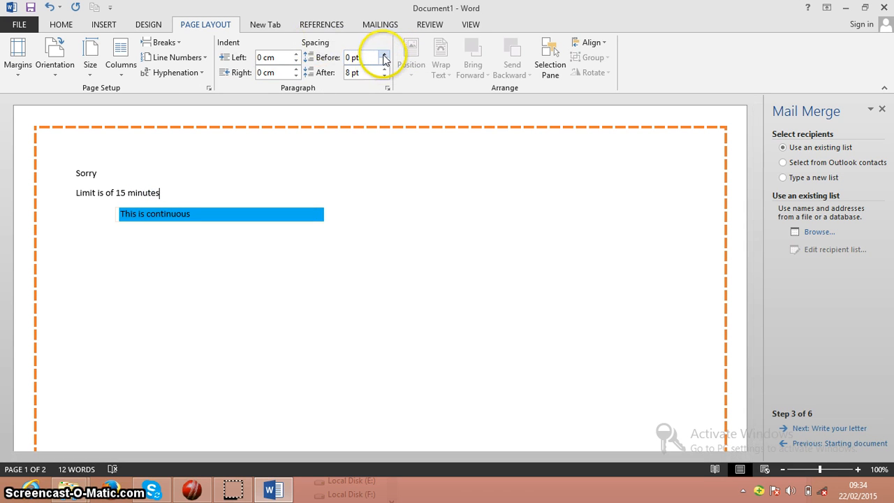
Step: Add spacing before and after the 'Sorry' and 'Limit is of 15 minutes' lines
{"action": "left_click", "coordinate": [382, 54]}
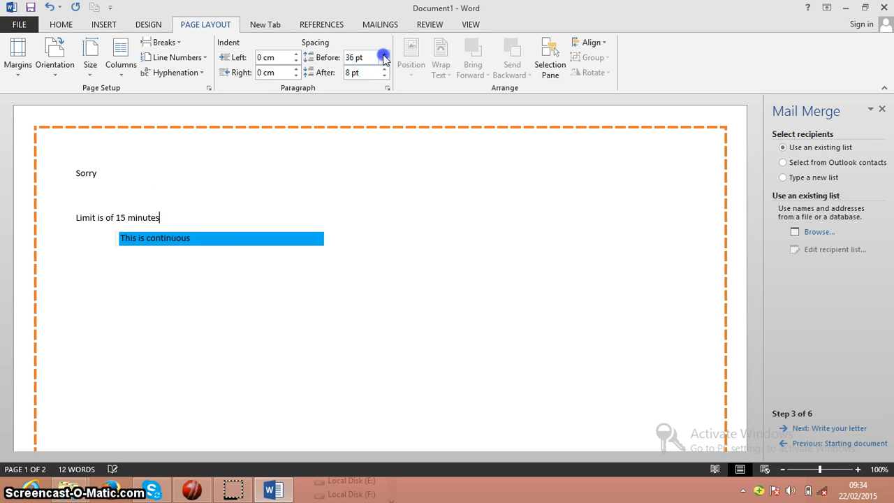
{"action": "left_click", "coordinate": [384, 54]}
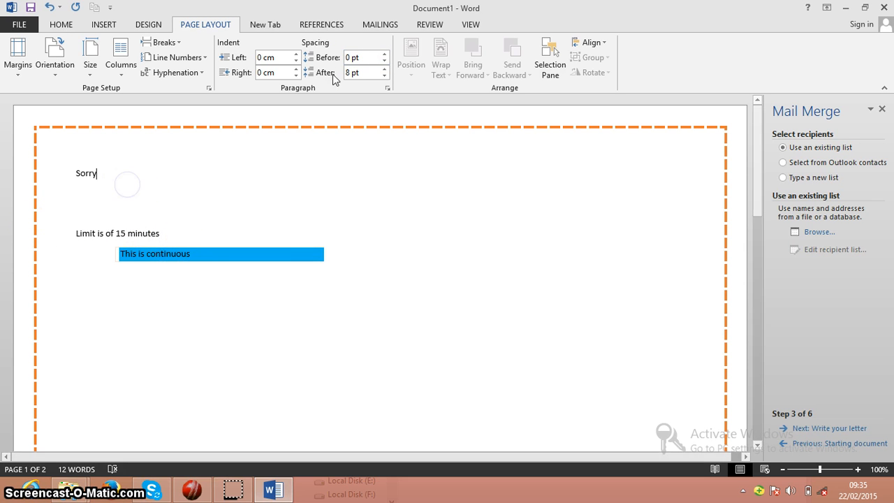
{"action": "left_click", "coordinate": [383, 53]}
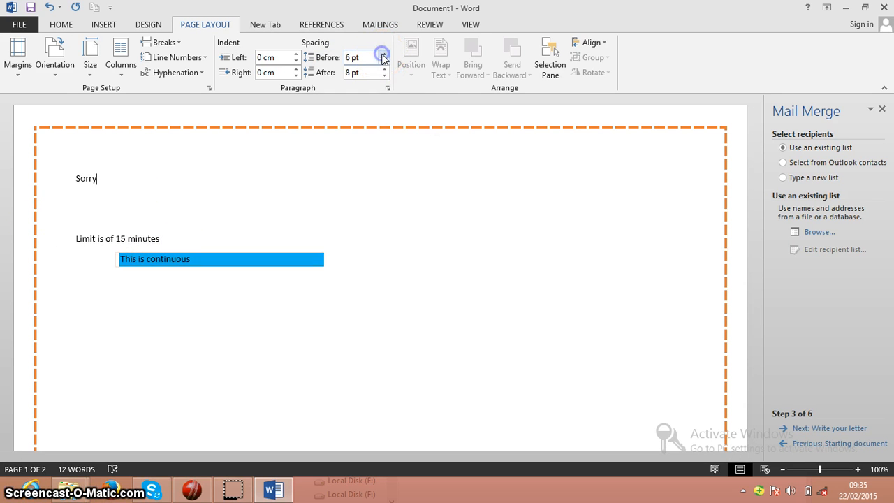
{"action": "left_click", "coordinate": [383, 53]}
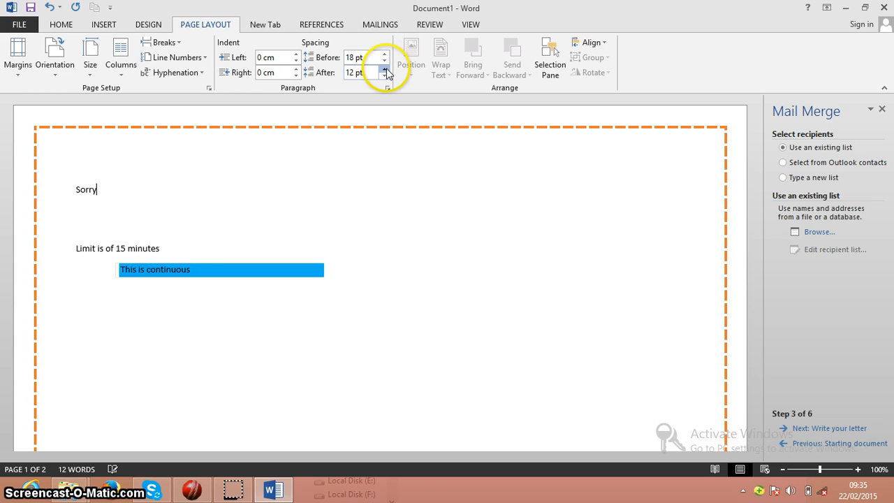
{"action": "left_click", "coordinate": [384, 68]}
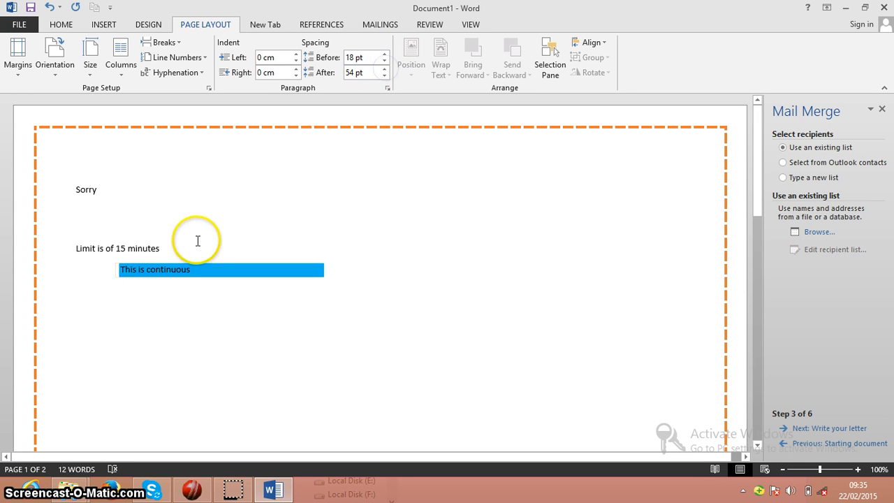
{"action": "mouse_move", "coordinate": [162, 249]}
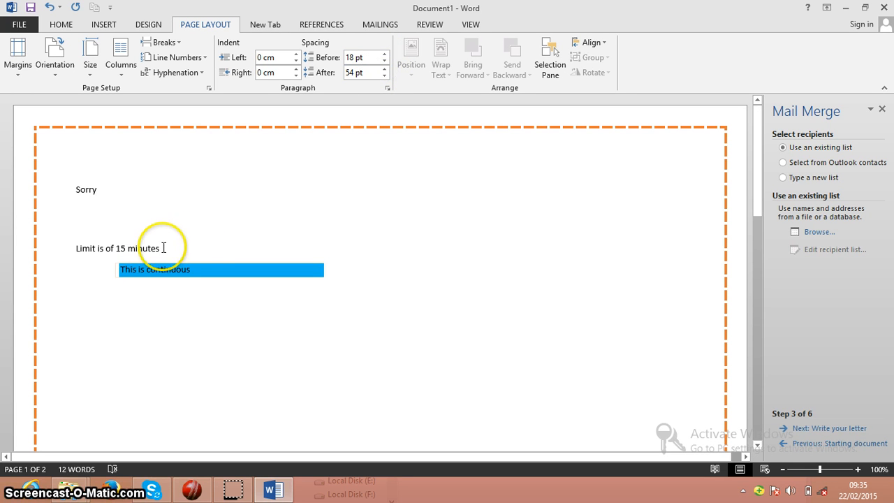
Step: Raise Spacing After on the 'Limit is of 15 minutes' paragraph to 54 pt
{"action": "left_click", "coordinate": [384, 54]}
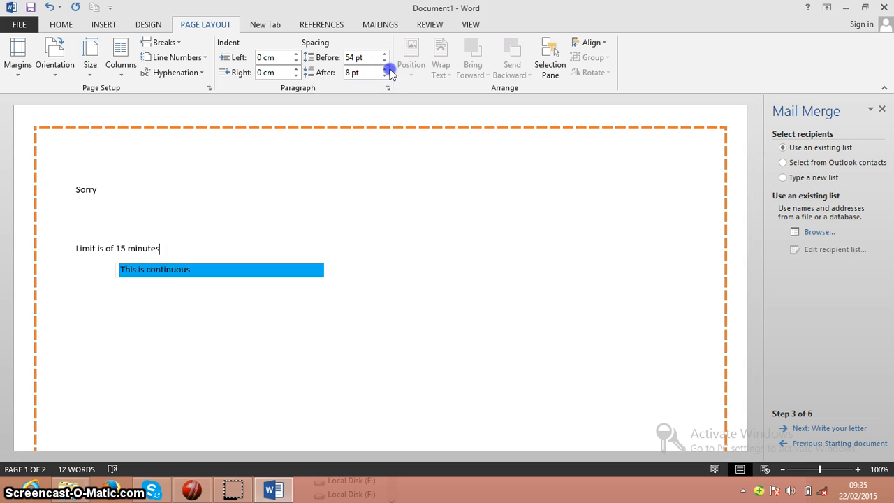
{"action": "left_click", "coordinate": [383, 70]}
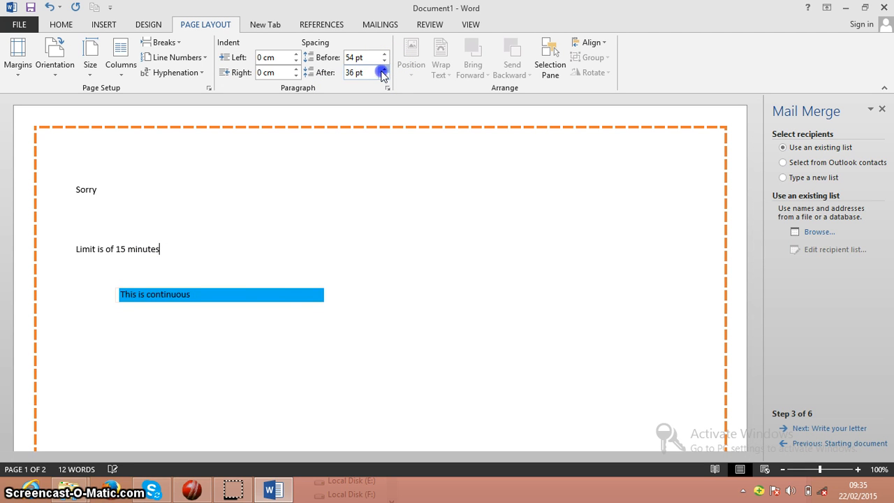
{"action": "left_click", "coordinate": [383, 68]}
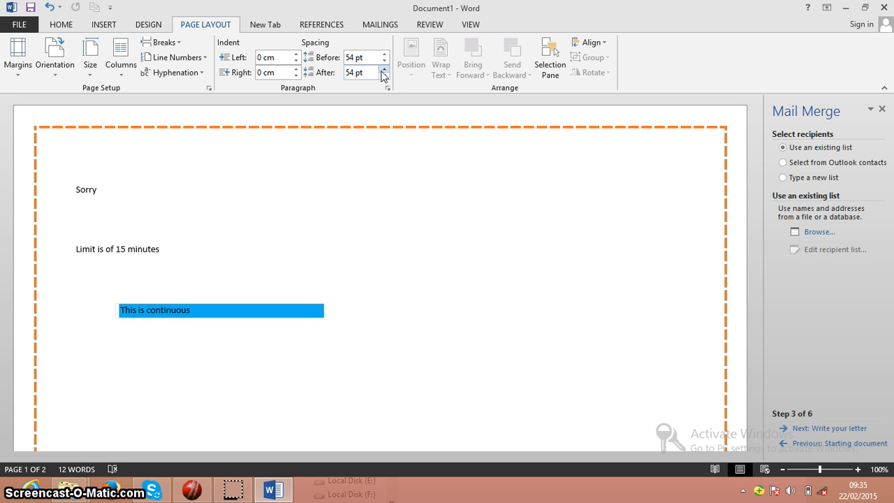
{"action": "left_click", "coordinate": [159, 249]}
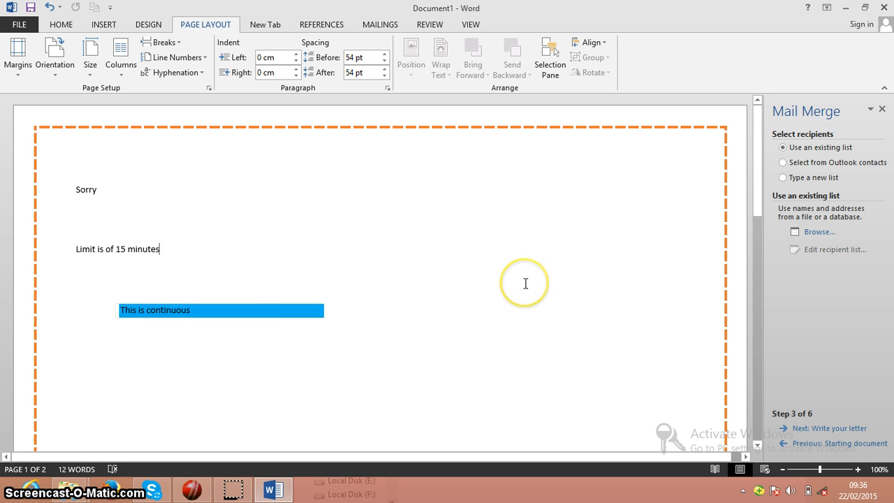
{"action": "mouse_move", "coordinate": [510, 232]}
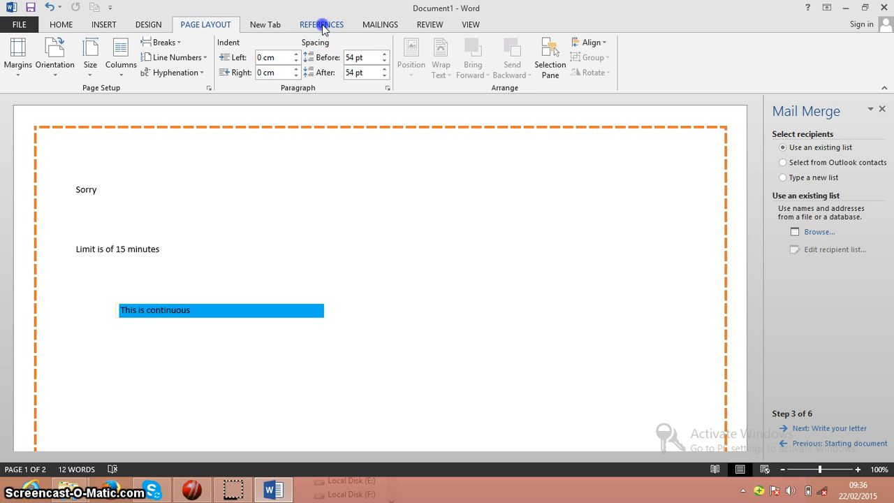
Step: Run a Spelling & Grammar check on the document from the Review tools
{"action": "left_click", "coordinate": [430, 25]}
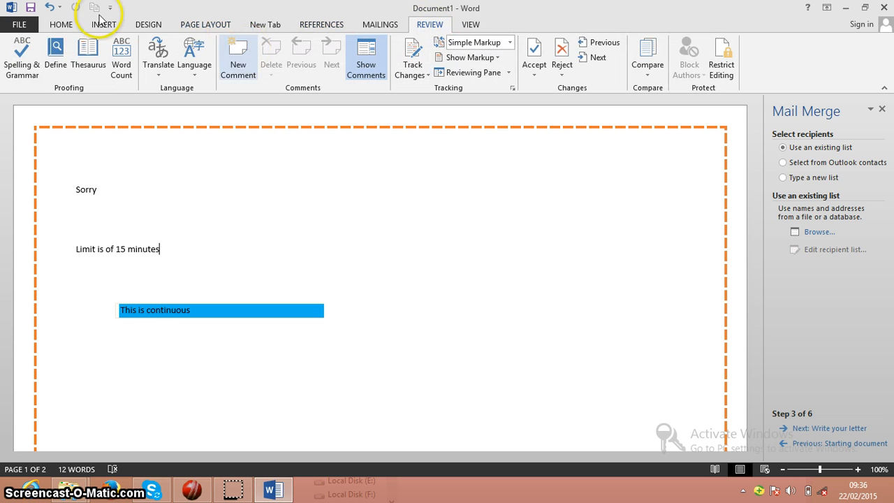
{"action": "mouse_move", "coordinate": [22, 59]}
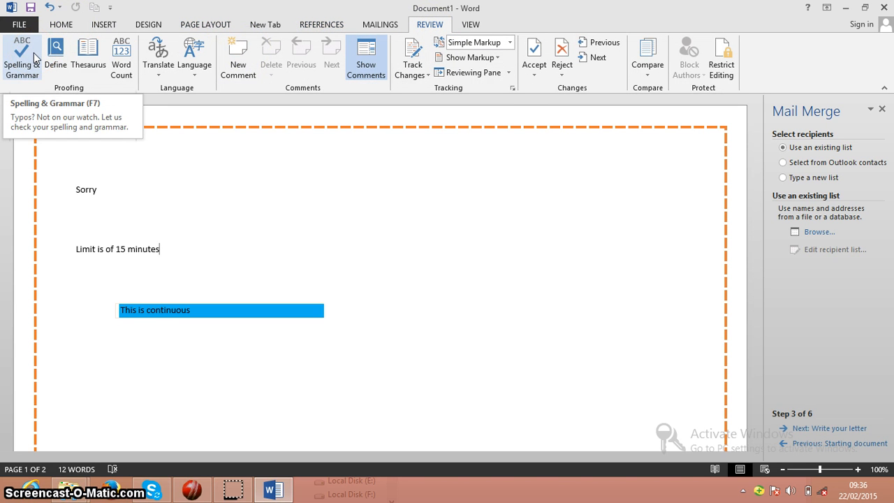
{"action": "scroll", "scroll_direction": "down", "scroll_amount": 3}
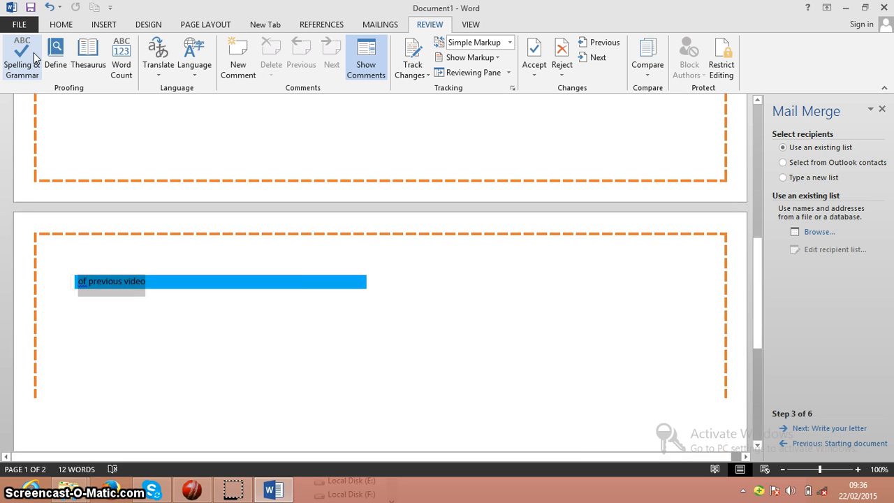
{"action": "left_click", "coordinate": [23, 57]}
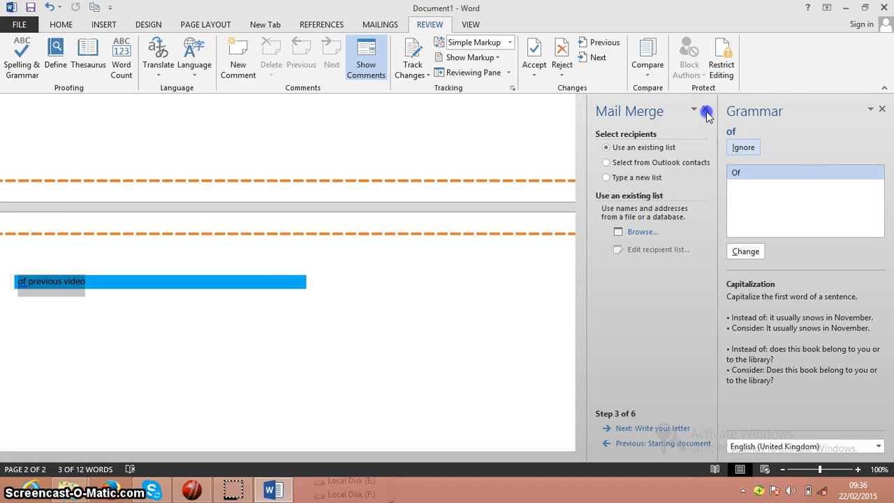
Step: Close the Mail Merge pane and accept the capitalised 'Of previous video' correction
{"action": "left_click", "coordinate": [707, 112]}
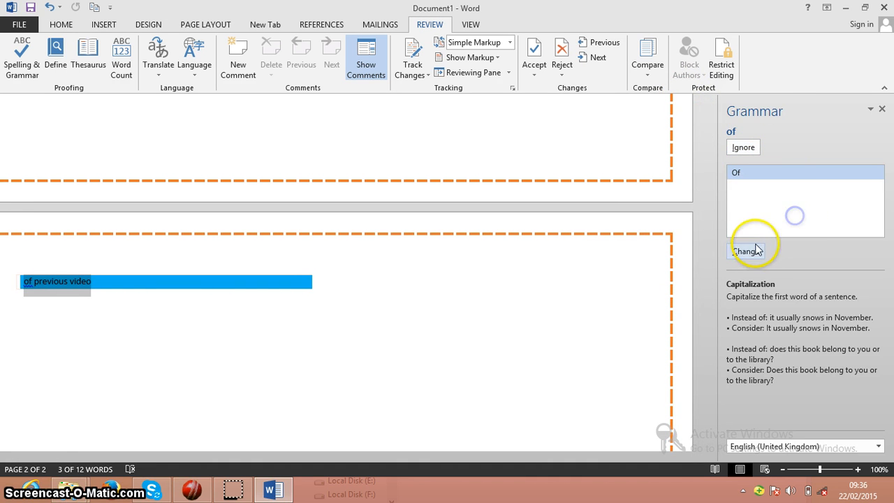
{"action": "left_click", "coordinate": [749, 251]}
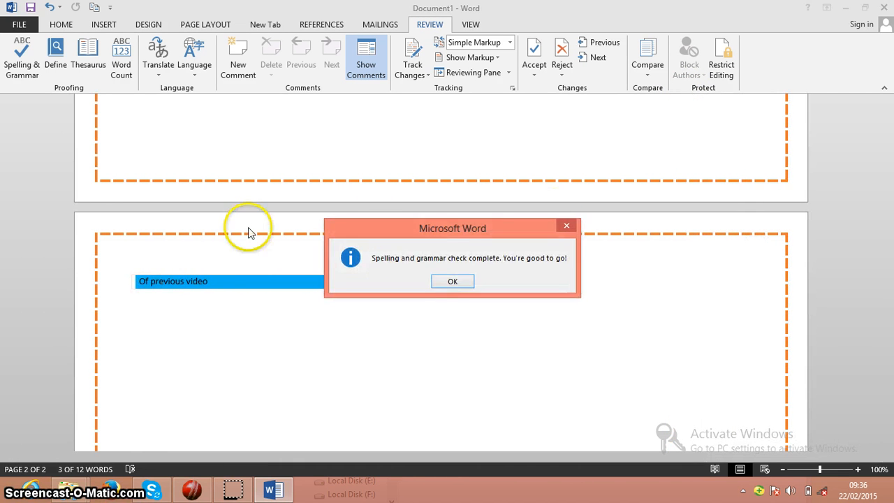
{"action": "left_click", "coordinate": [452, 281]}
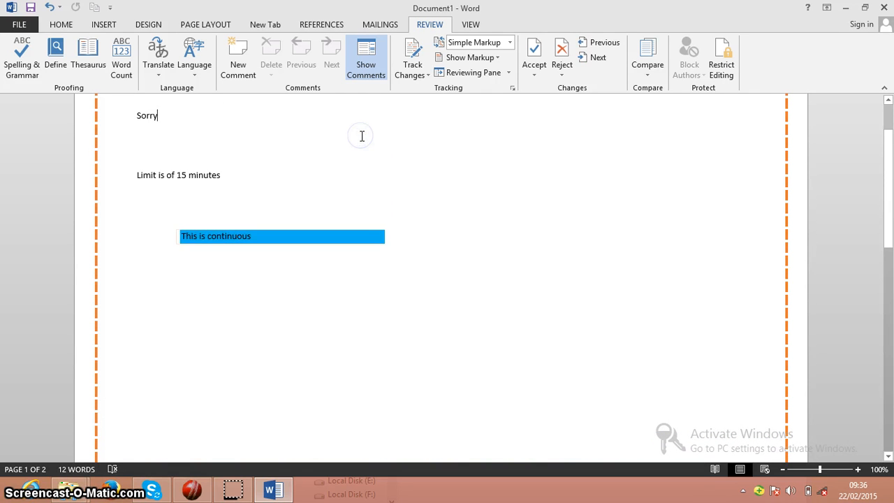
Step: Add the misspelt lines 'Srory' and 'pelase' beneath the first 'Sorry'
{"action": "type", "text": "Rooy"}
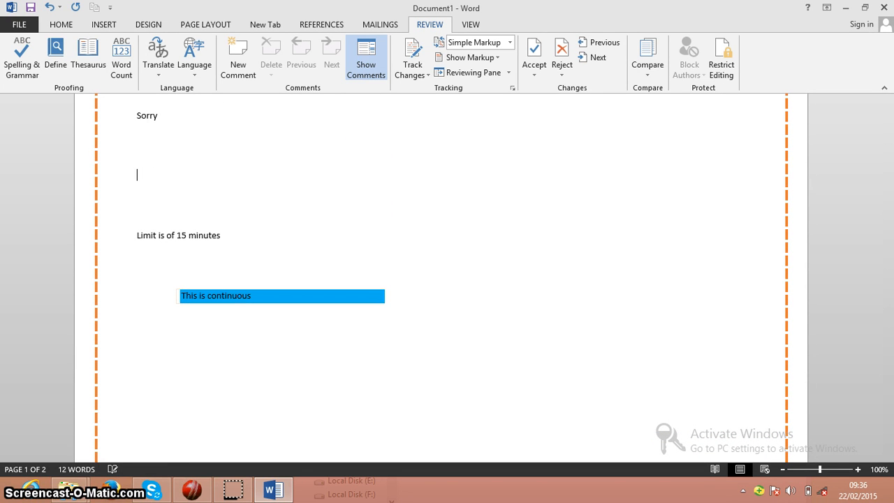
{"action": "type", "text": "s"}
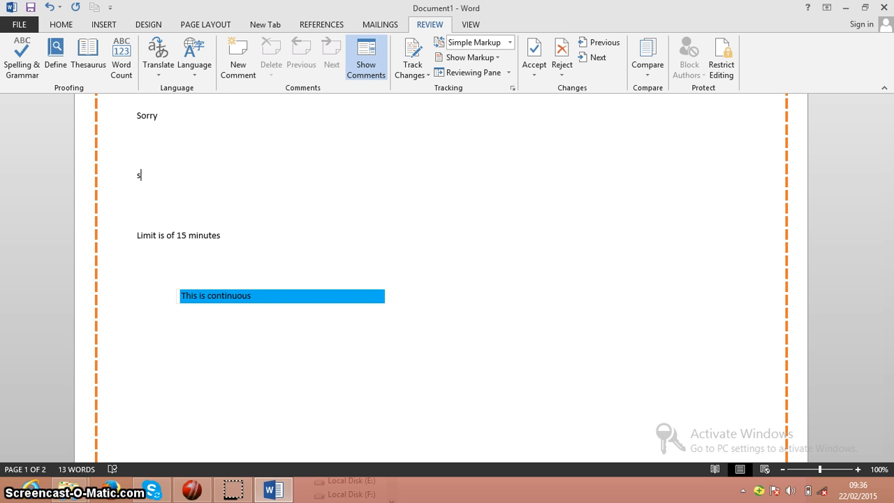
{"action": "type", "text": "rory"}
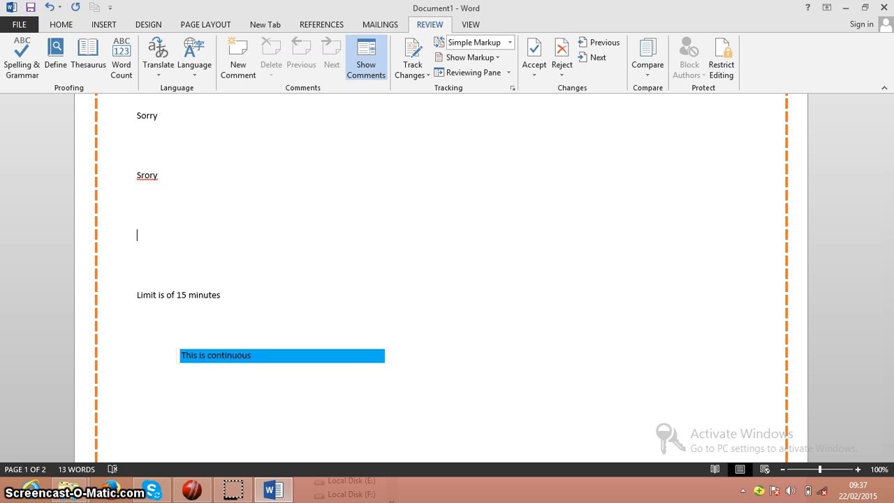
{"action": "type", "text": "pelase"}
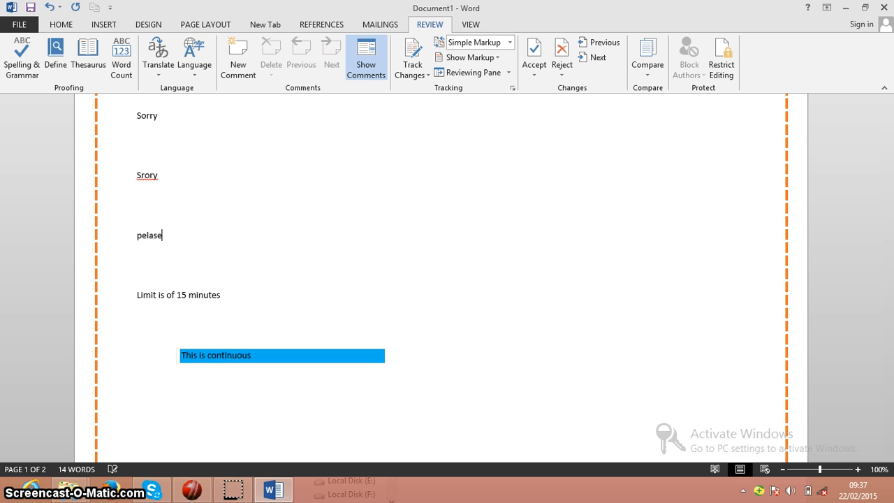
Step: Run Spelling & Grammar and accept corrections to 'Sorry' and 'Please'
{"action": "left_click", "coordinate": [22, 55]}
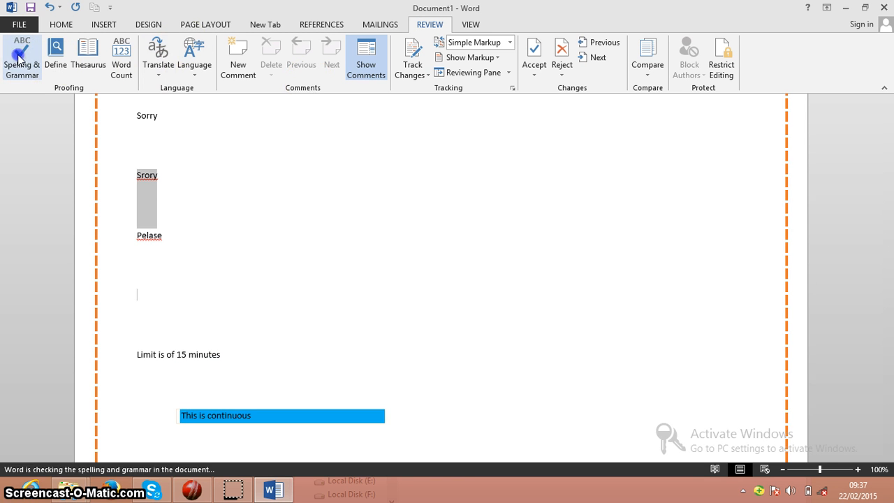
{"action": "left_click", "coordinate": [22, 57]}
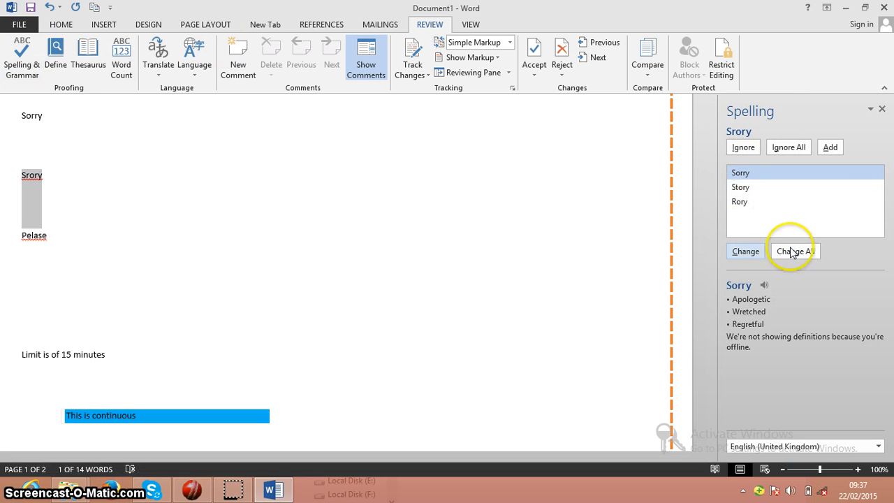
{"action": "left_click", "coordinate": [795, 251]}
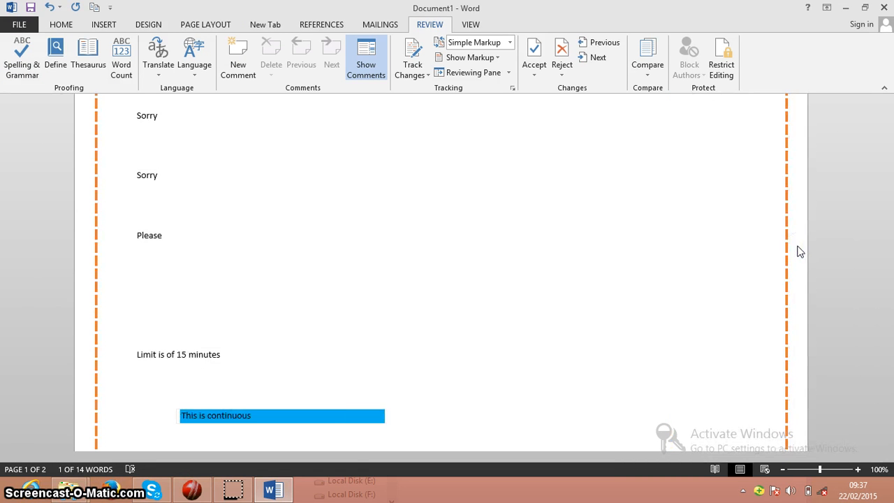
{"action": "left_click", "coordinate": [22, 53]}
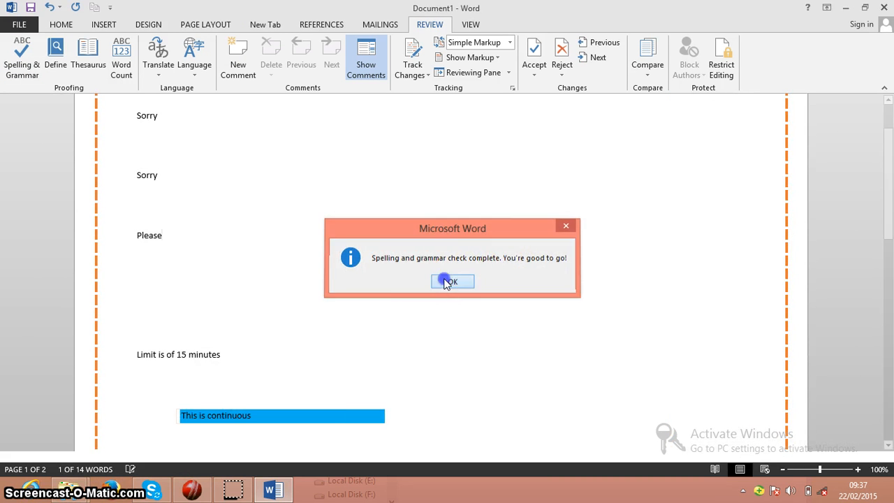
{"action": "left_click", "coordinate": [453, 281]}
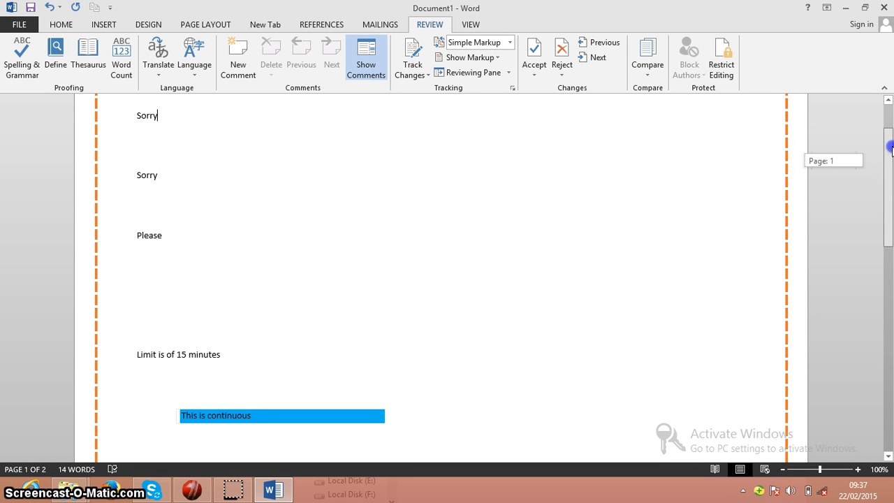
{"action": "left_click", "coordinate": [56, 55]}
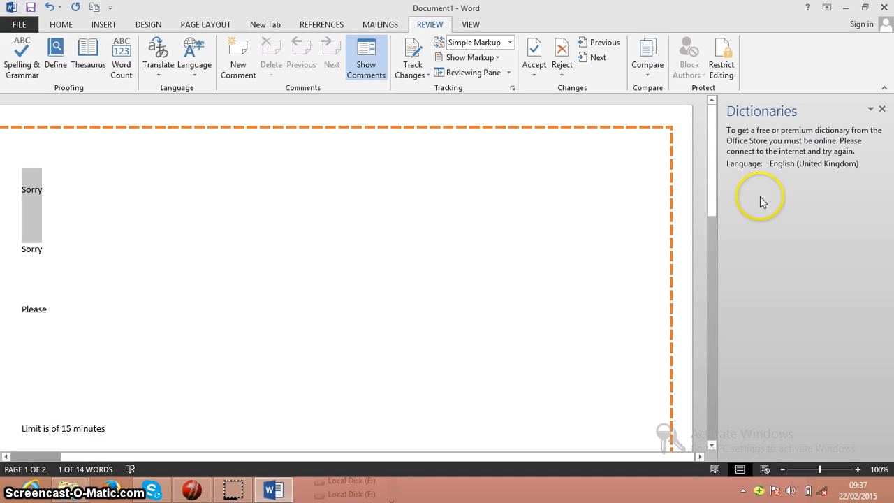
{"action": "left_click", "coordinate": [881, 109]}
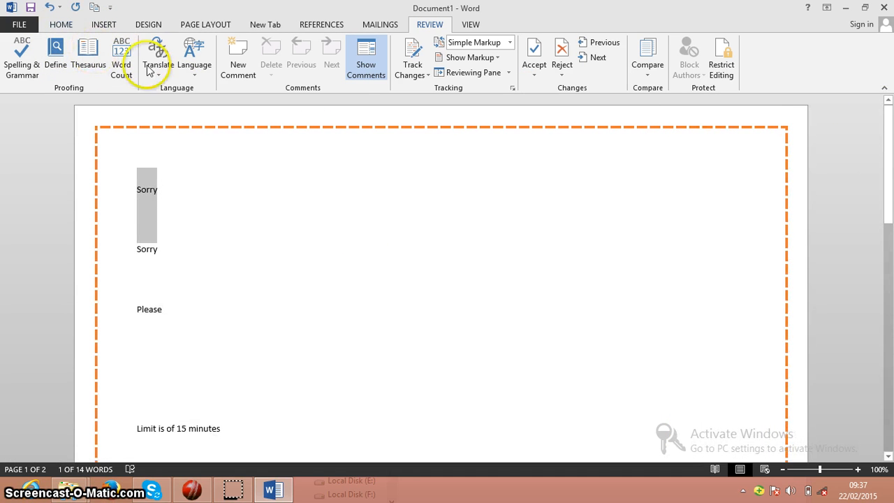
{"action": "left_click", "coordinate": [121, 59]}
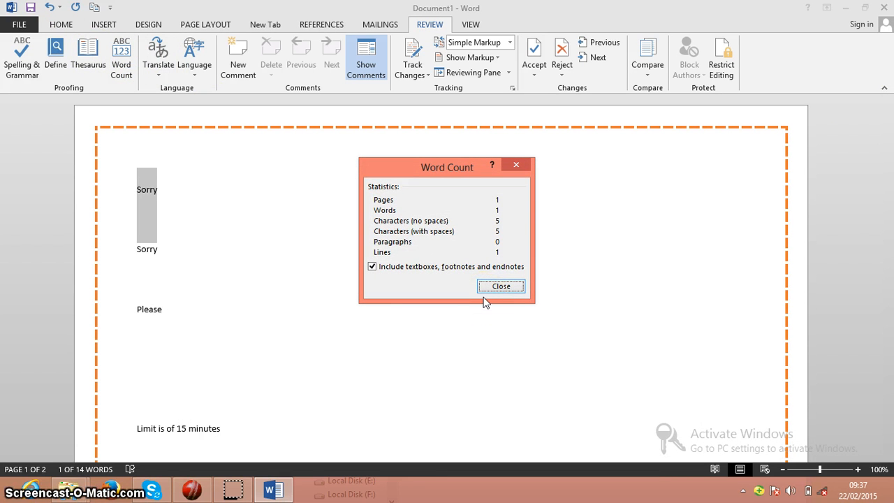
{"action": "mouse_move", "coordinate": [499, 222]}
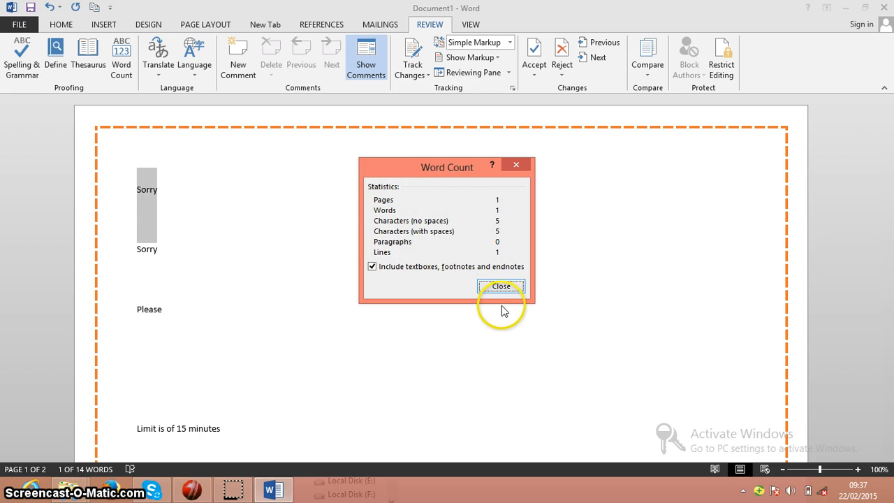
{"action": "left_click", "coordinate": [500, 287]}
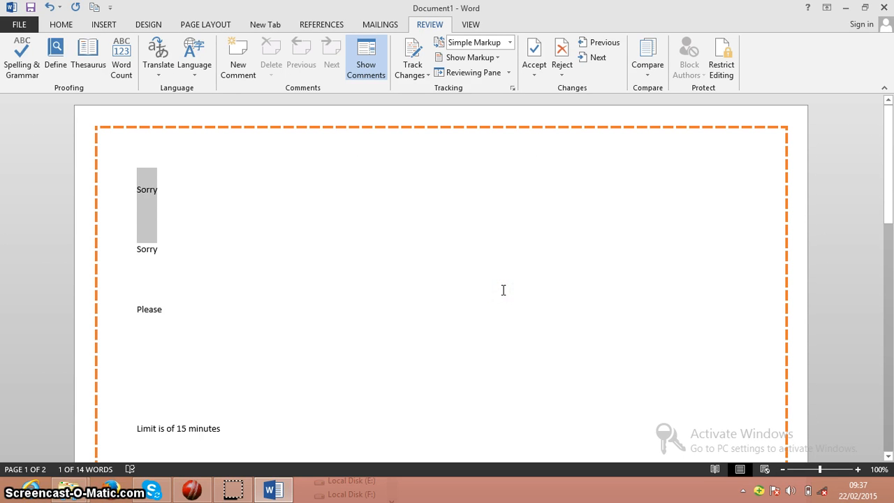
{"action": "left_click", "coordinate": [158, 56]}
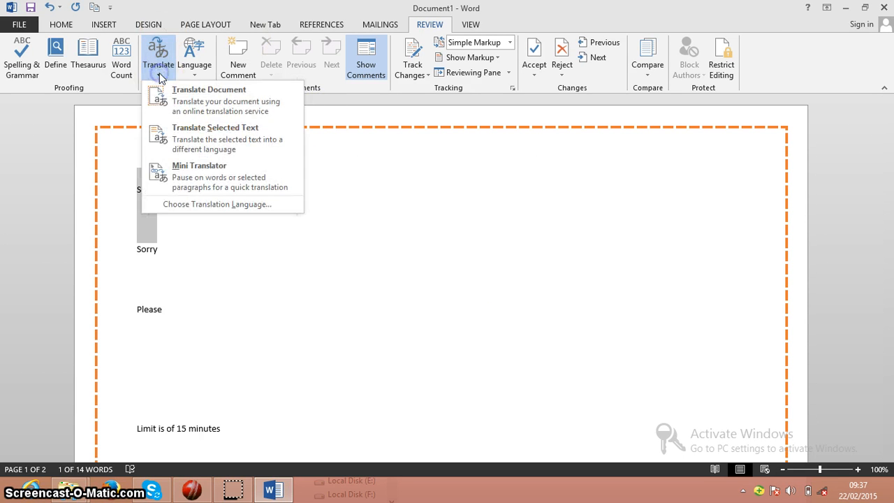
{"action": "left_click", "coordinate": [215, 204]}
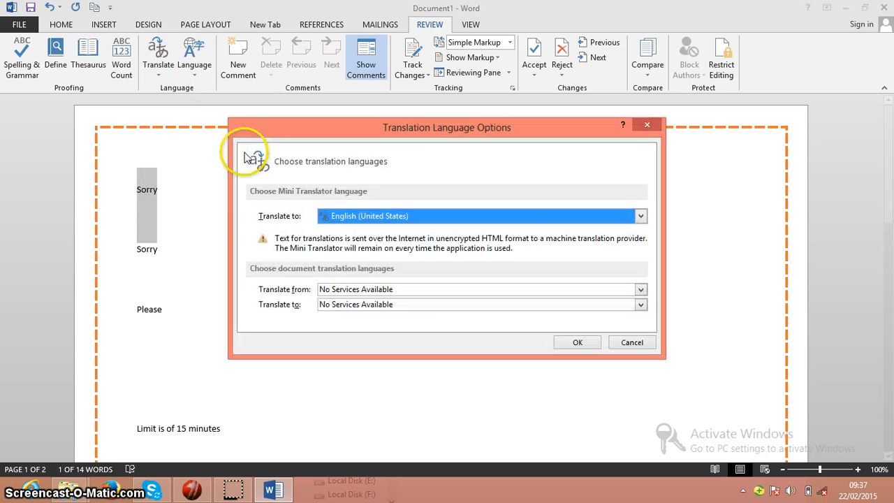
{"action": "mouse_move", "coordinate": [426, 215]}
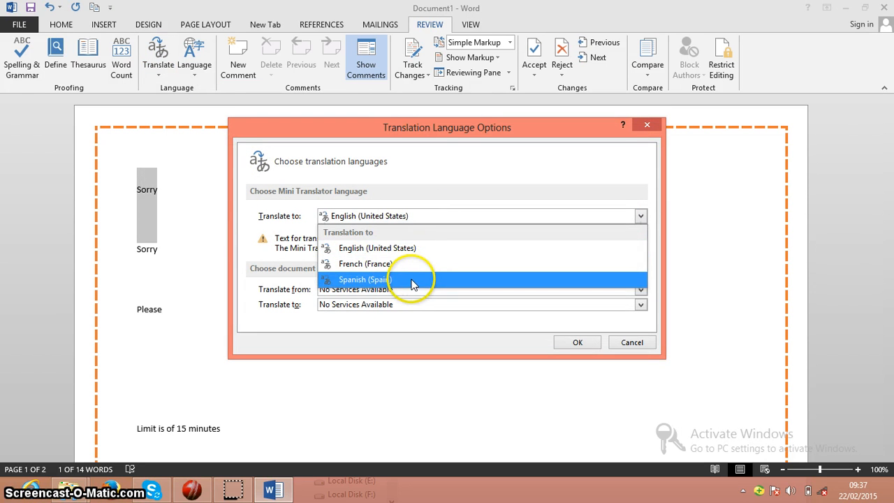
{"action": "left_click", "coordinate": [365, 279]}
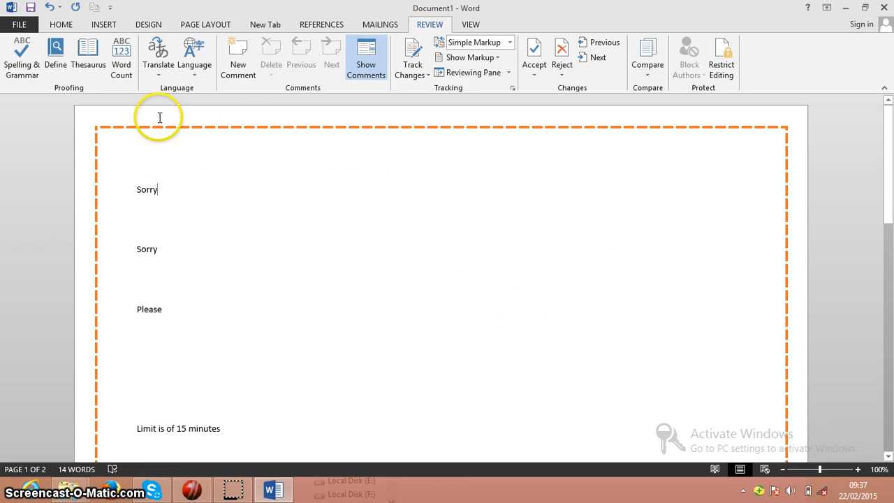
{"action": "left_click", "coordinate": [194, 56]}
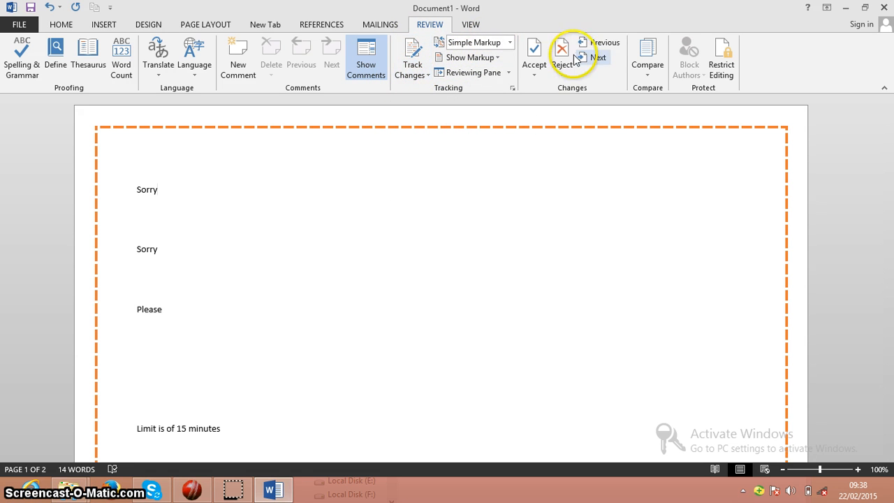
{"action": "mouse_move", "coordinate": [562, 64]}
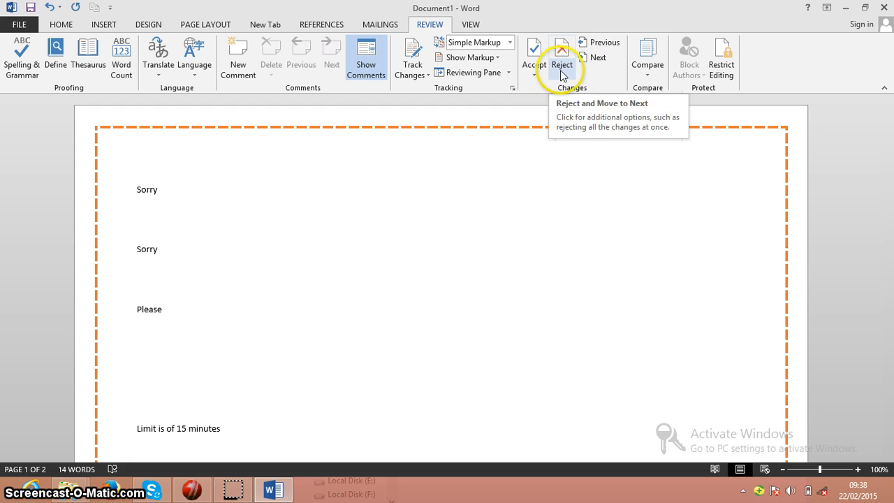
{"action": "left_click", "coordinate": [647, 56]}
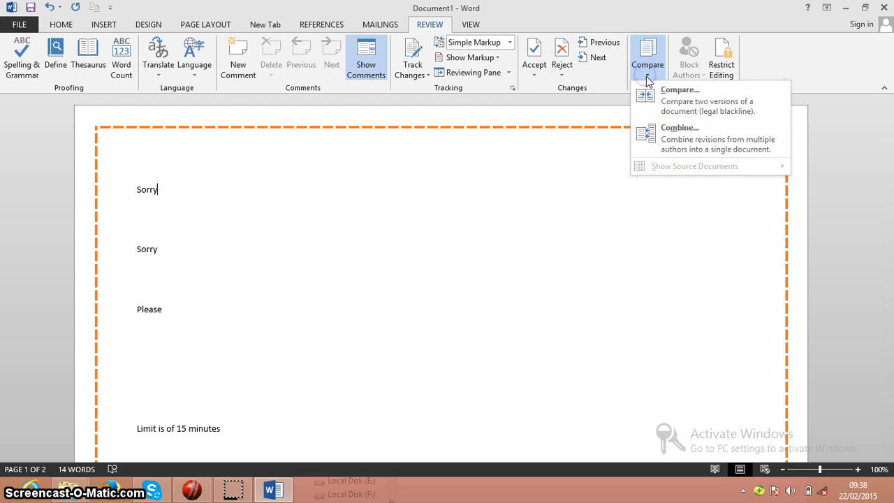
{"action": "left_click", "coordinate": [679, 89]}
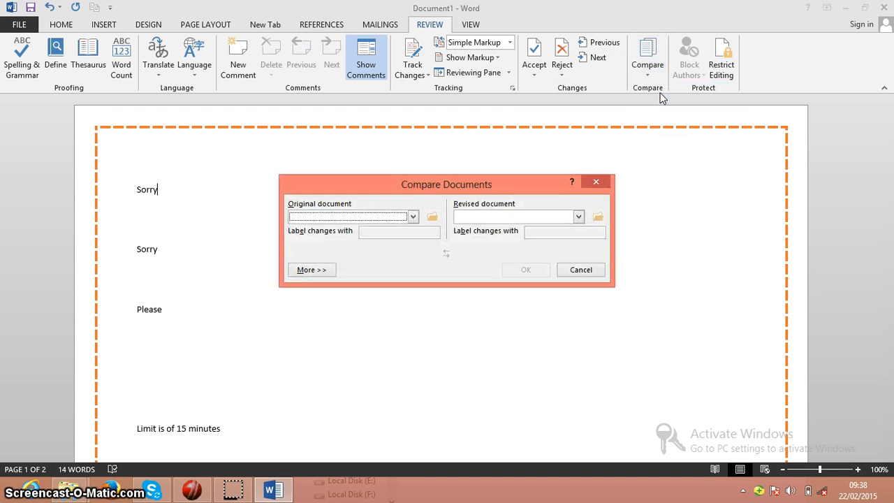
{"action": "left_click", "coordinate": [433, 216]}
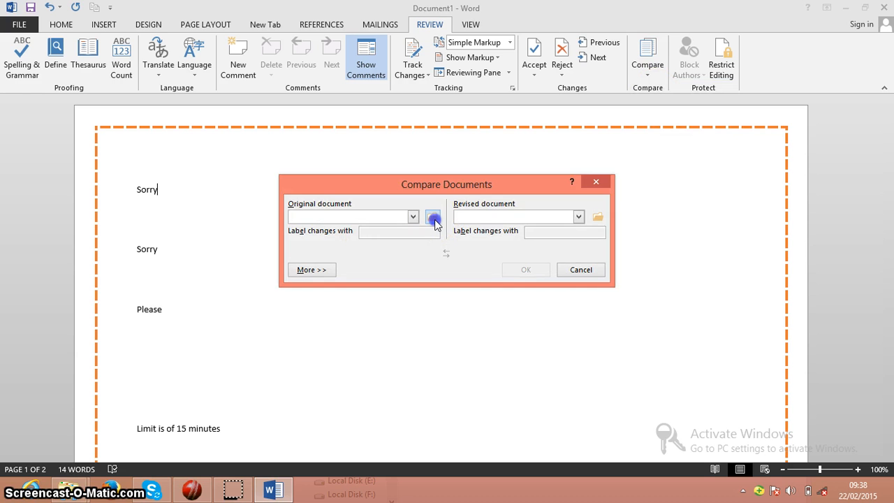
{"action": "left_click", "coordinate": [433, 216]}
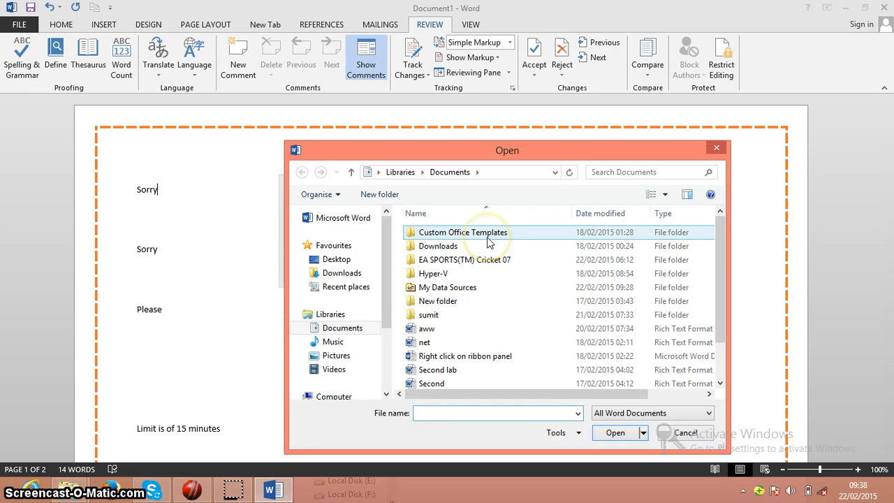
{"action": "mouse_move", "coordinate": [654, 407]}
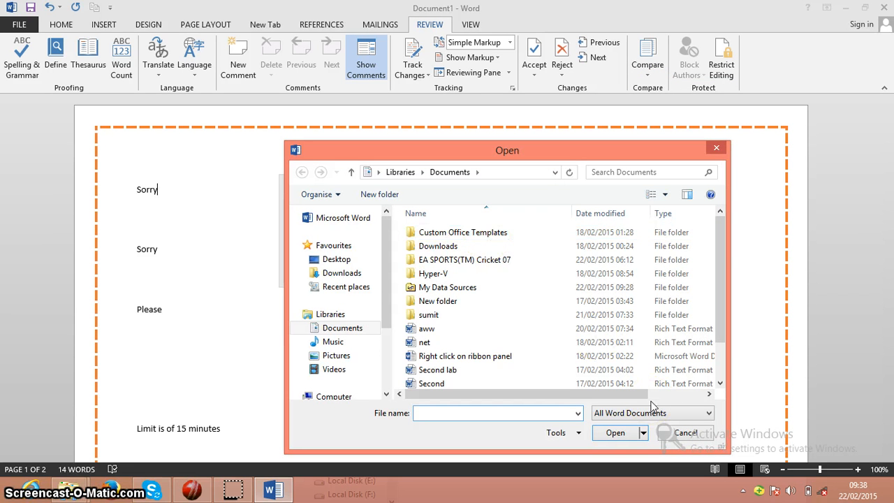
{"action": "left_click", "coordinate": [685, 433]}
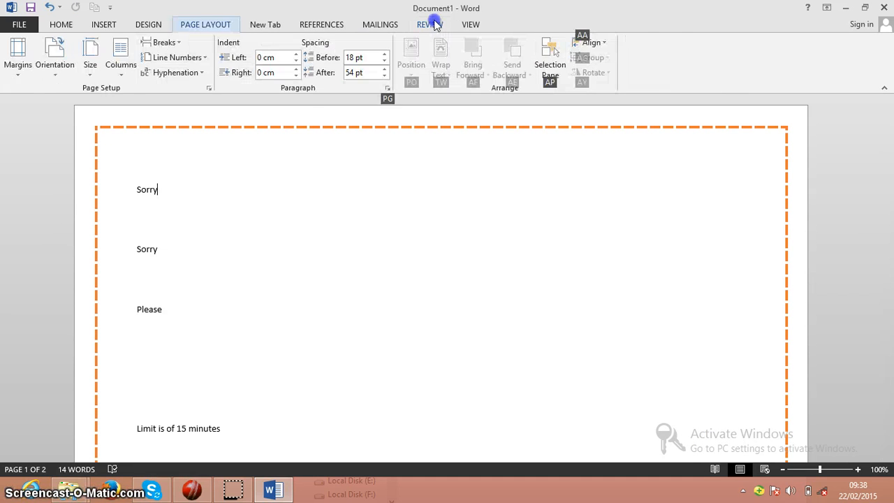
{"action": "left_click", "coordinate": [430, 23]}
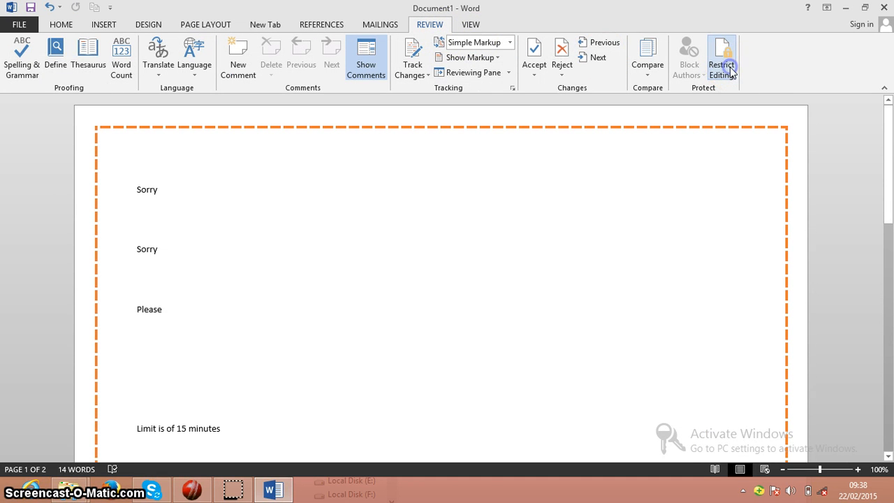
{"action": "left_click", "coordinate": [721, 57]}
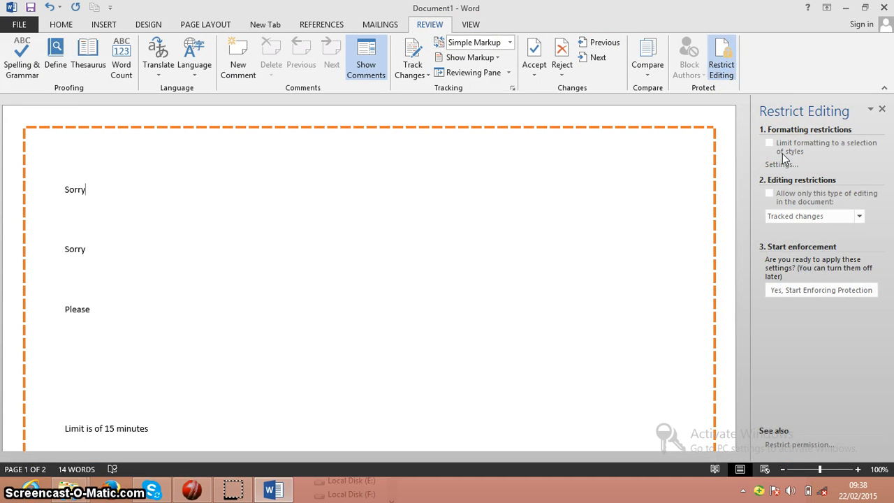
{"action": "left_click", "coordinate": [769, 144]}
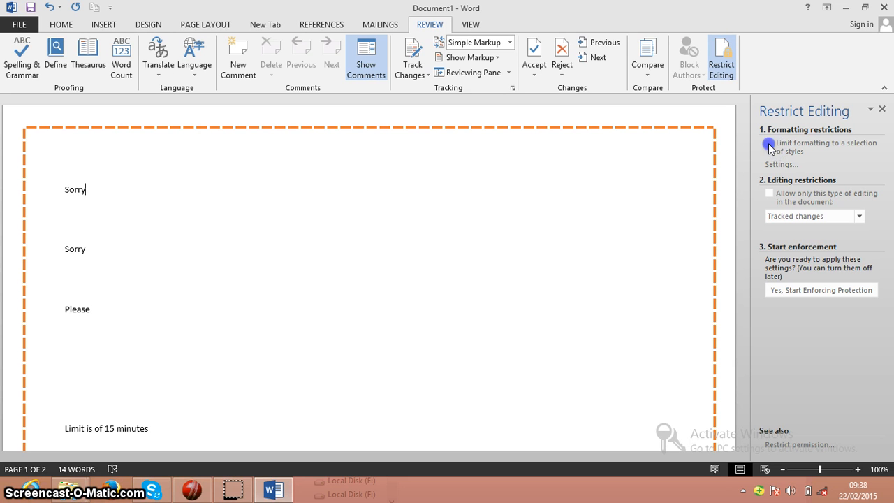
{"action": "left_click", "coordinate": [768, 145]}
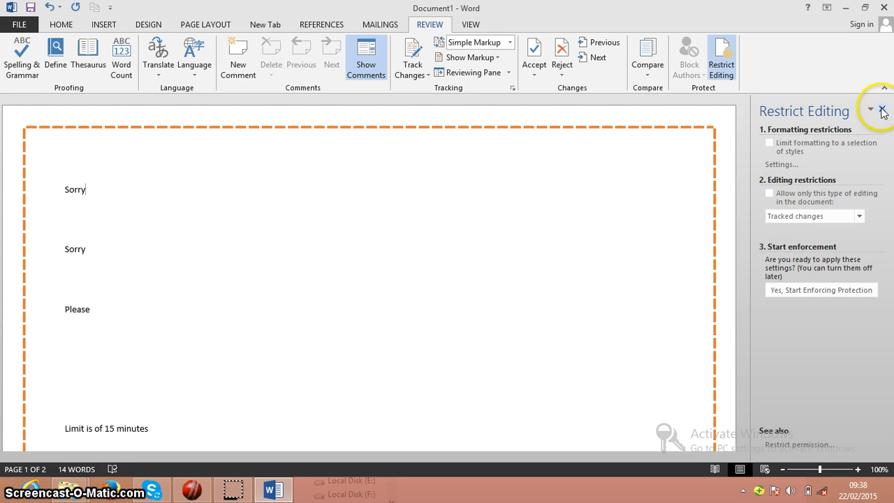
{"action": "left_click", "coordinate": [883, 111]}
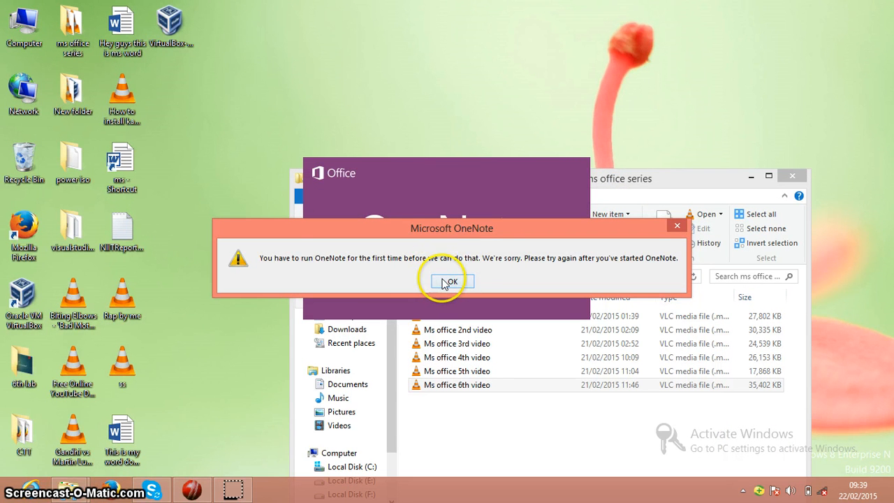
Step: Dismiss the OneNote error, relaunch Word 2013 from Start search with a blank document
{"action": "left_click", "coordinate": [450, 281]}
{"action": "type", "text": "word"}
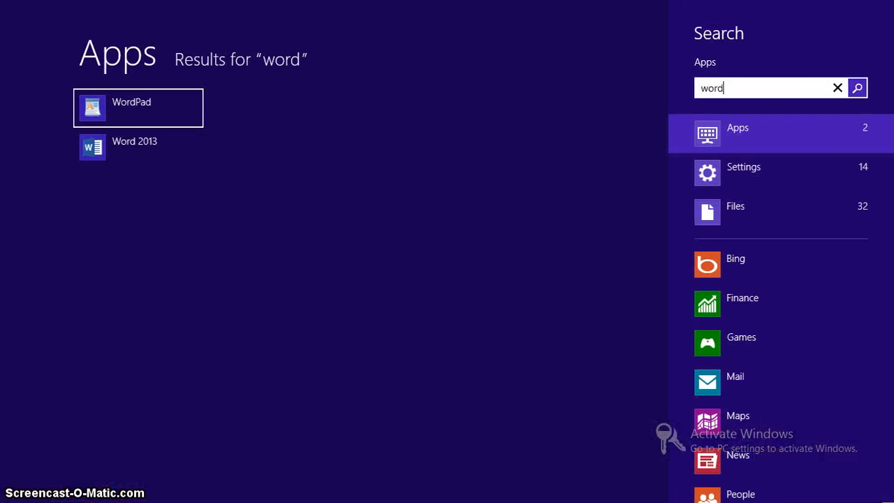
{"action": "mouse_move", "coordinate": [123, 147]}
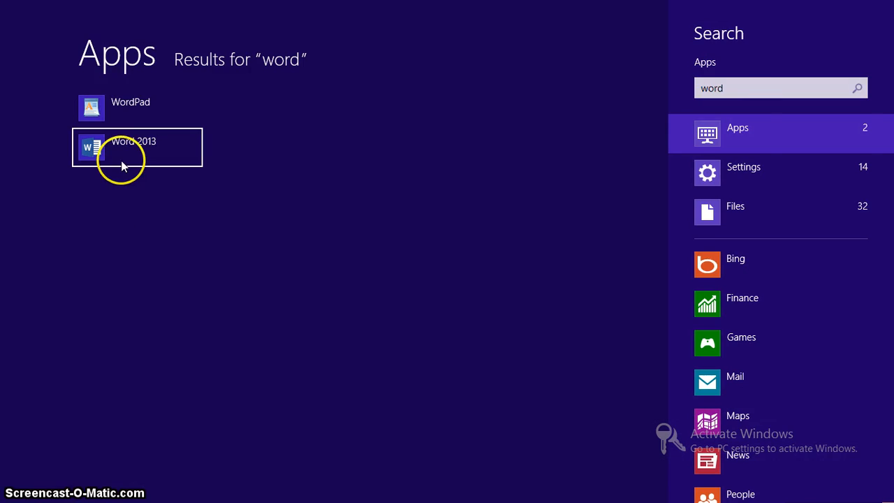
{"action": "left_click", "coordinate": [133, 147]}
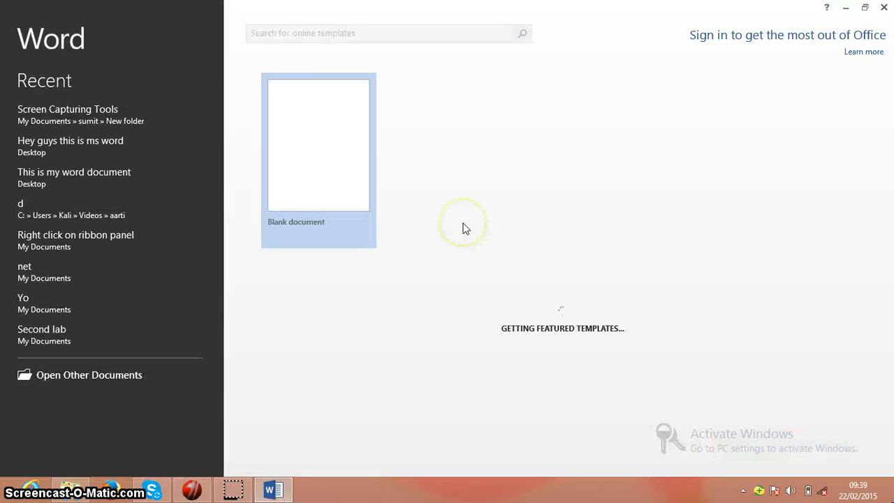
{"action": "left_click", "coordinate": [319, 143]}
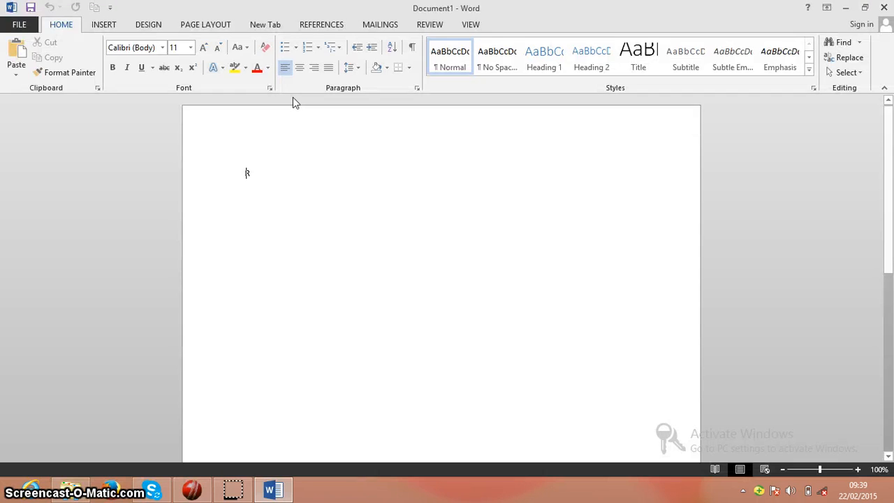
Step: Enter the line 'This is a secret file' into the new blank document
{"action": "type", "text": "This is"}
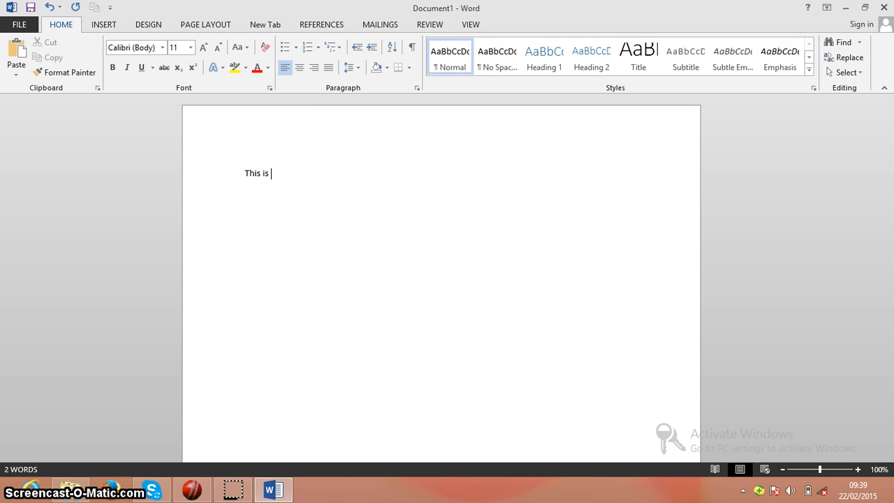
{"action": "type", "text": "a secrety"}
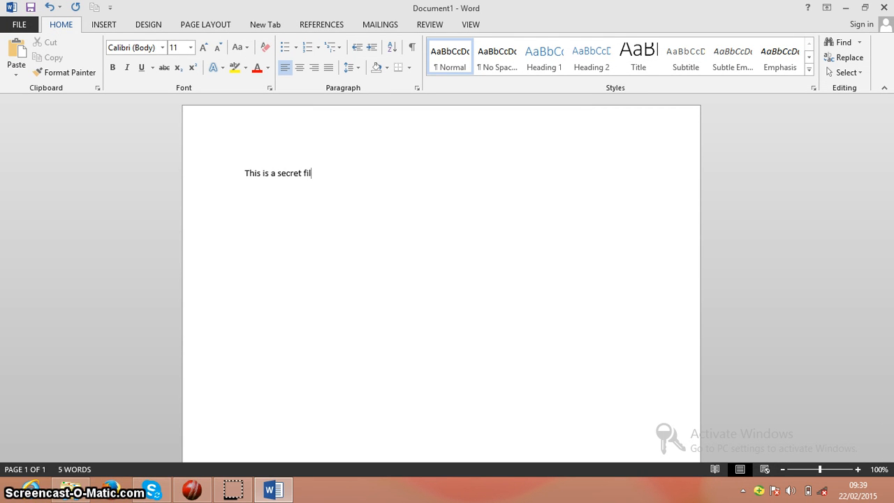
{"action": "left_click", "coordinate": [431, 25]}
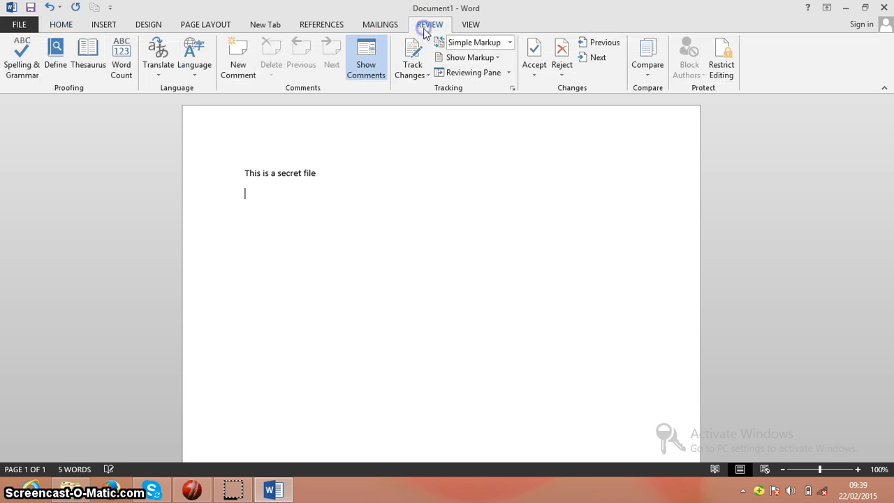
Step: In Restrict Editing, limit formatting to a selection of styles
{"action": "left_click", "coordinate": [721, 59]}
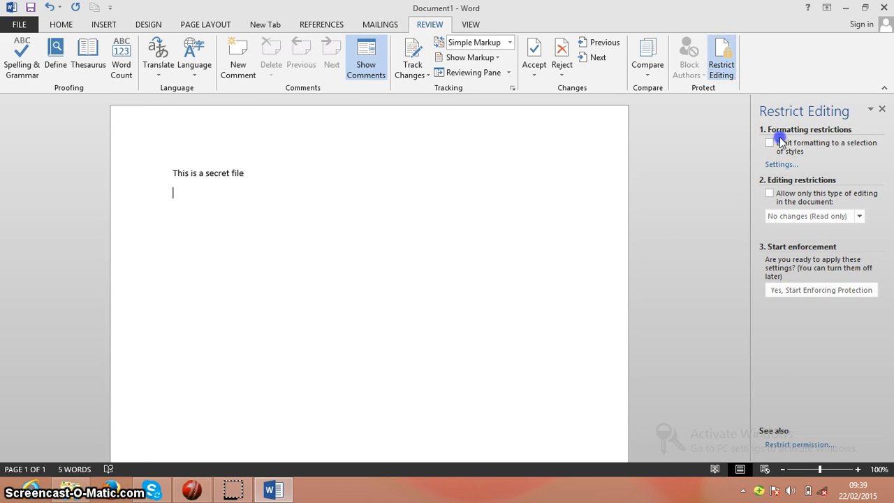
{"action": "left_click", "coordinate": [768, 143]}
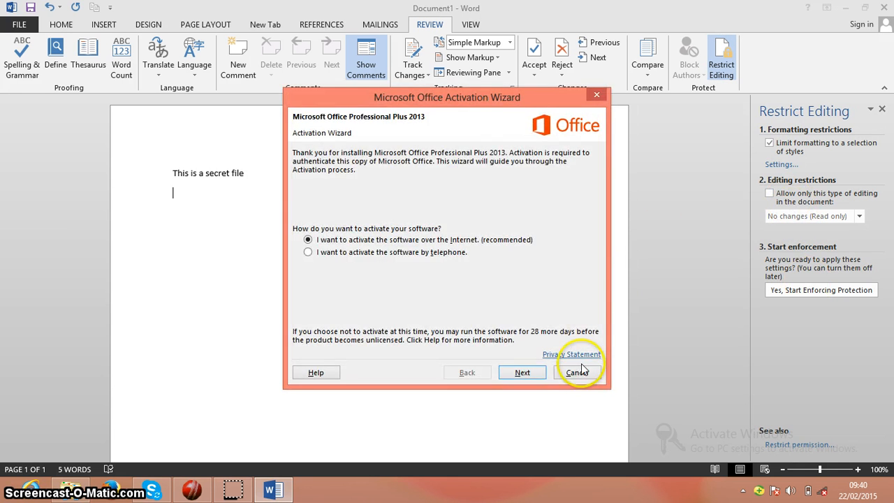
{"action": "left_click", "coordinate": [577, 372]}
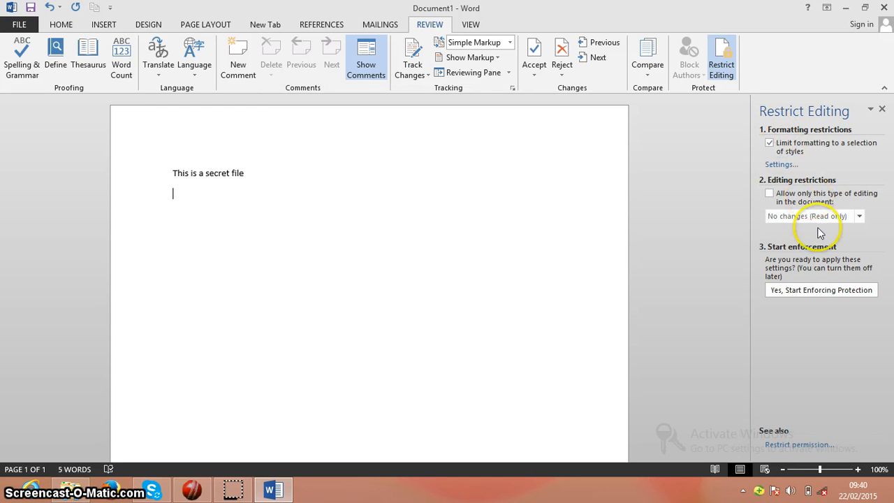
Step: Start enforcing protection, then cancel without setting a password
{"action": "left_click", "coordinate": [822, 289]}
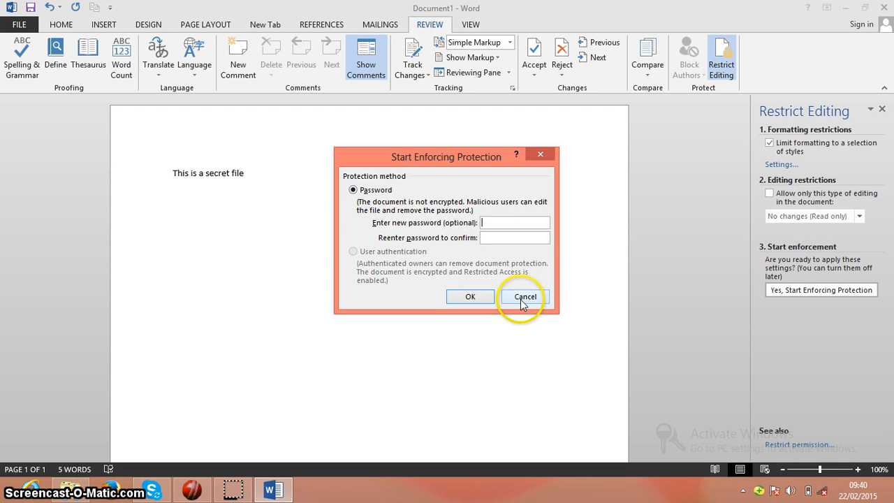
{"action": "left_click", "coordinate": [525, 296]}
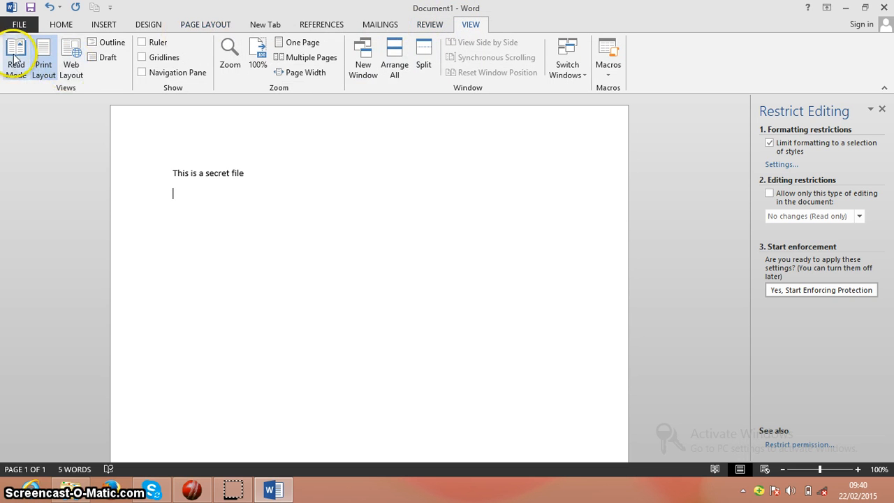
Step: View the secret file in Read Mode, close it without saving, and start a blank document
{"action": "left_click", "coordinate": [17, 57]}
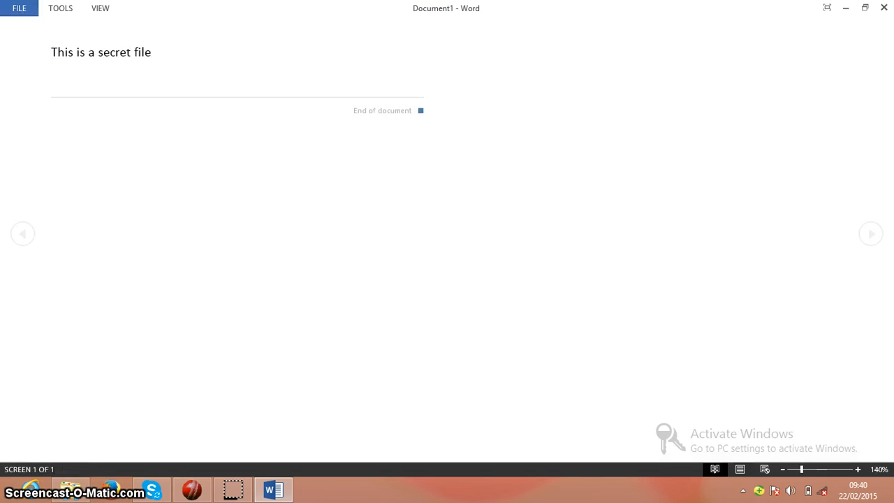
{"action": "mouse_move", "coordinate": [866, 8]}
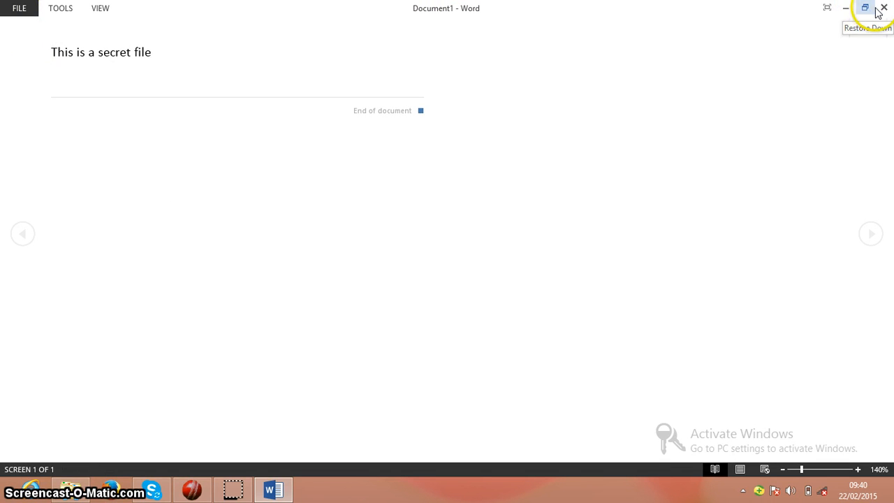
{"action": "left_click", "coordinate": [883, 9]}
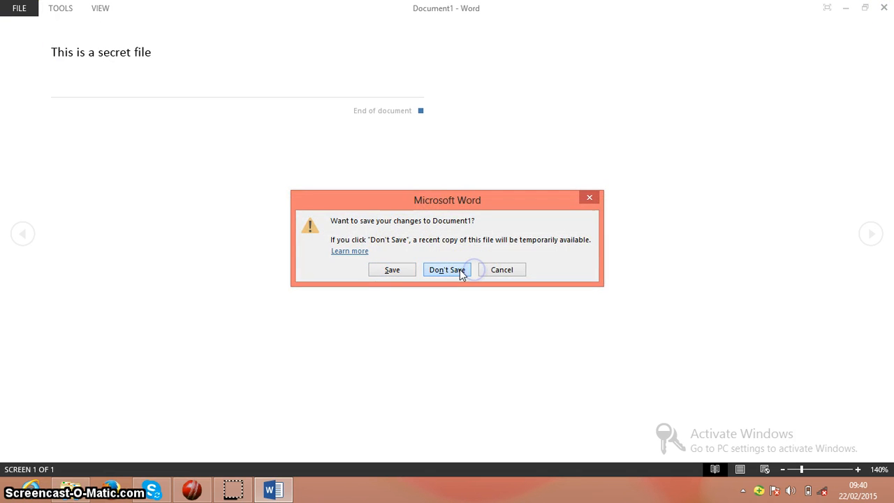
{"action": "left_click", "coordinate": [448, 270]}
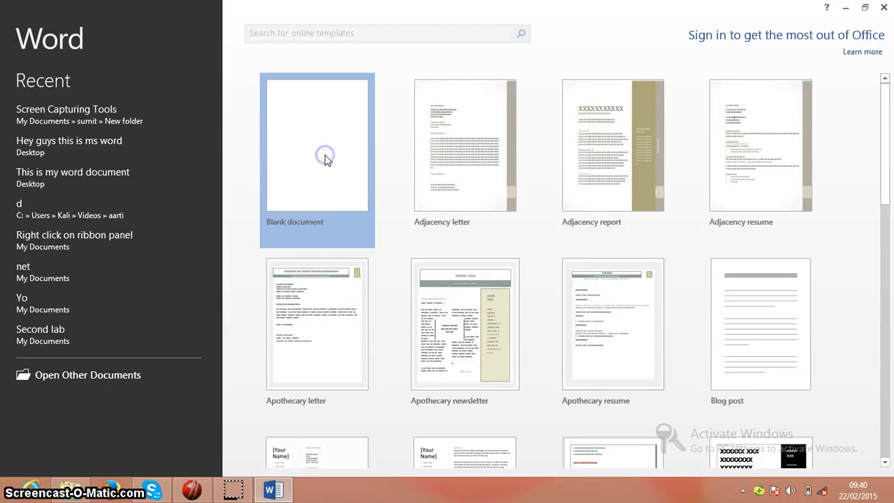
{"action": "left_click", "coordinate": [316, 144]}
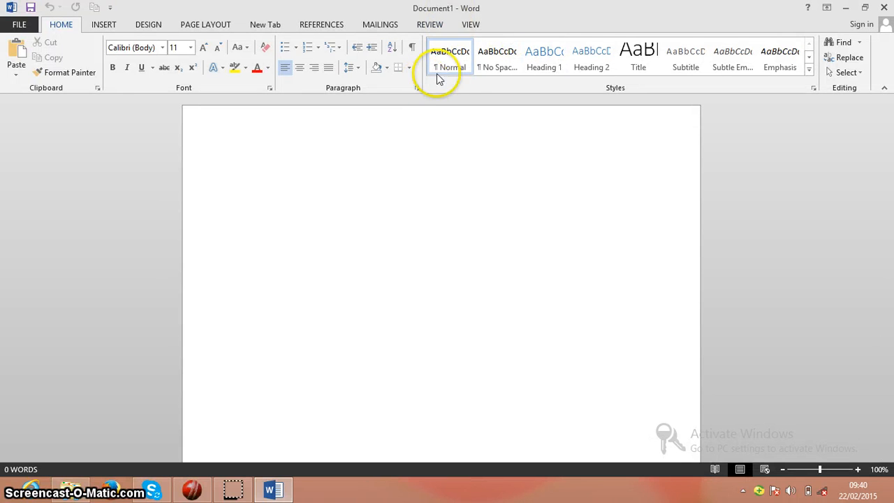
Step: Enter 'This is important' in the new document and bring up its File Info page
{"action": "left_click", "coordinate": [470, 25]}
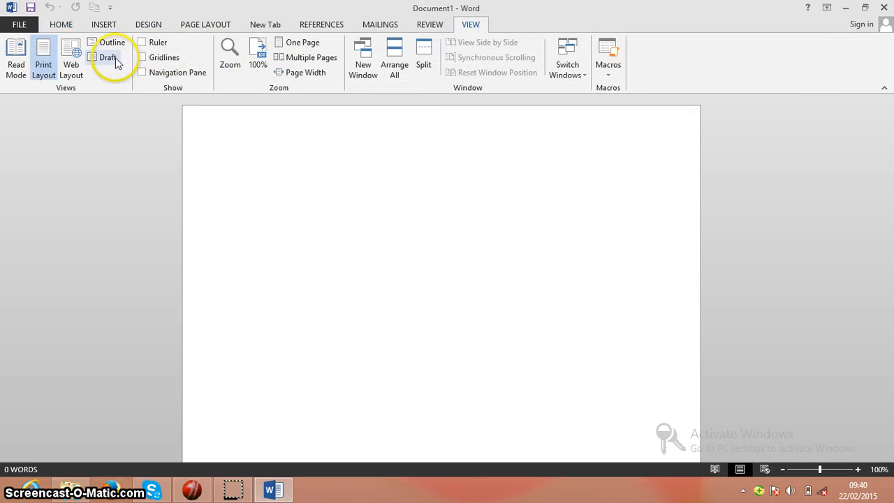
{"action": "type", "text": "This is important"}
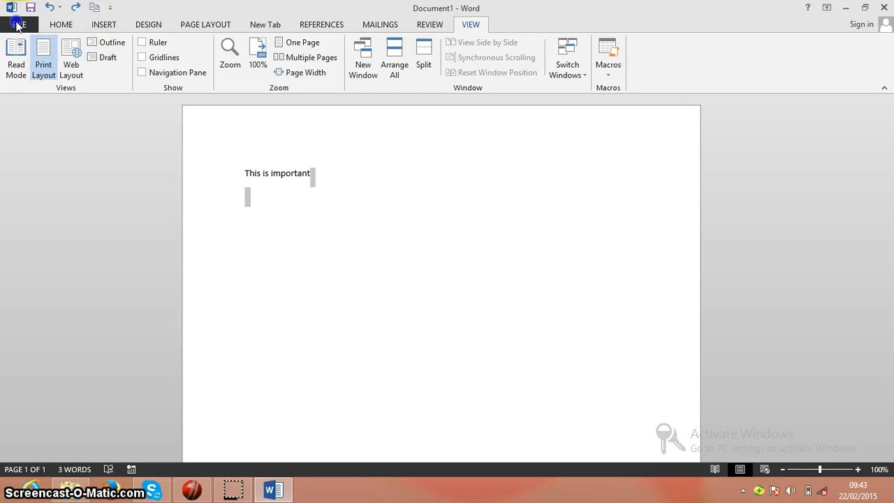
{"action": "left_click", "coordinate": [17, 14]}
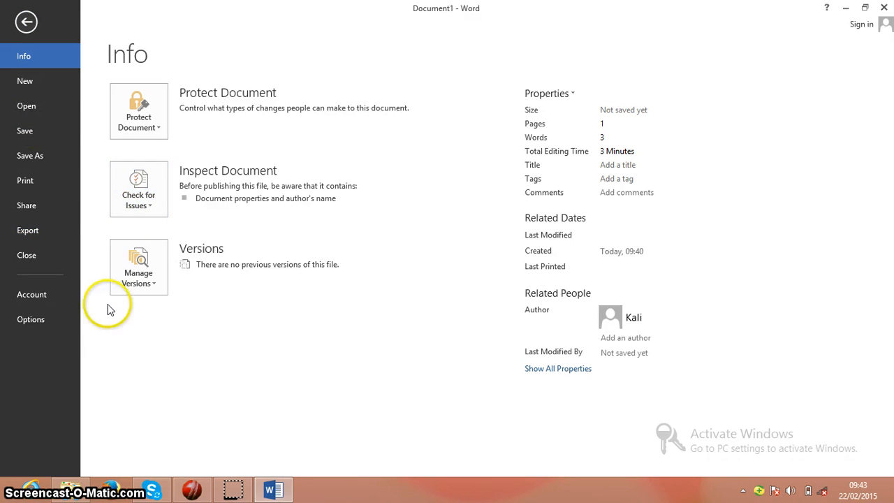
Step: Open the Word Options dialog on its General settings from the File backstage
{"action": "left_click", "coordinate": [30, 318]}
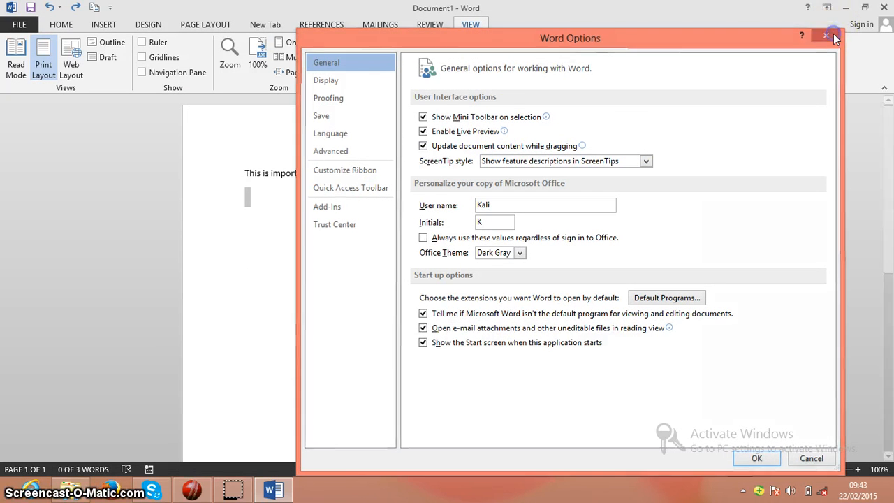
{"action": "left_click", "coordinate": [824, 37]}
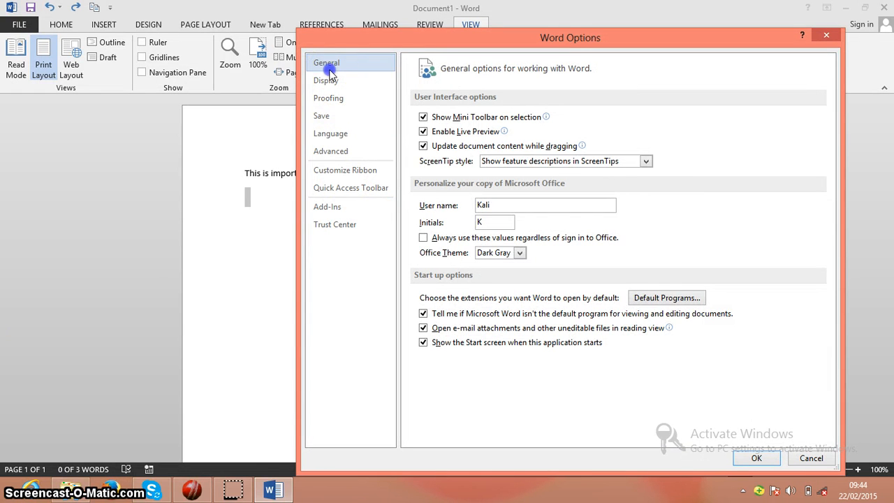
Step: In Display settings turn on showing tab characters, then move to Proofing
{"action": "left_click", "coordinate": [324, 80]}
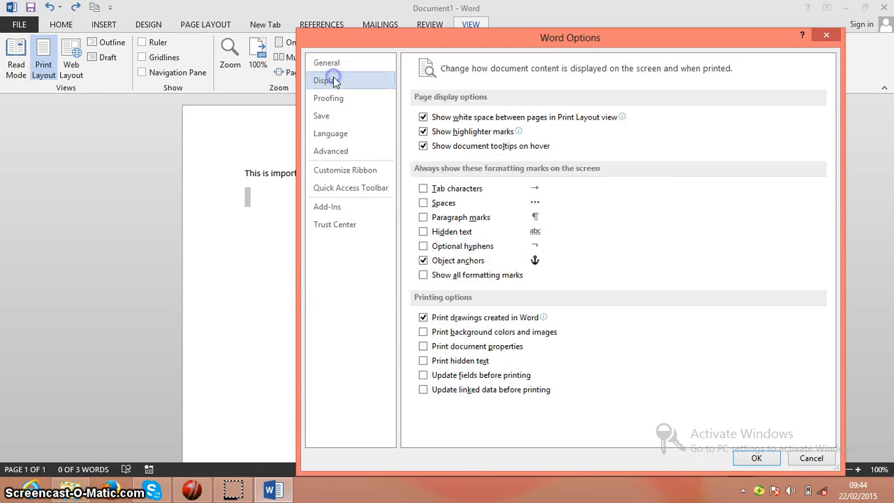
{"action": "left_click", "coordinate": [422, 187]}
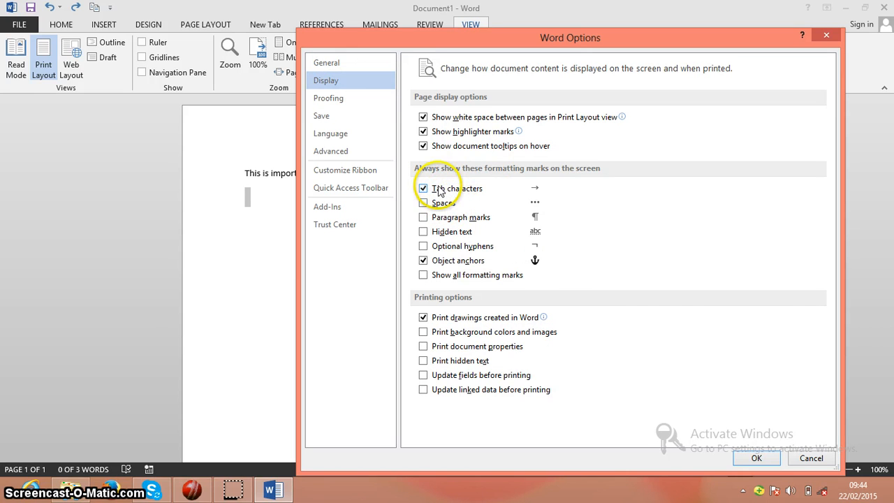
{"action": "left_click", "coordinate": [328, 98]}
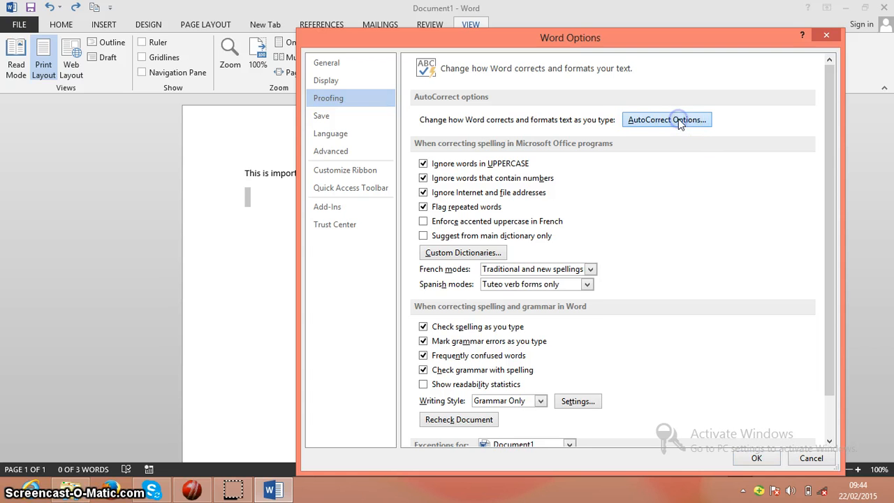
Step: Browse the Proofing settings and switch to the Advanced editing options
{"action": "left_click", "coordinate": [666, 120]}
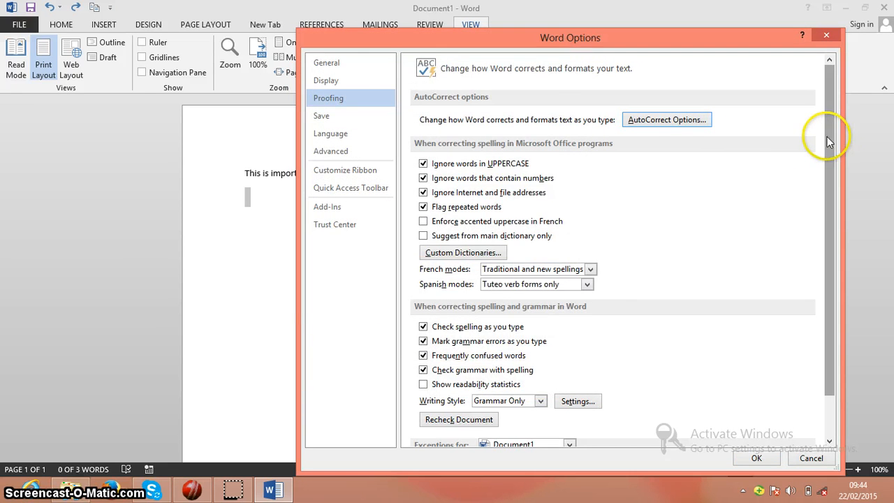
{"action": "scroll", "scroll_direction": "down", "scroll_amount": 3}
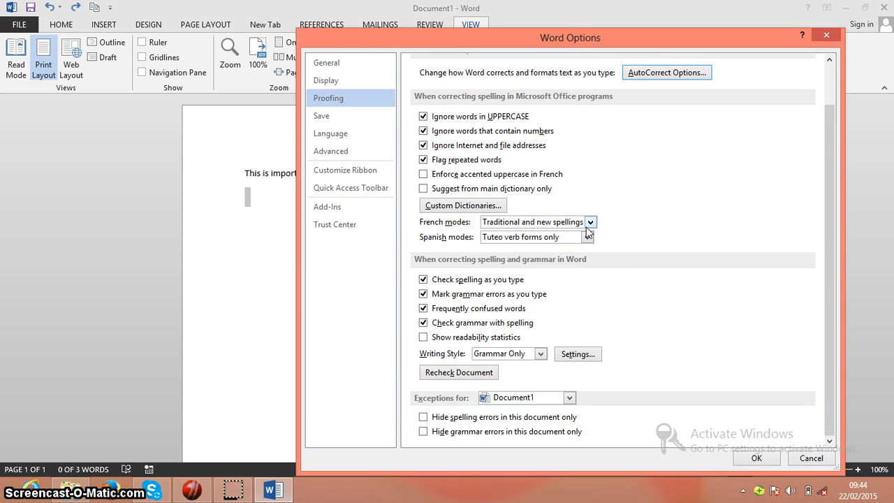
{"action": "mouse_move", "coordinate": [335, 151]}
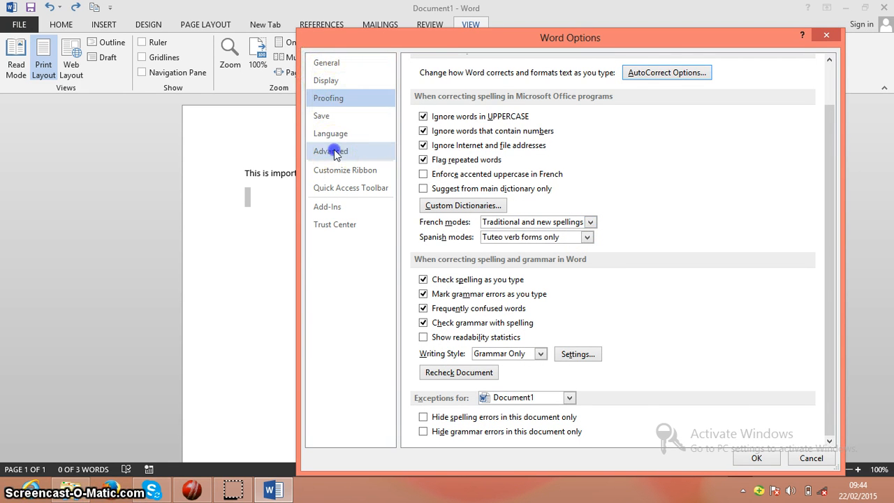
{"action": "left_click", "coordinate": [330, 151]}
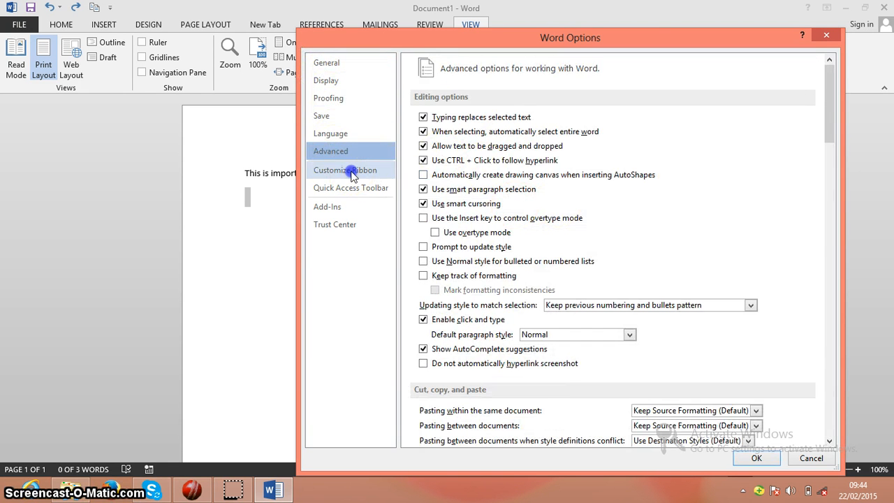
{"action": "left_click", "coordinate": [345, 171]}
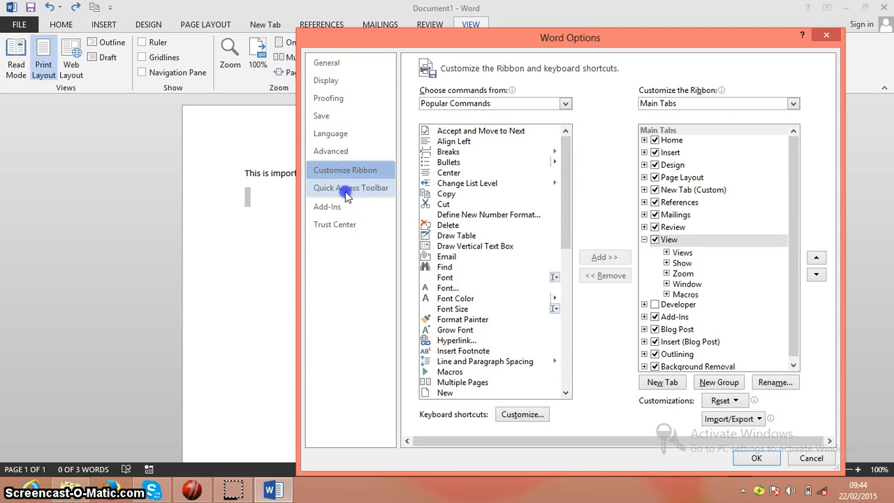
{"action": "left_click", "coordinate": [351, 188]}
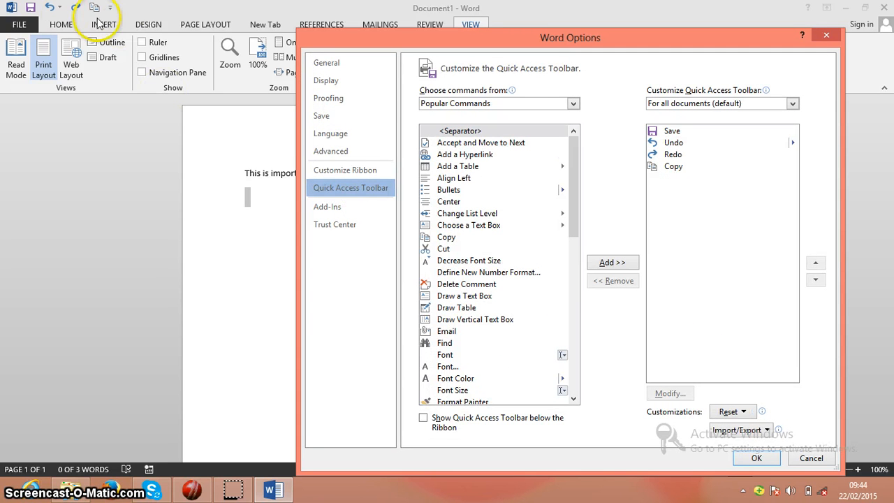
{"action": "mouse_move", "coordinate": [105, 14]}
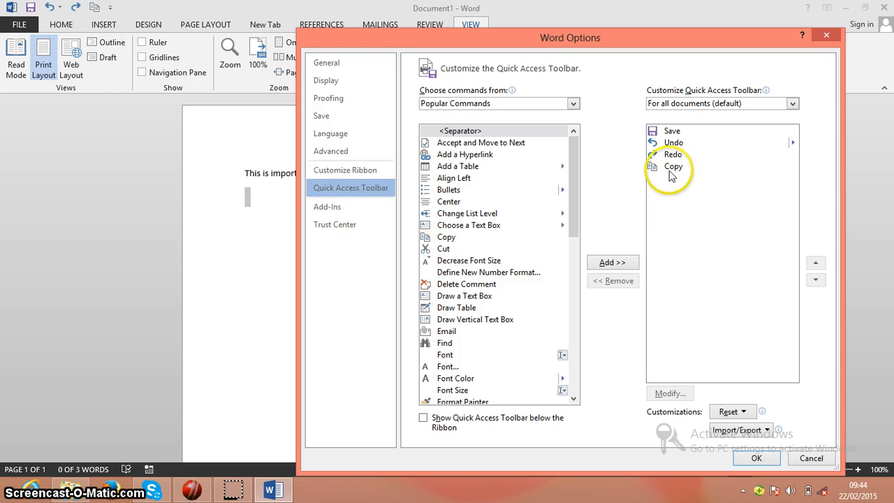
{"action": "left_click", "coordinate": [327, 207]}
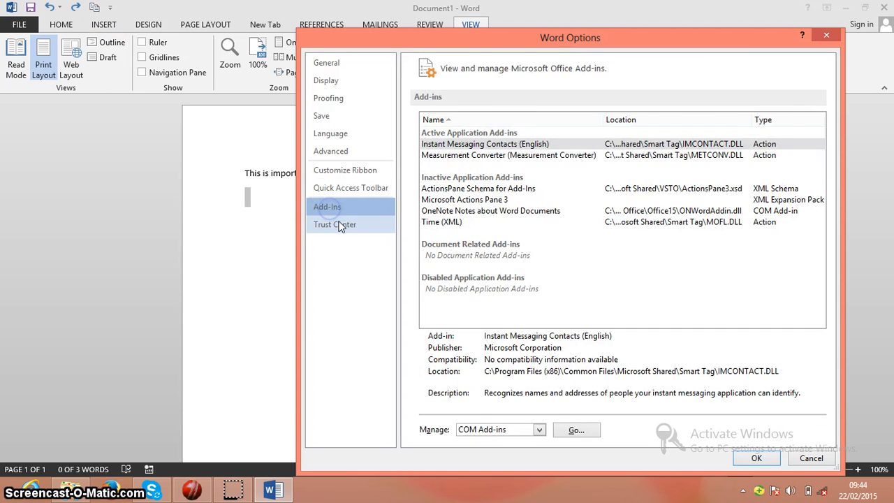
{"action": "left_click", "coordinate": [335, 223]}
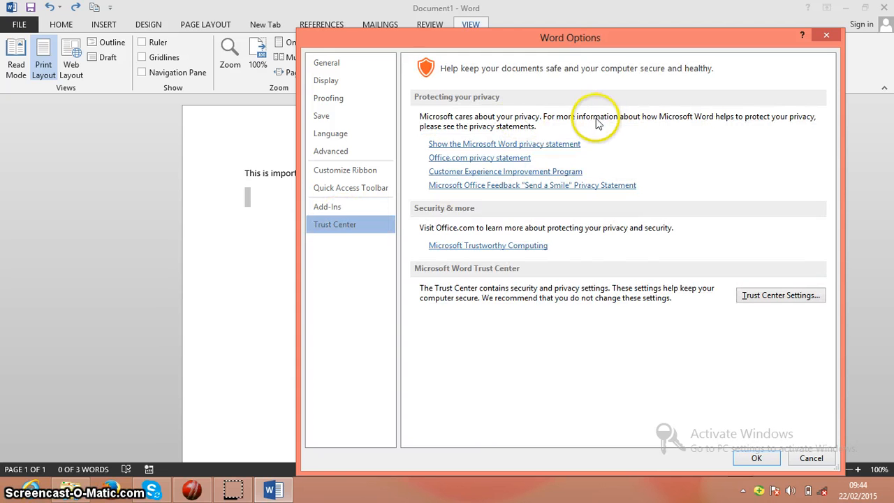
{"action": "left_click", "coordinate": [345, 171]}
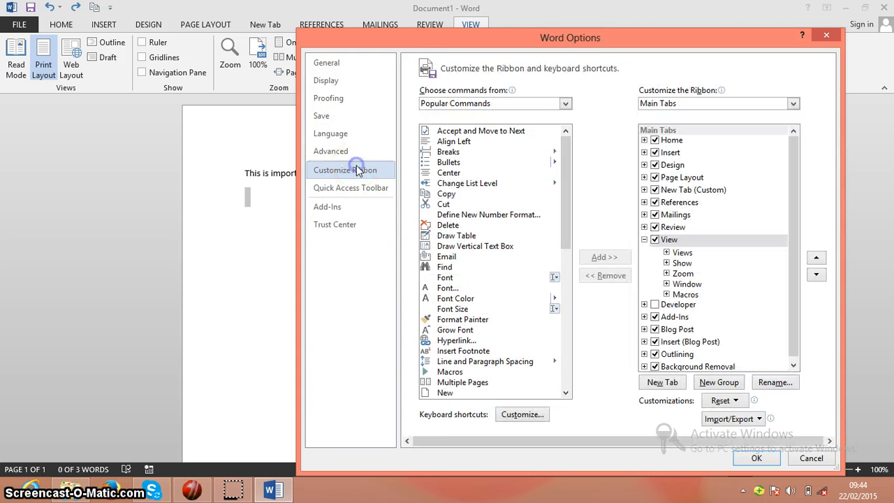
{"action": "left_click", "coordinate": [329, 151]}
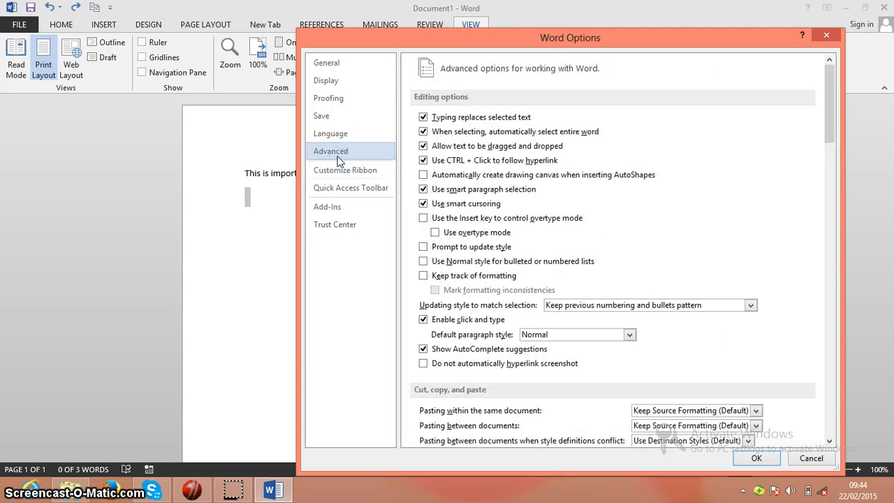